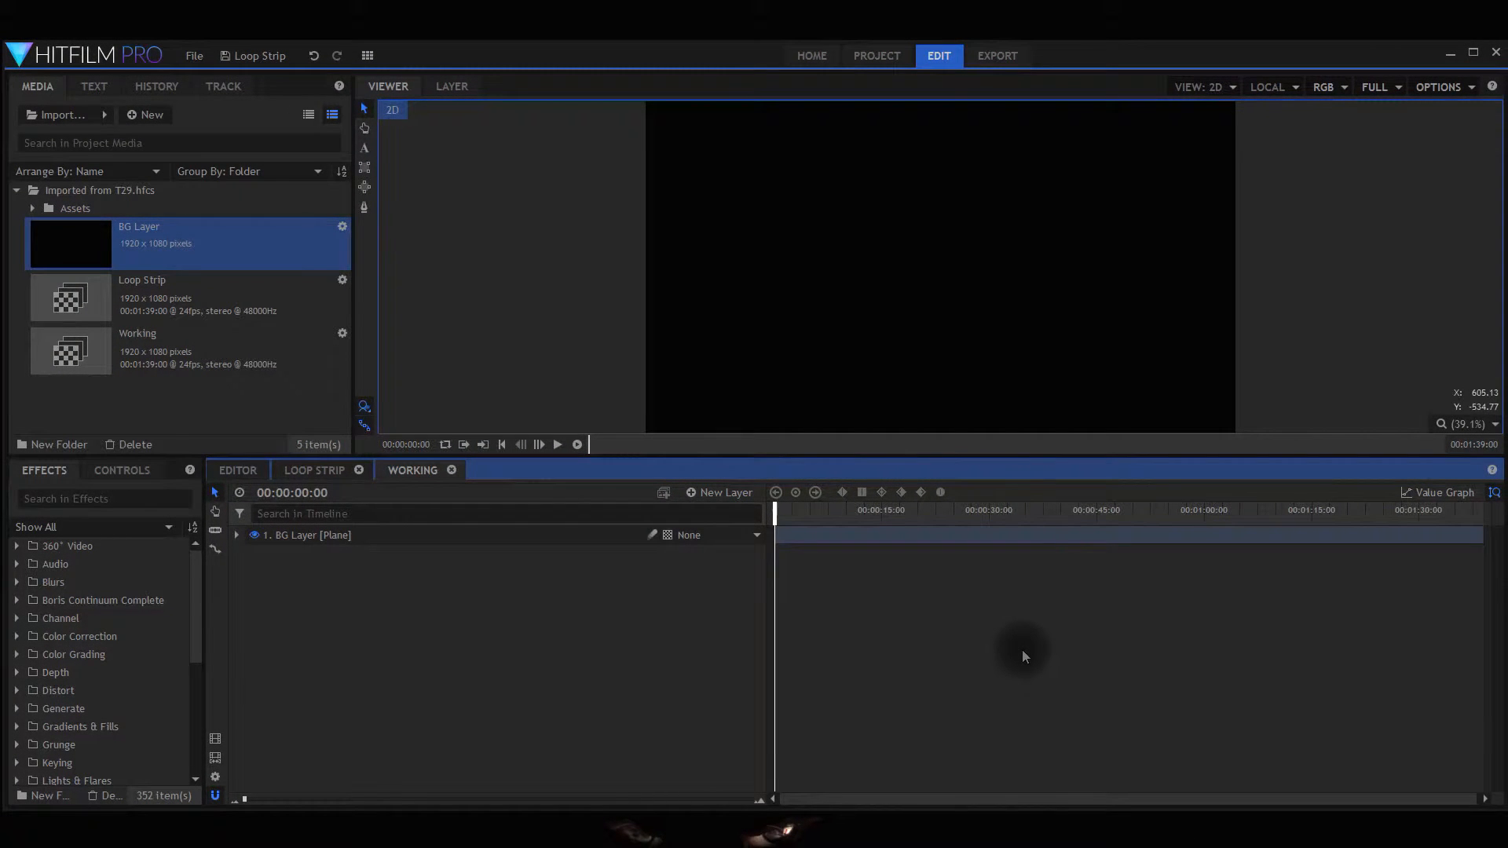
mouse_move(969, 529)
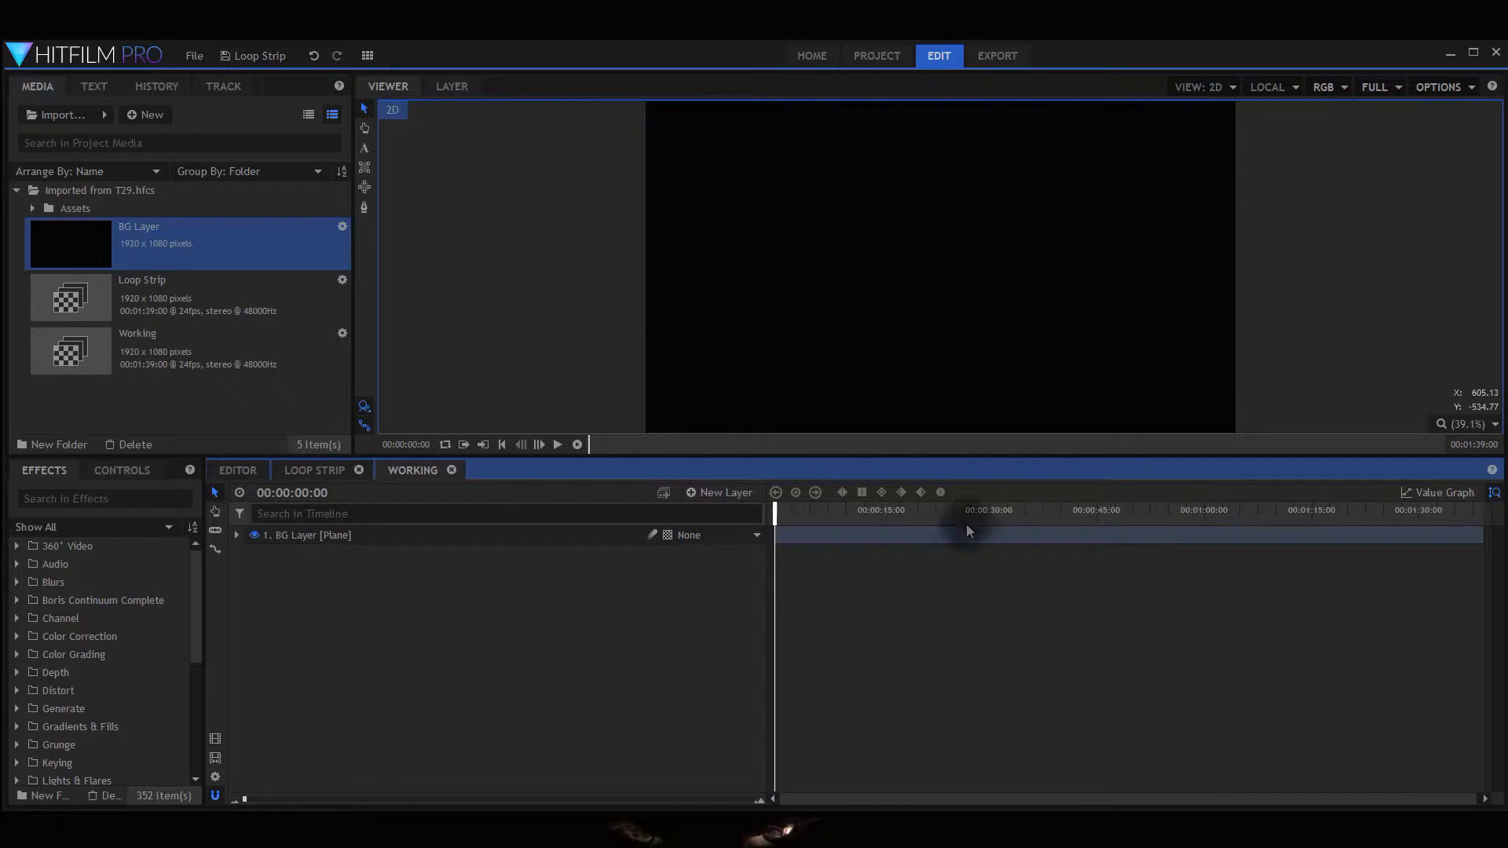
mouse_move(476, 256)
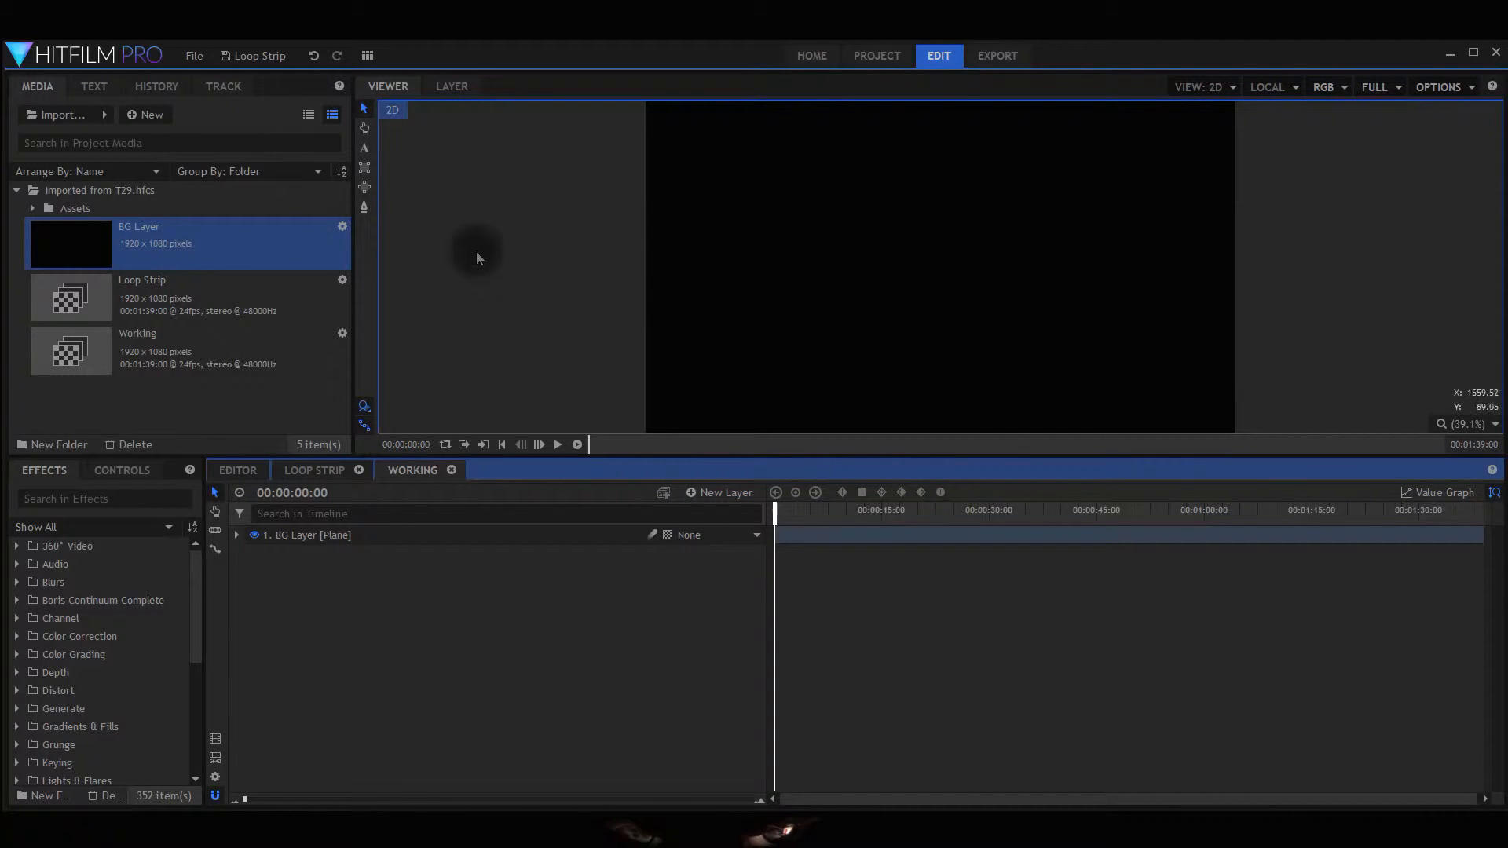
mouse_move(716, 321)
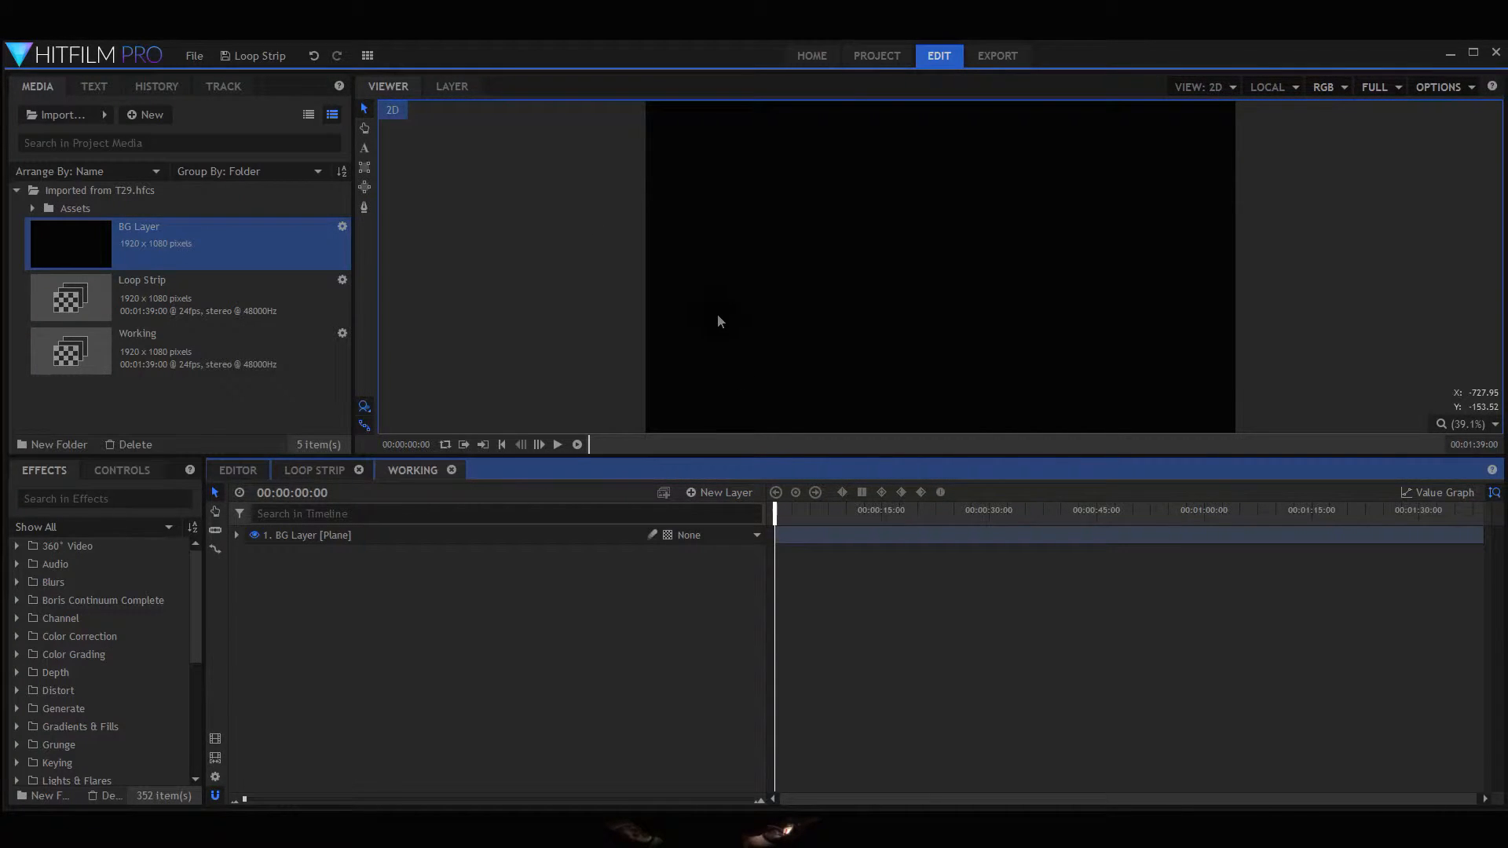
mouse_move(704, 333)
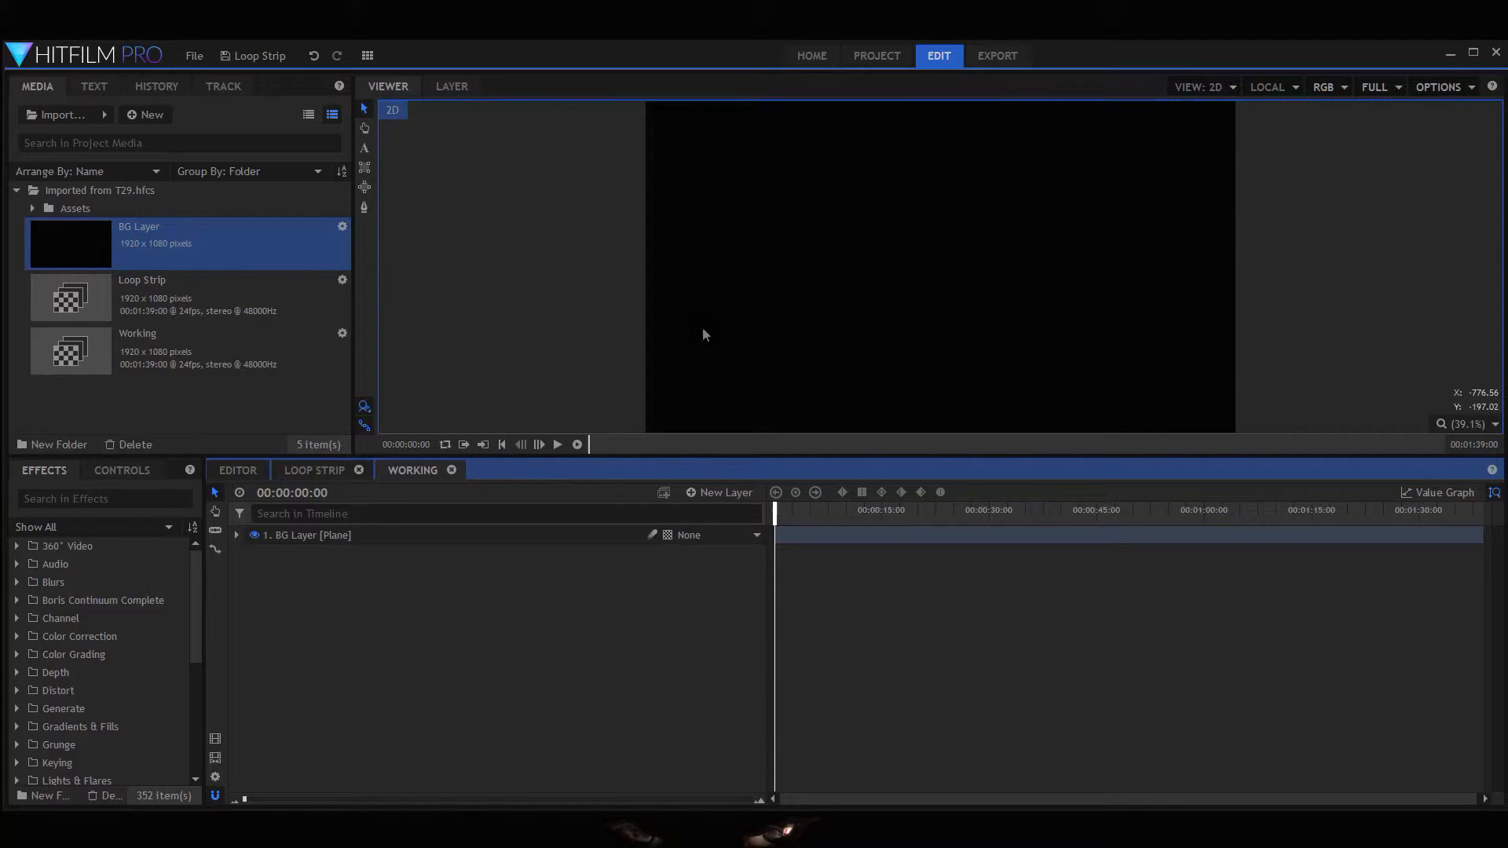
mouse_move(689, 346)
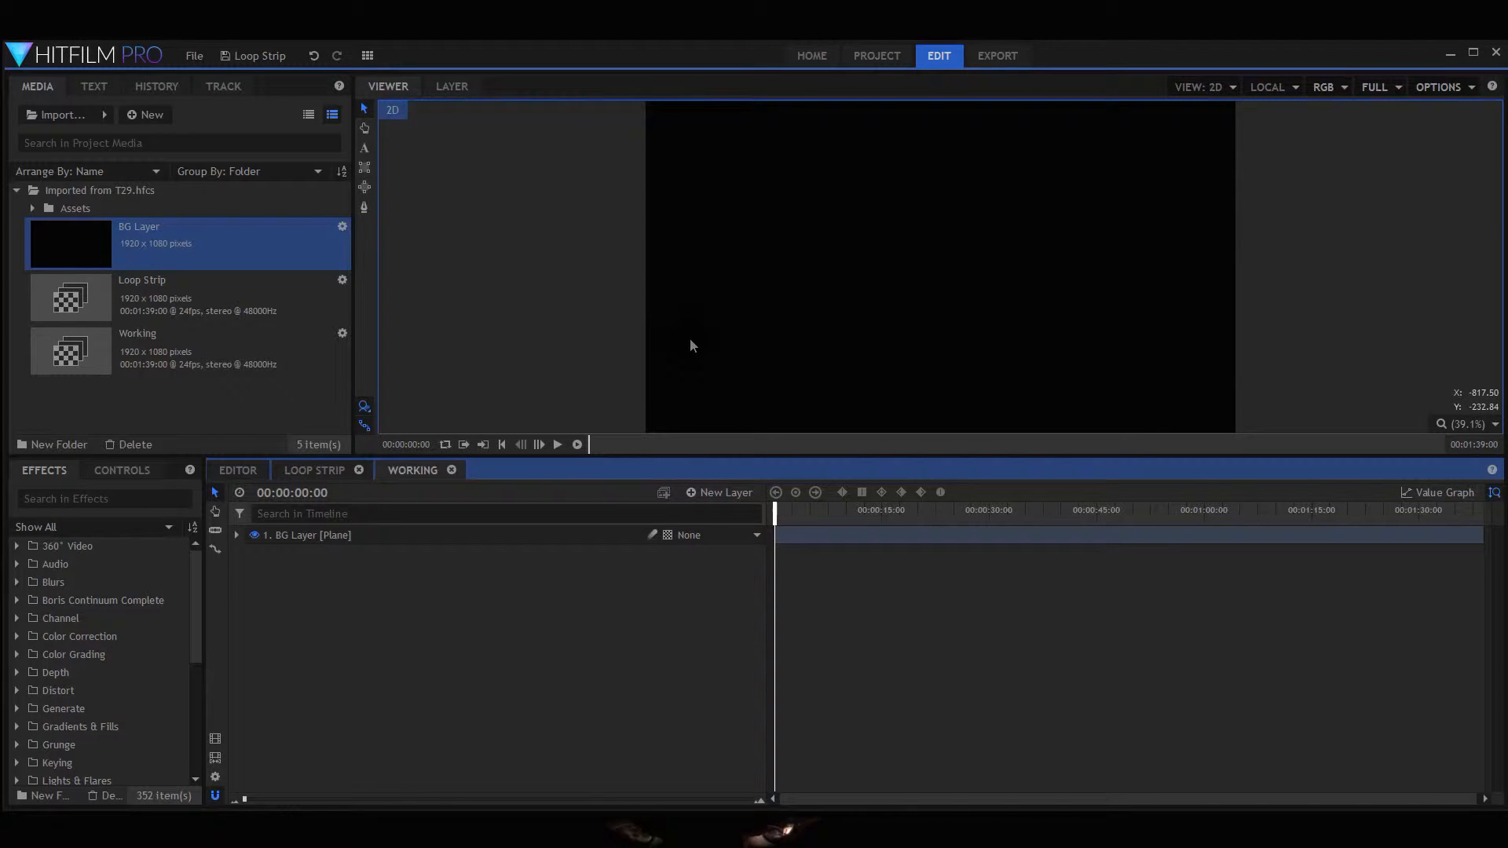
mouse_move(702, 355)
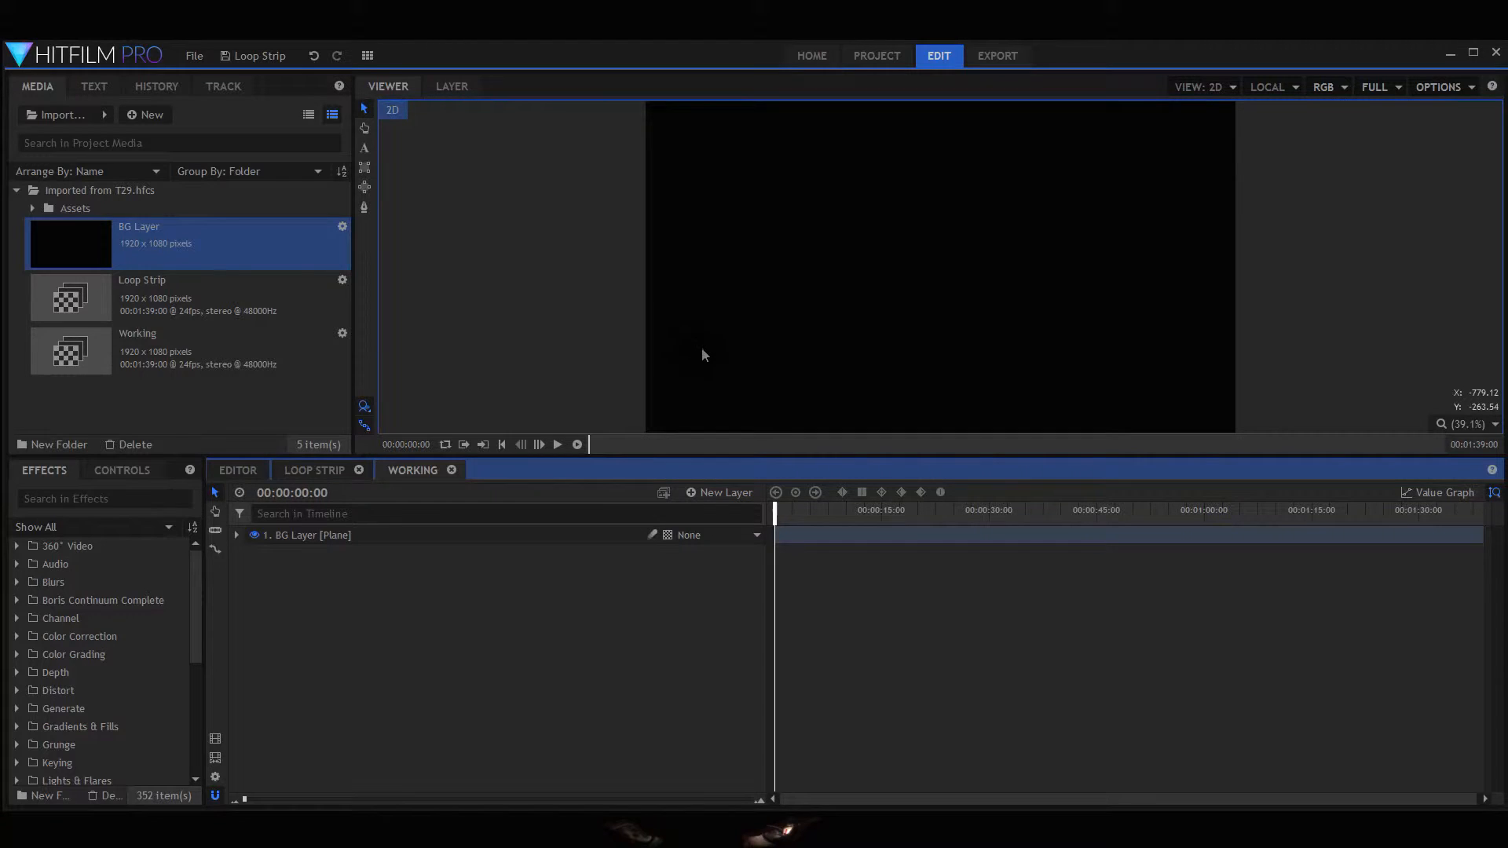
mouse_move(795, 141)
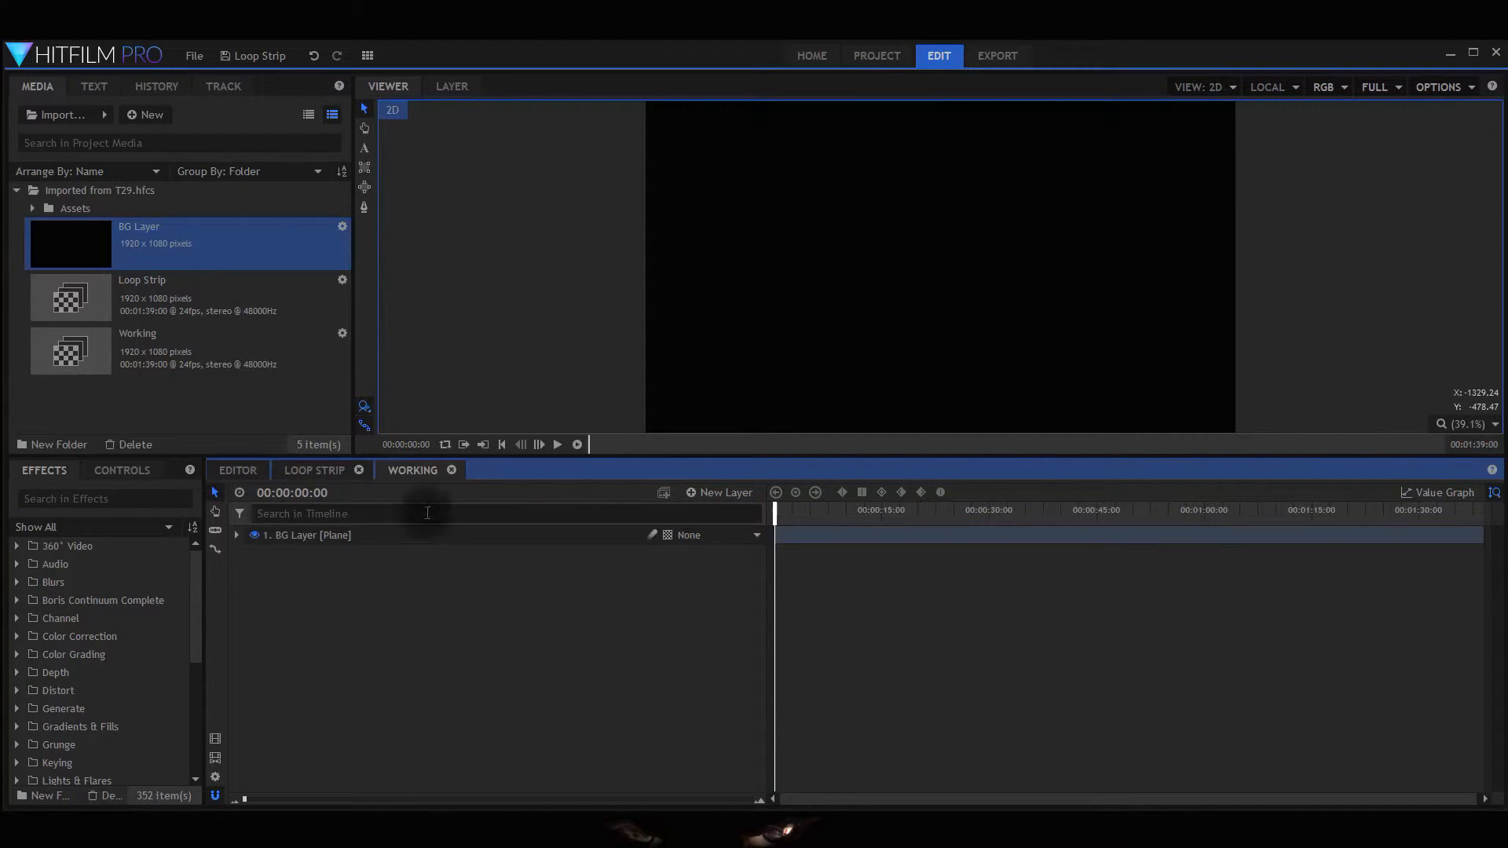
mouse_move(366, 154)
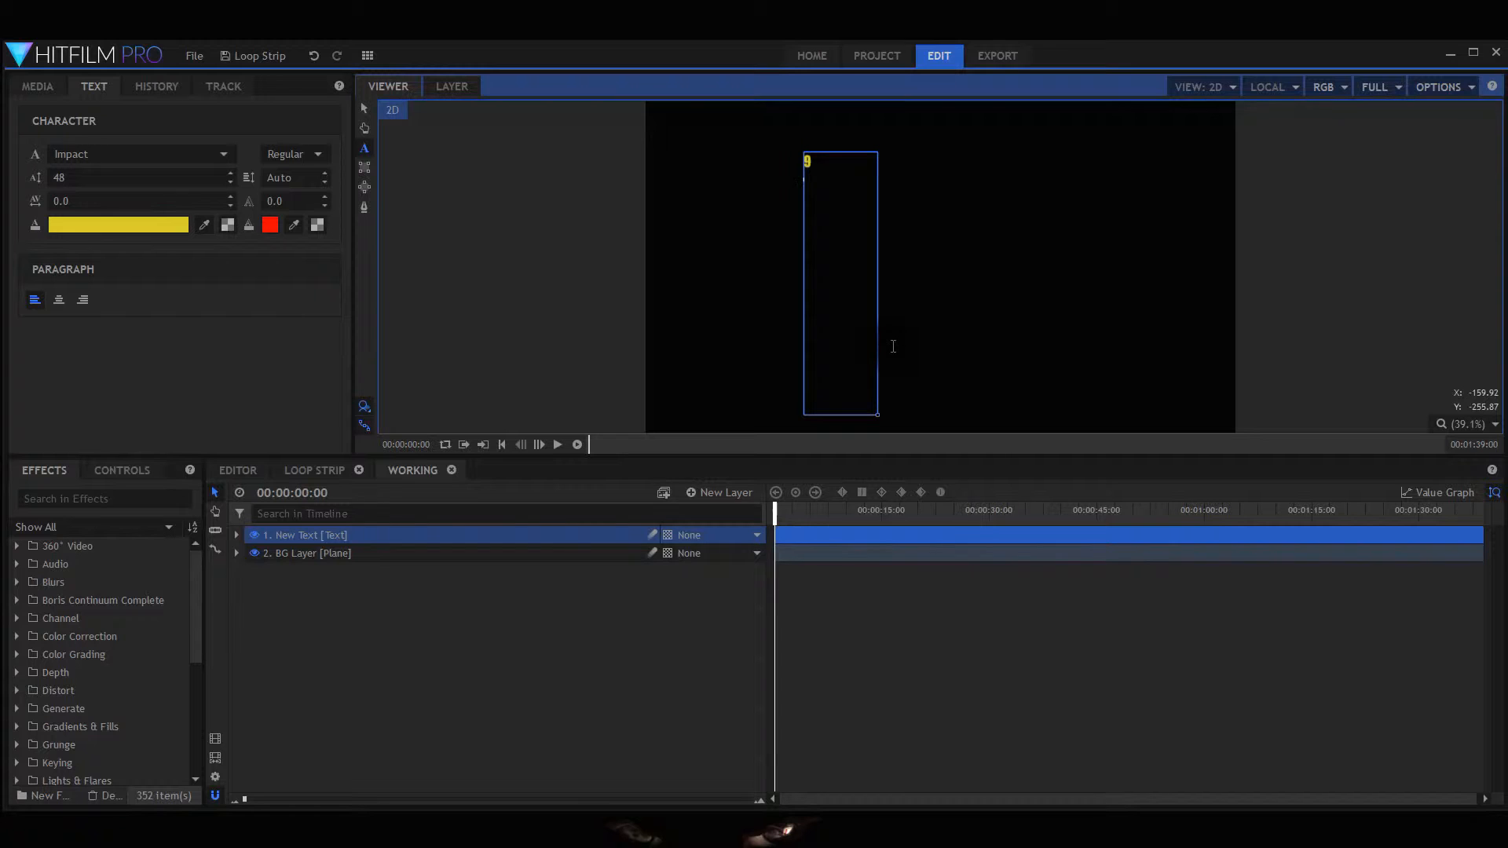
- Add the digits 8 and 7 to the yellow Impact countdown column
type("8")
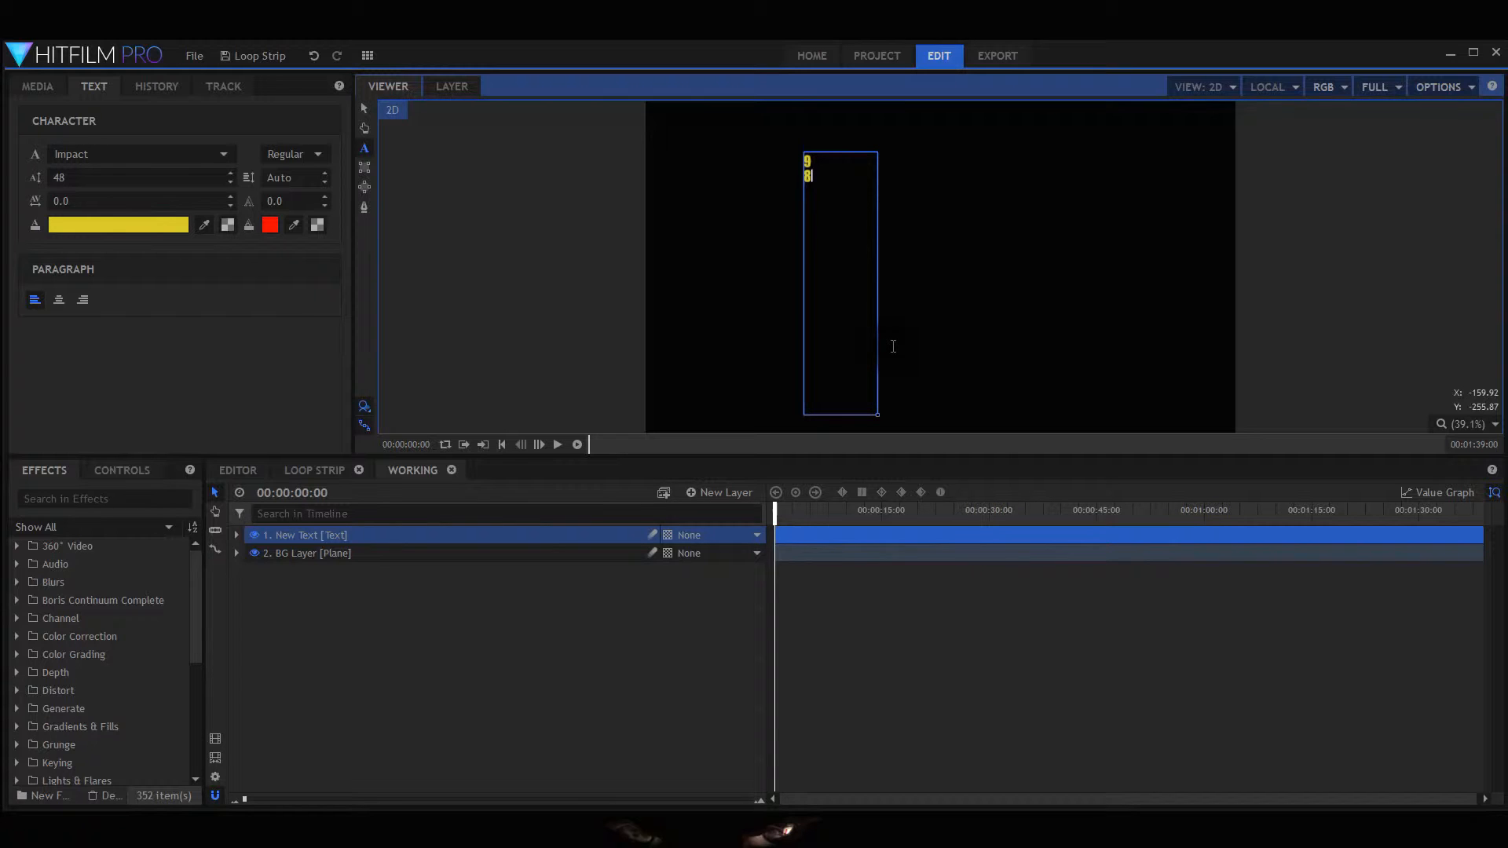
type("7")
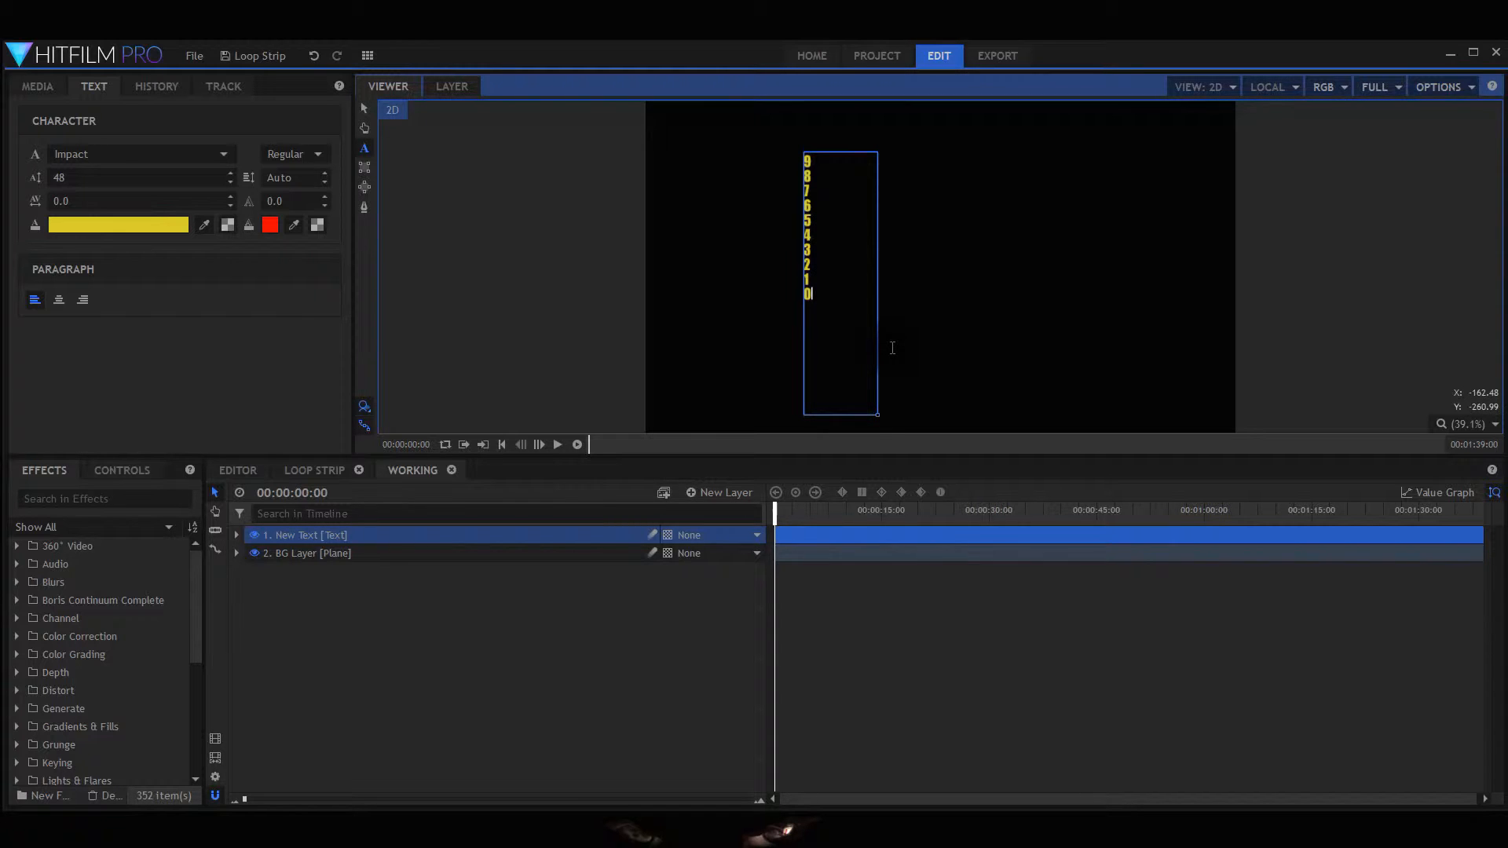
mouse_move(905, 170)
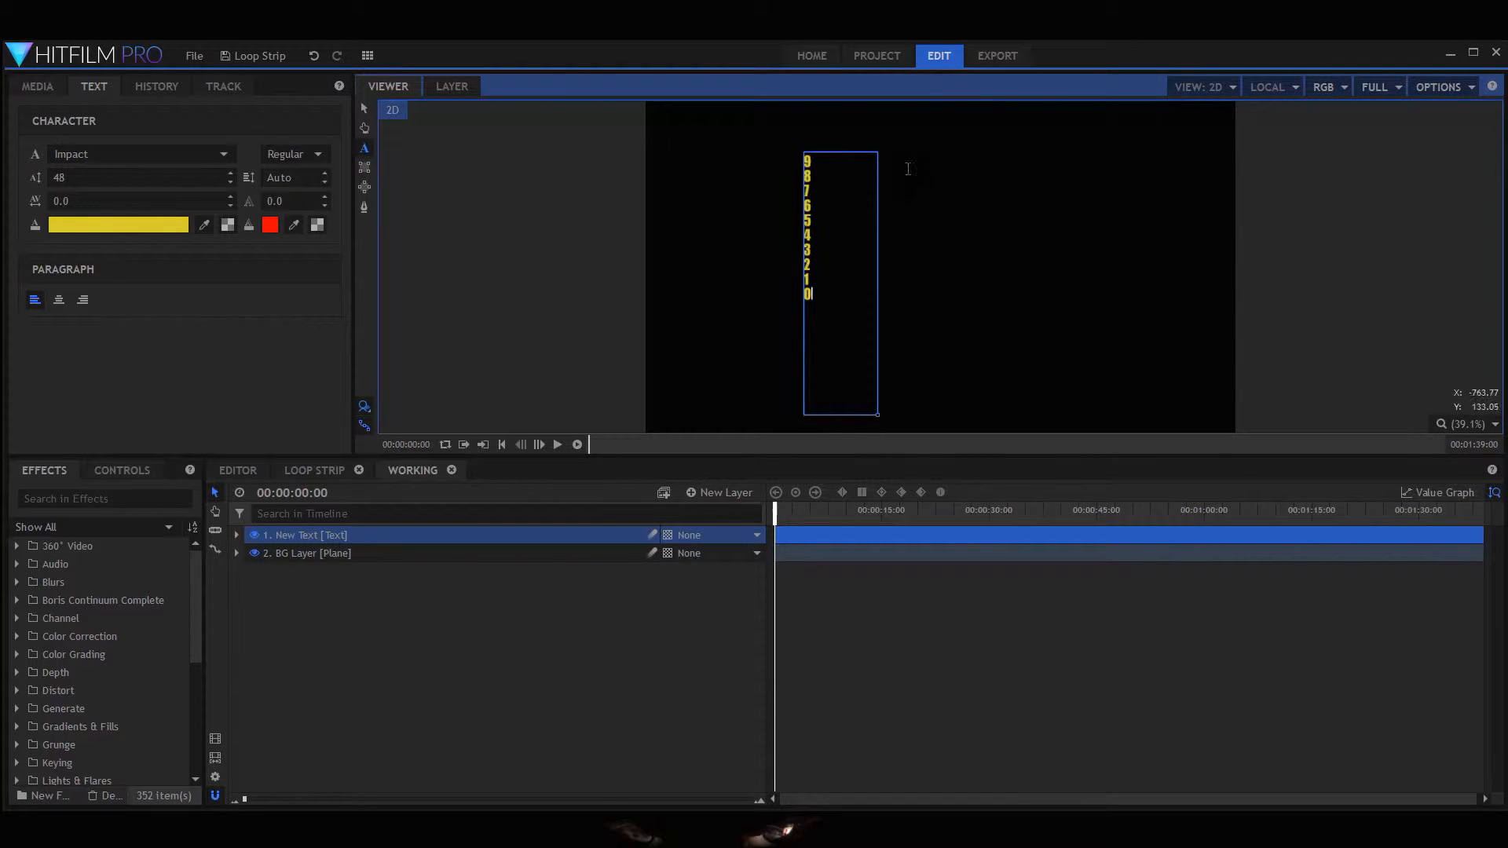
mouse_move(883, 417)
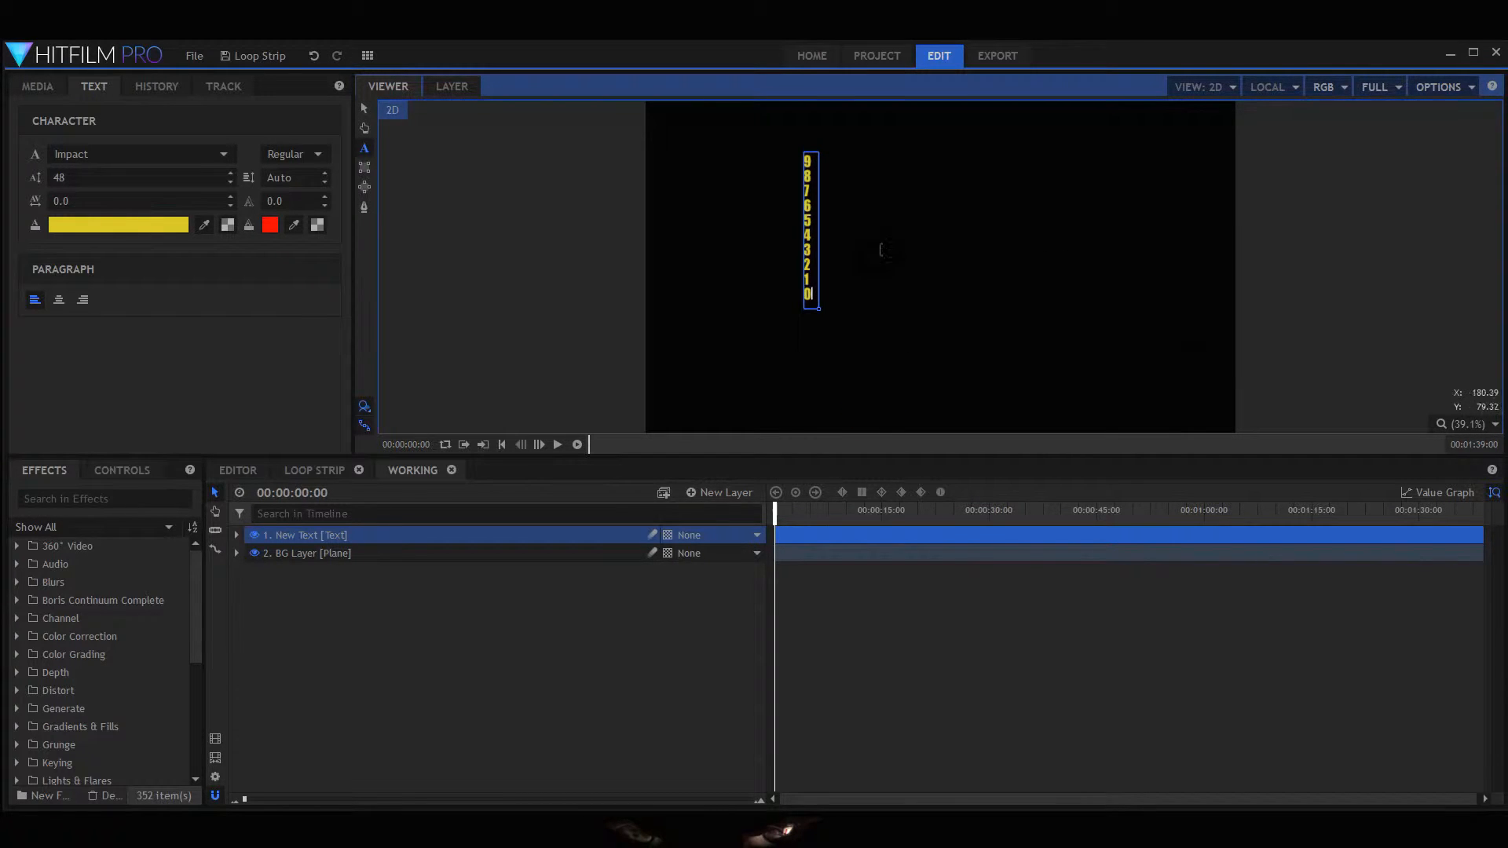
mouse_move(682, 357)
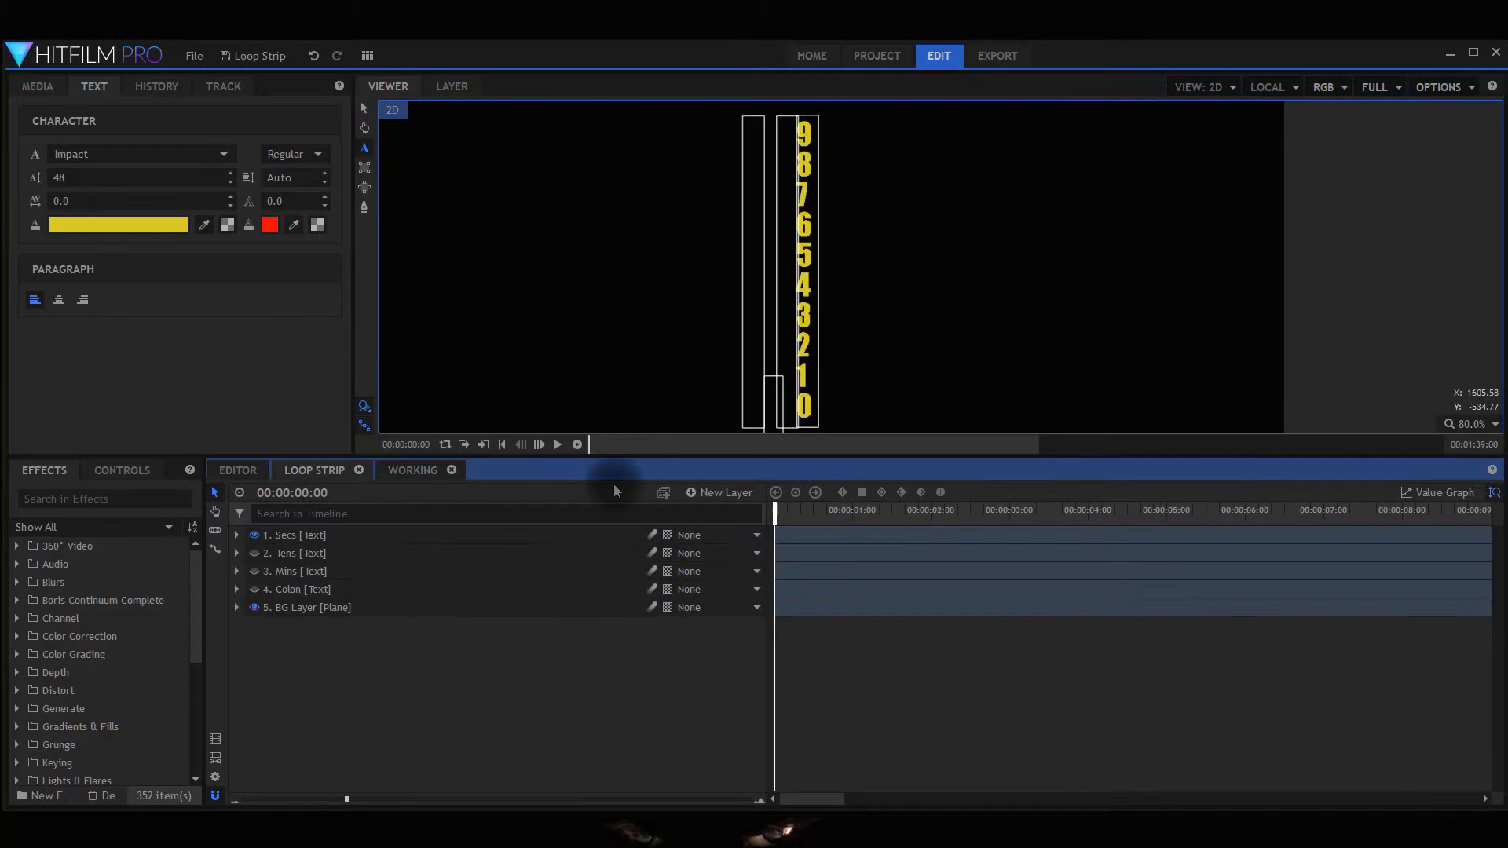
mouse_move(837, 127)
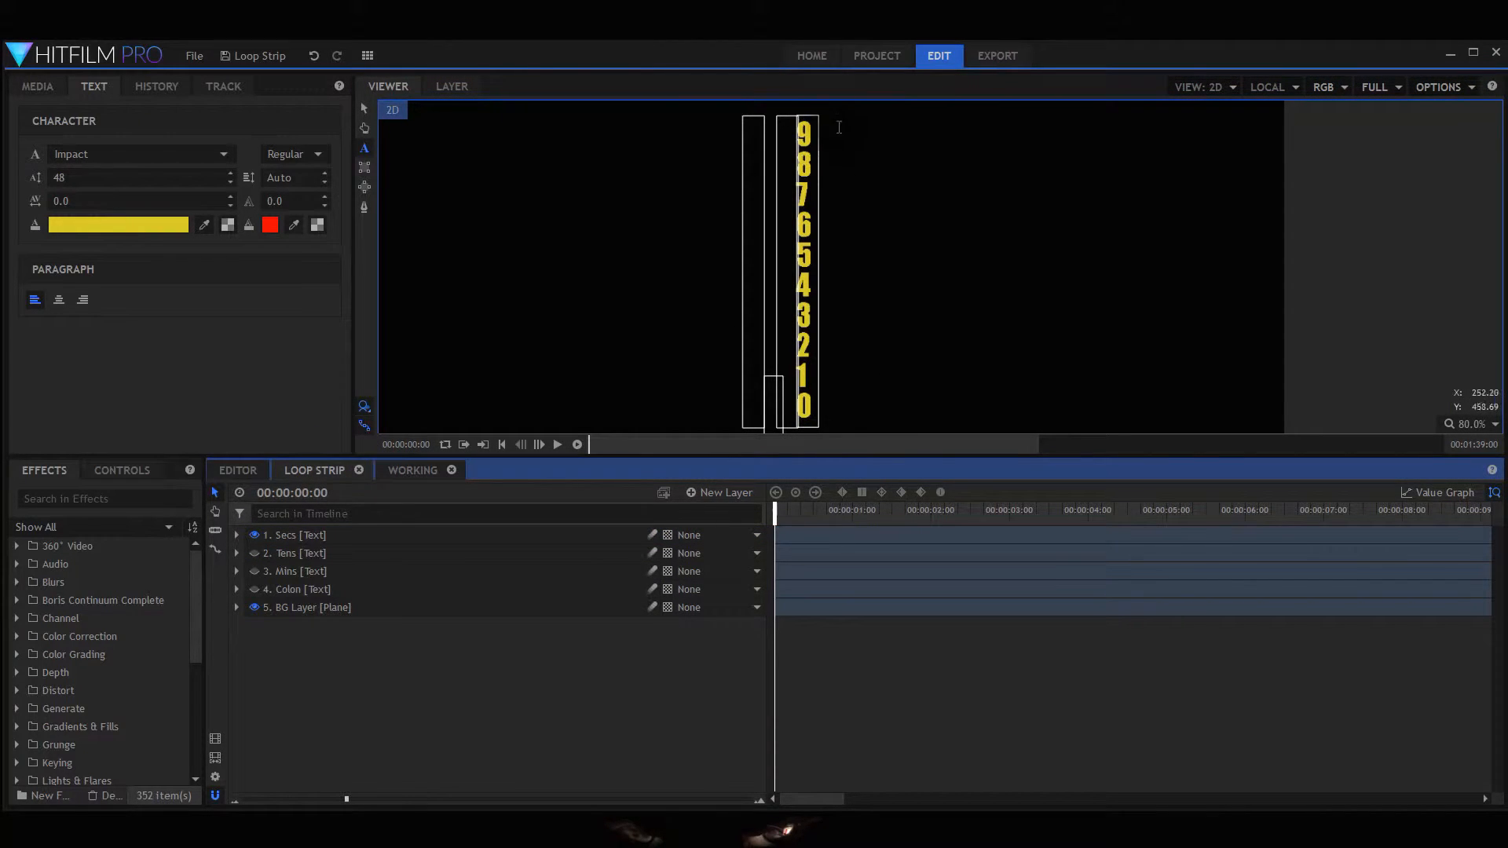
- Make the Tens digit strip visible again beside the other strips
left_click(298, 553)
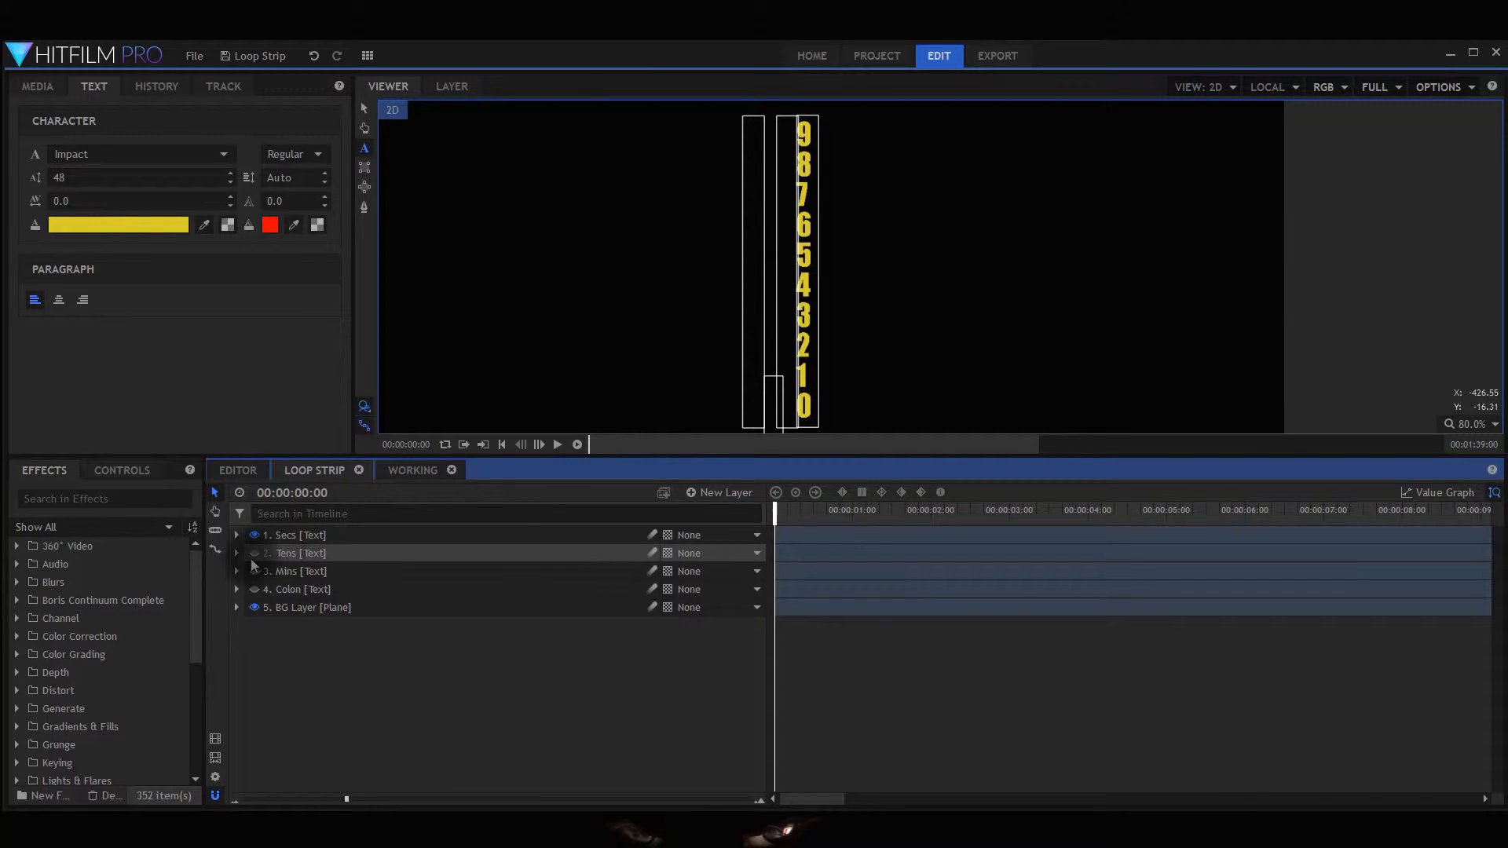
left_click(255, 553)
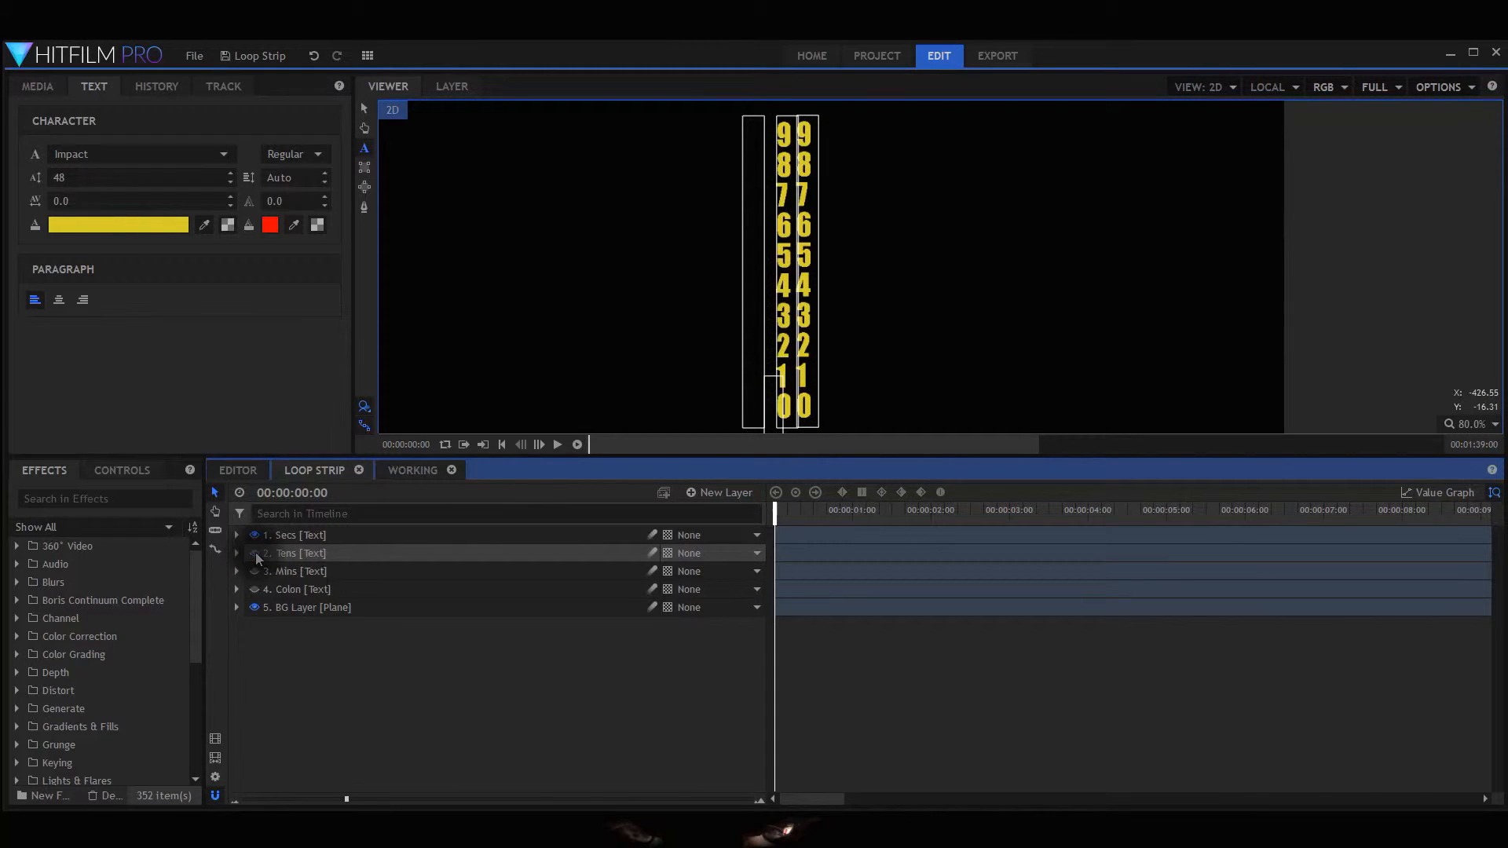
mouse_move(256, 572)
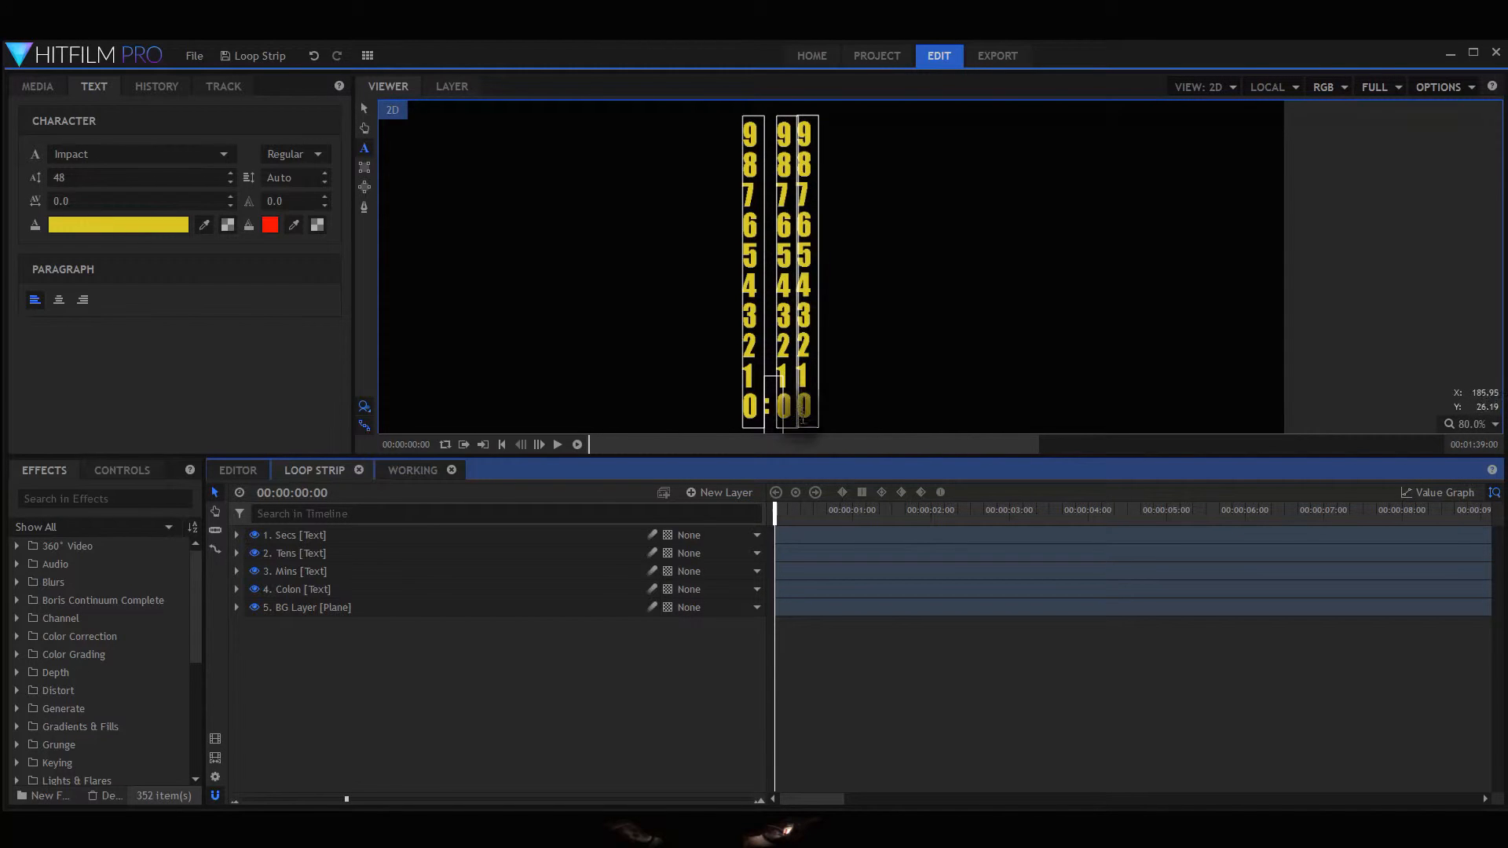
mouse_move(875, 293)
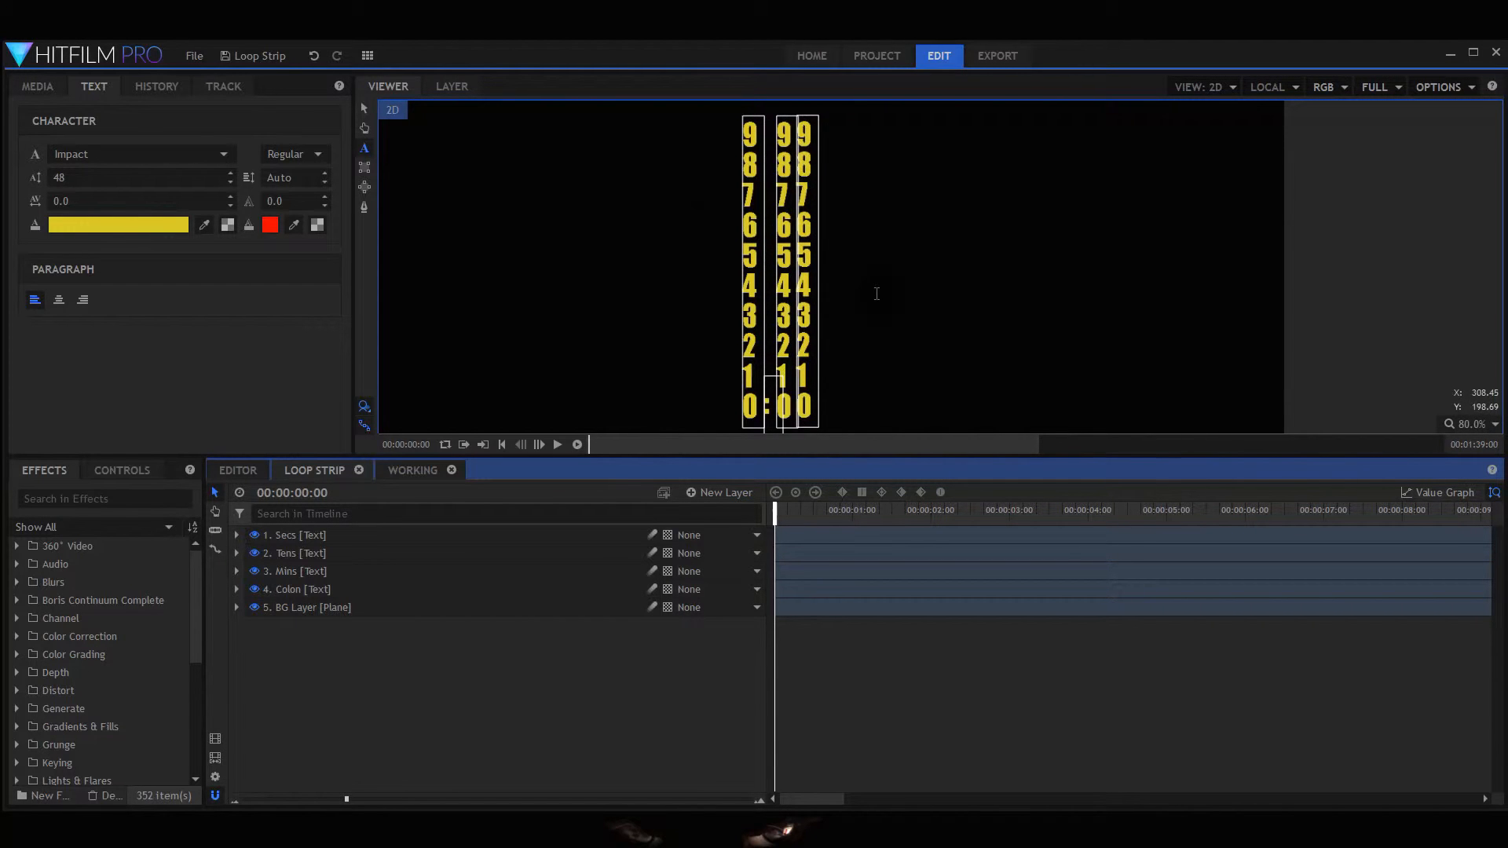
mouse_move(928, 326)
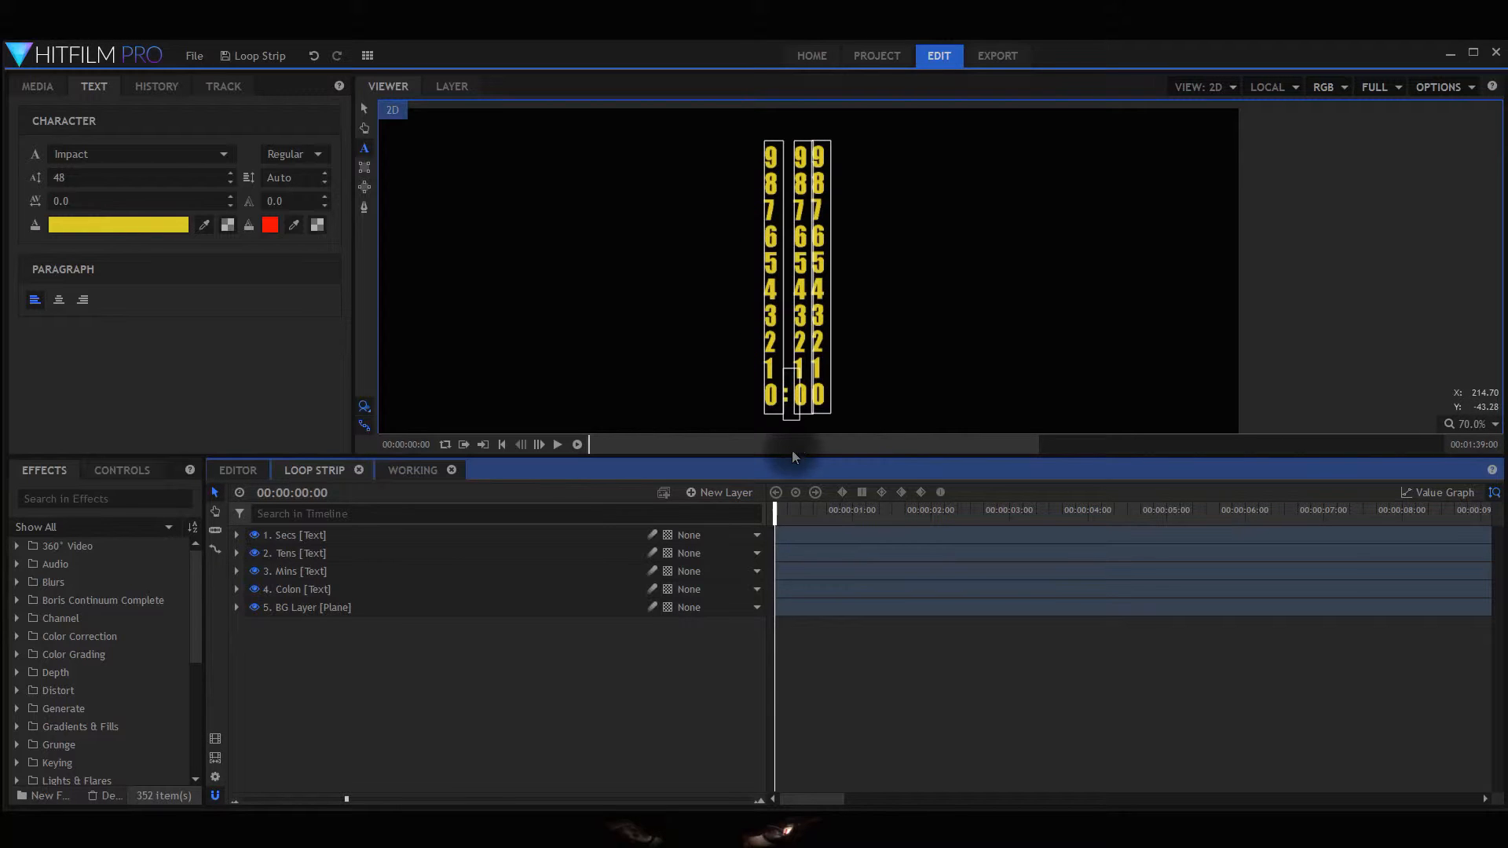
- Enable the Secs layer's mask so only its 0 shows, then reveal the Mins layer's properties
left_click(235, 534)
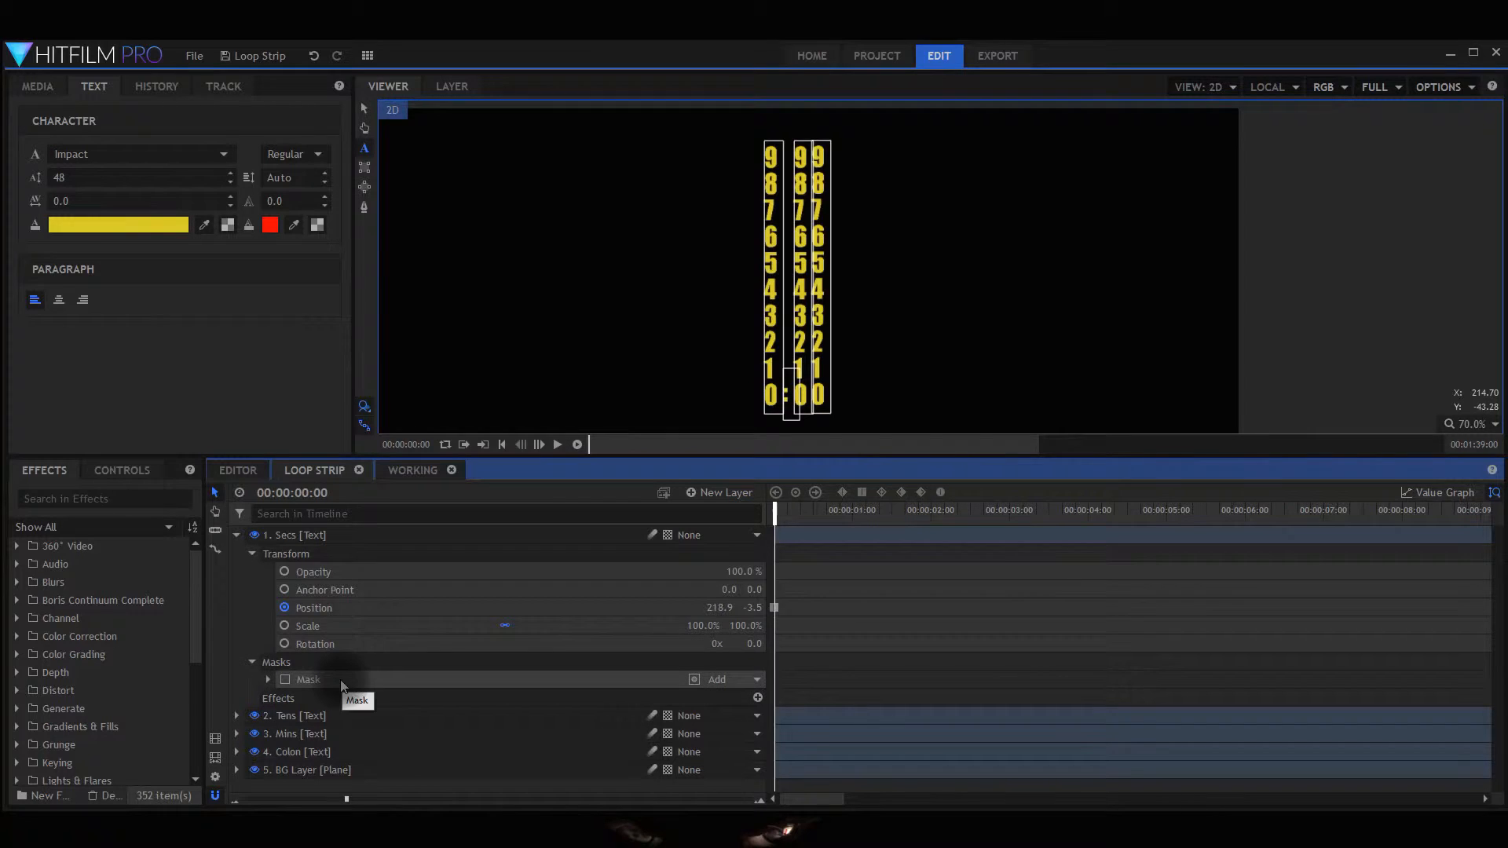
mouse_move(808, 384)
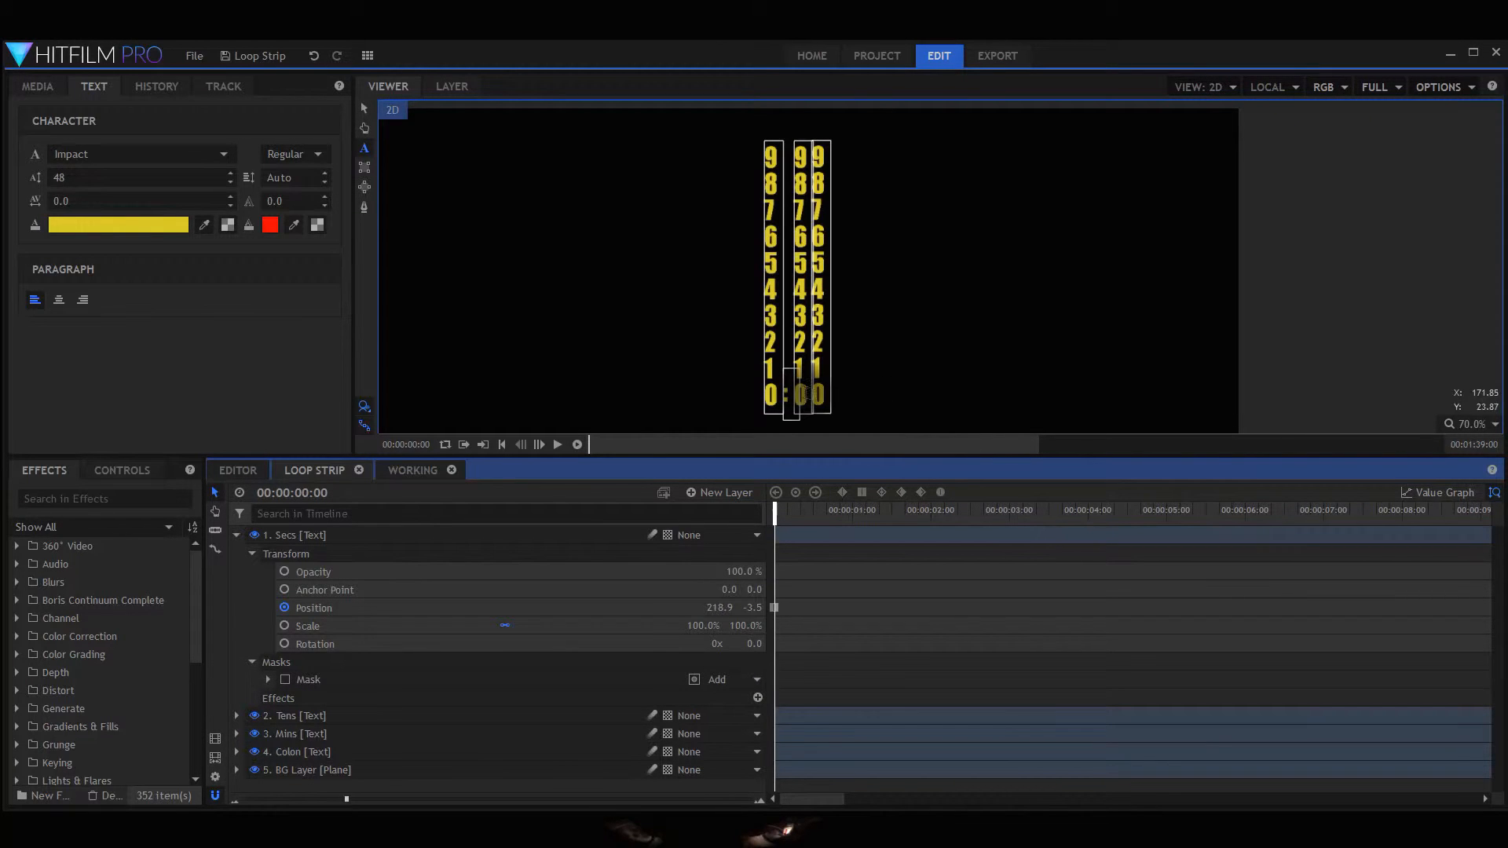
mouse_move(734, 487)
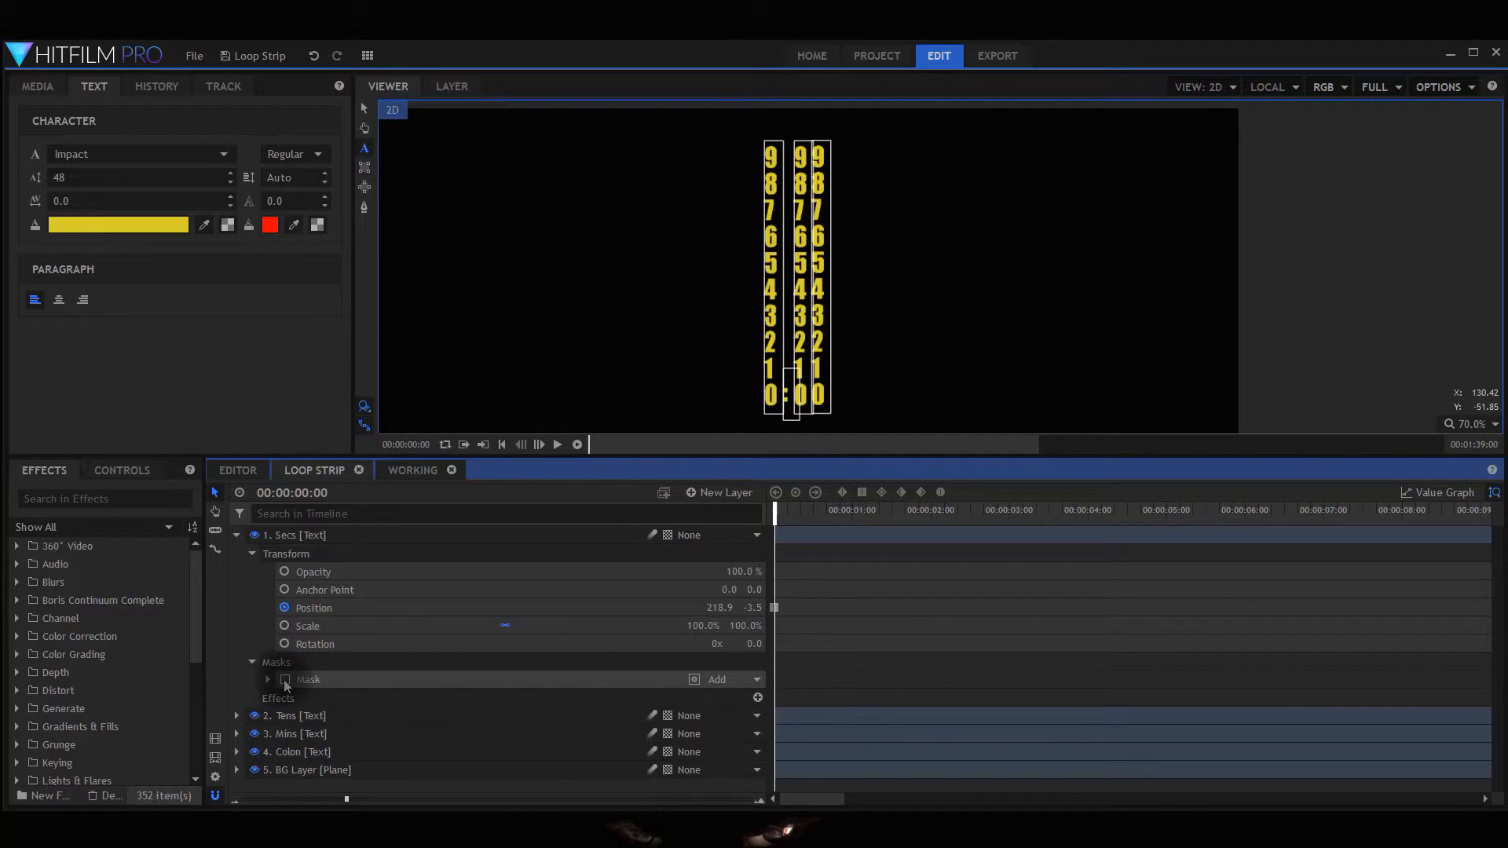
left_click(284, 679)
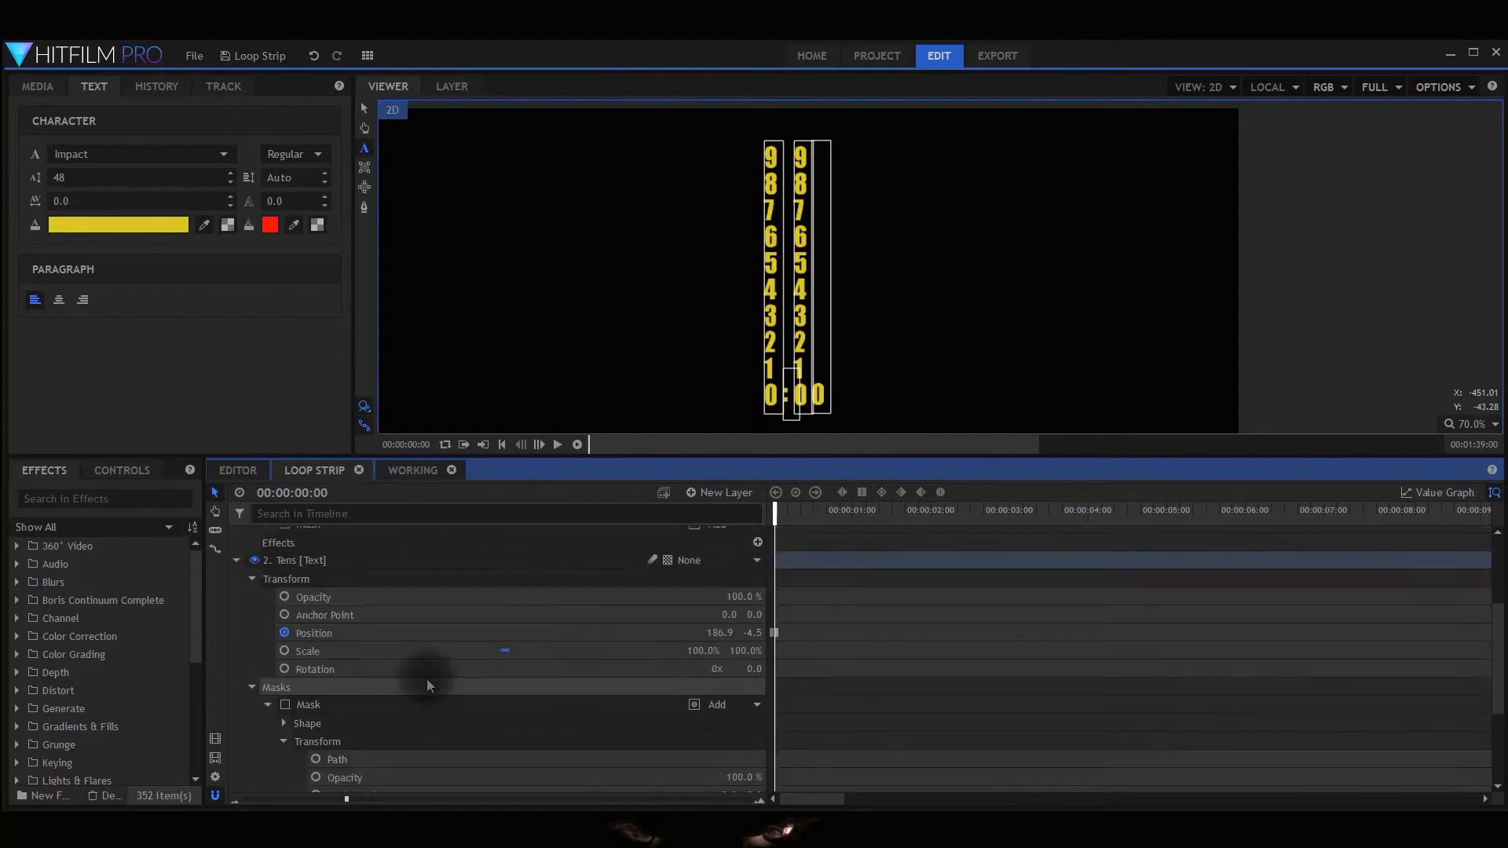
scroll("down", 3)
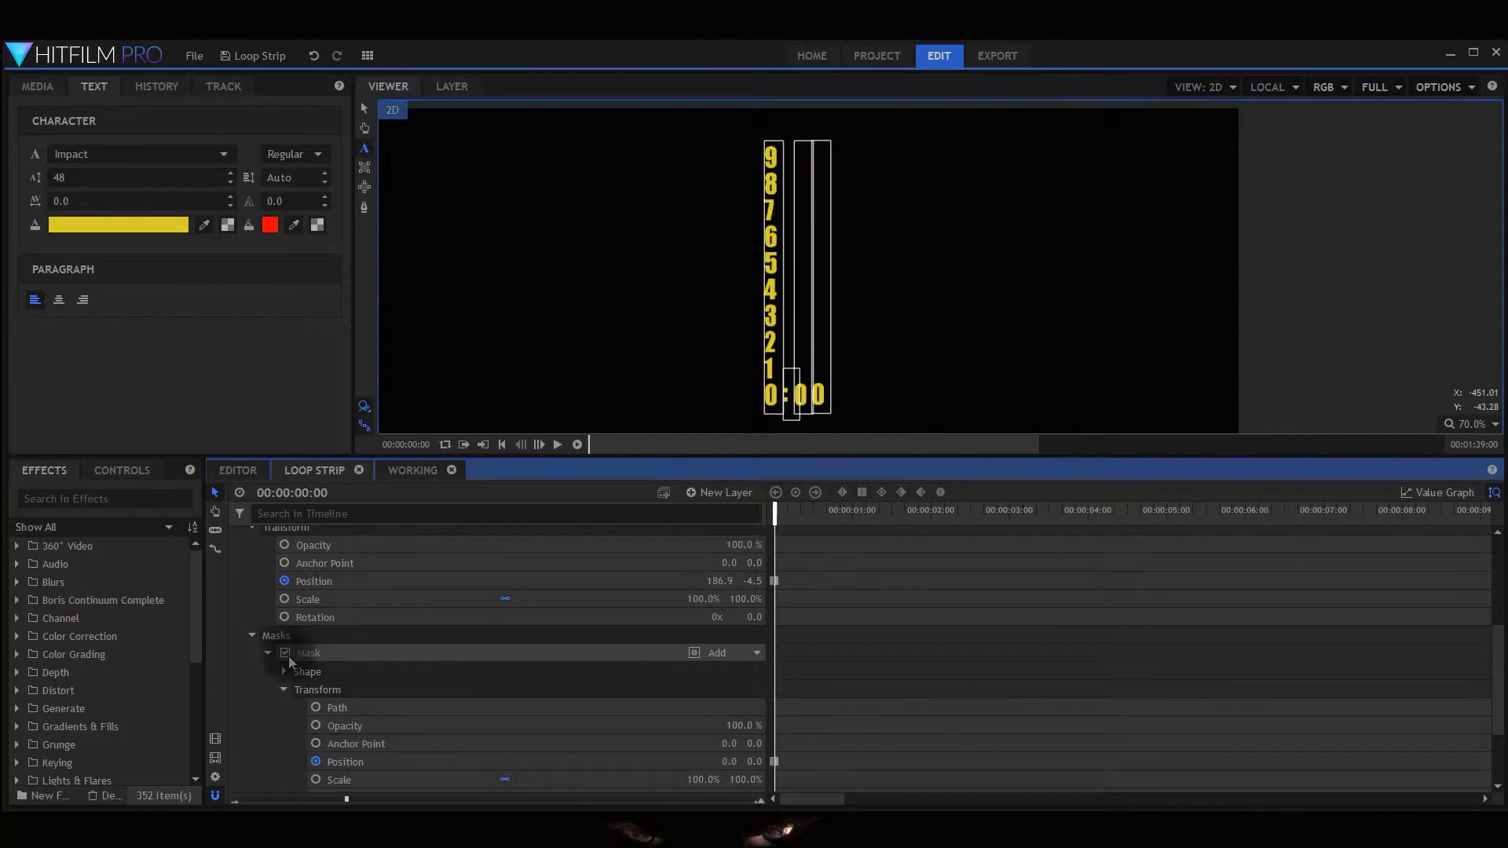
scroll("down", 3)
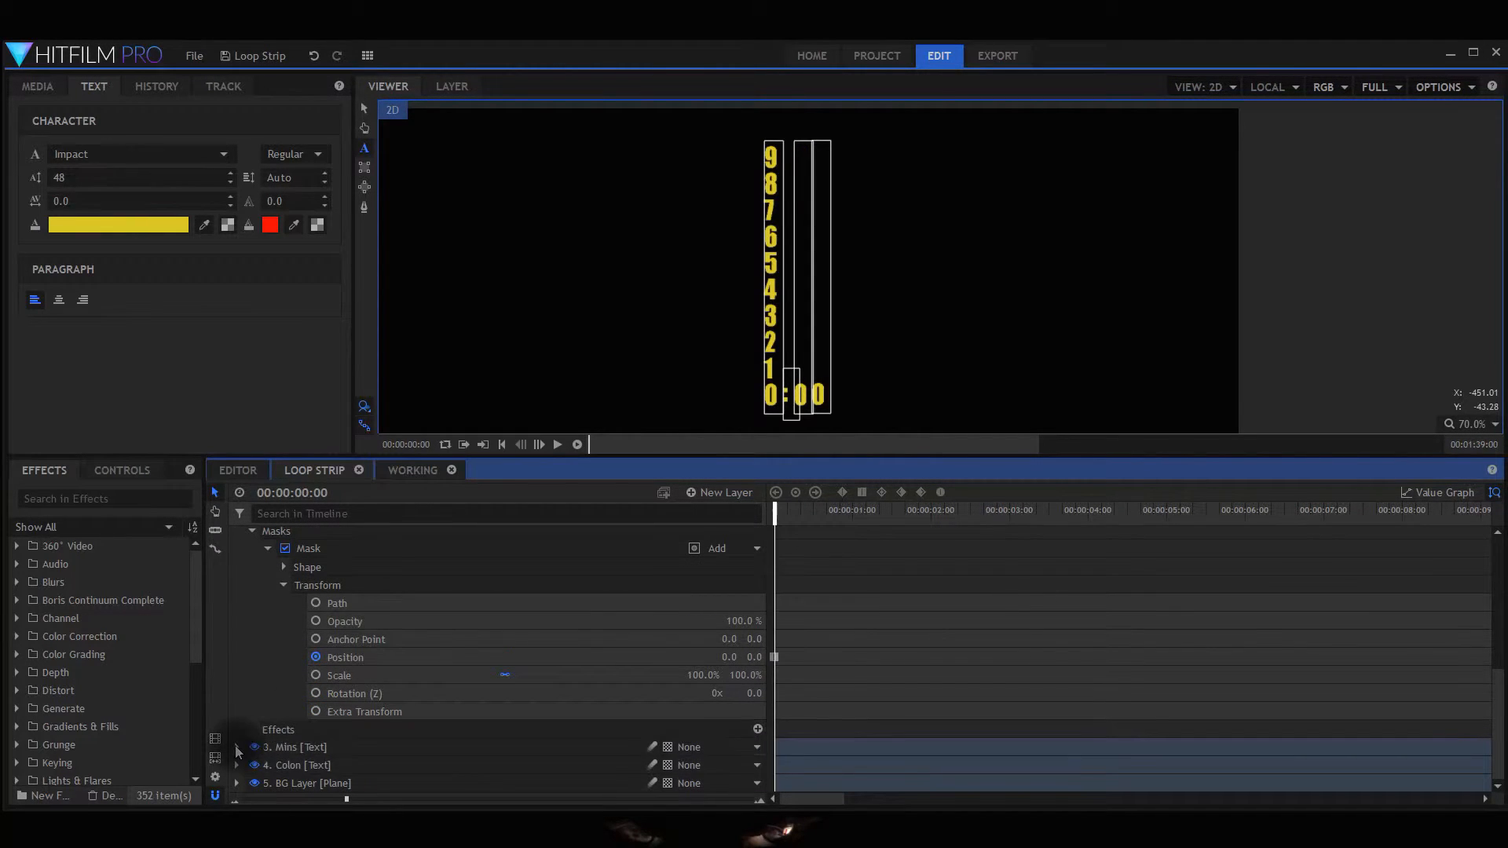
left_click(238, 602)
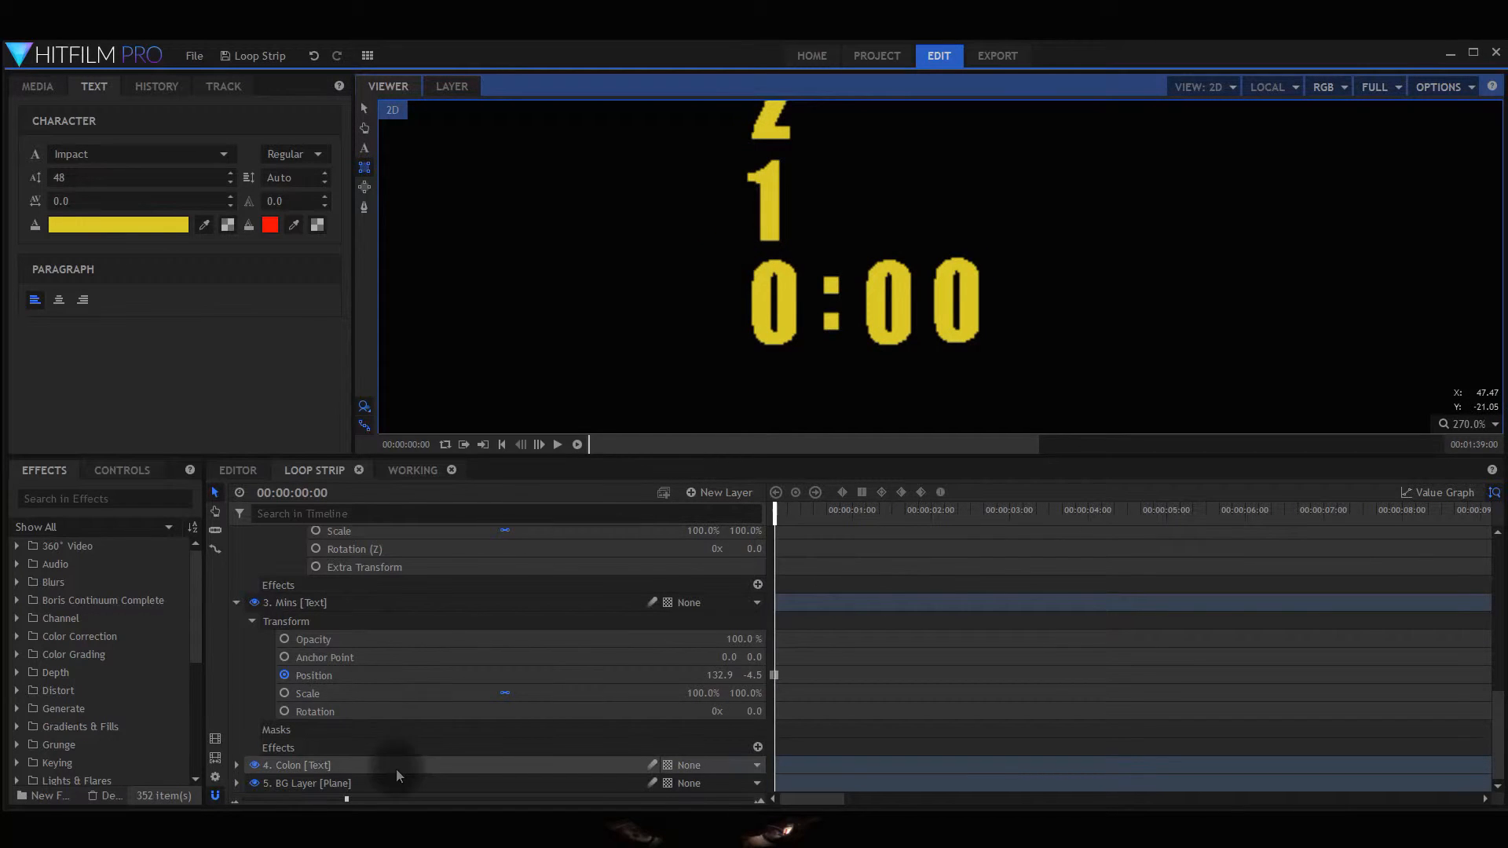
- Show the Mins layer's added Mask and collapse its properties again
left_click(294, 602)
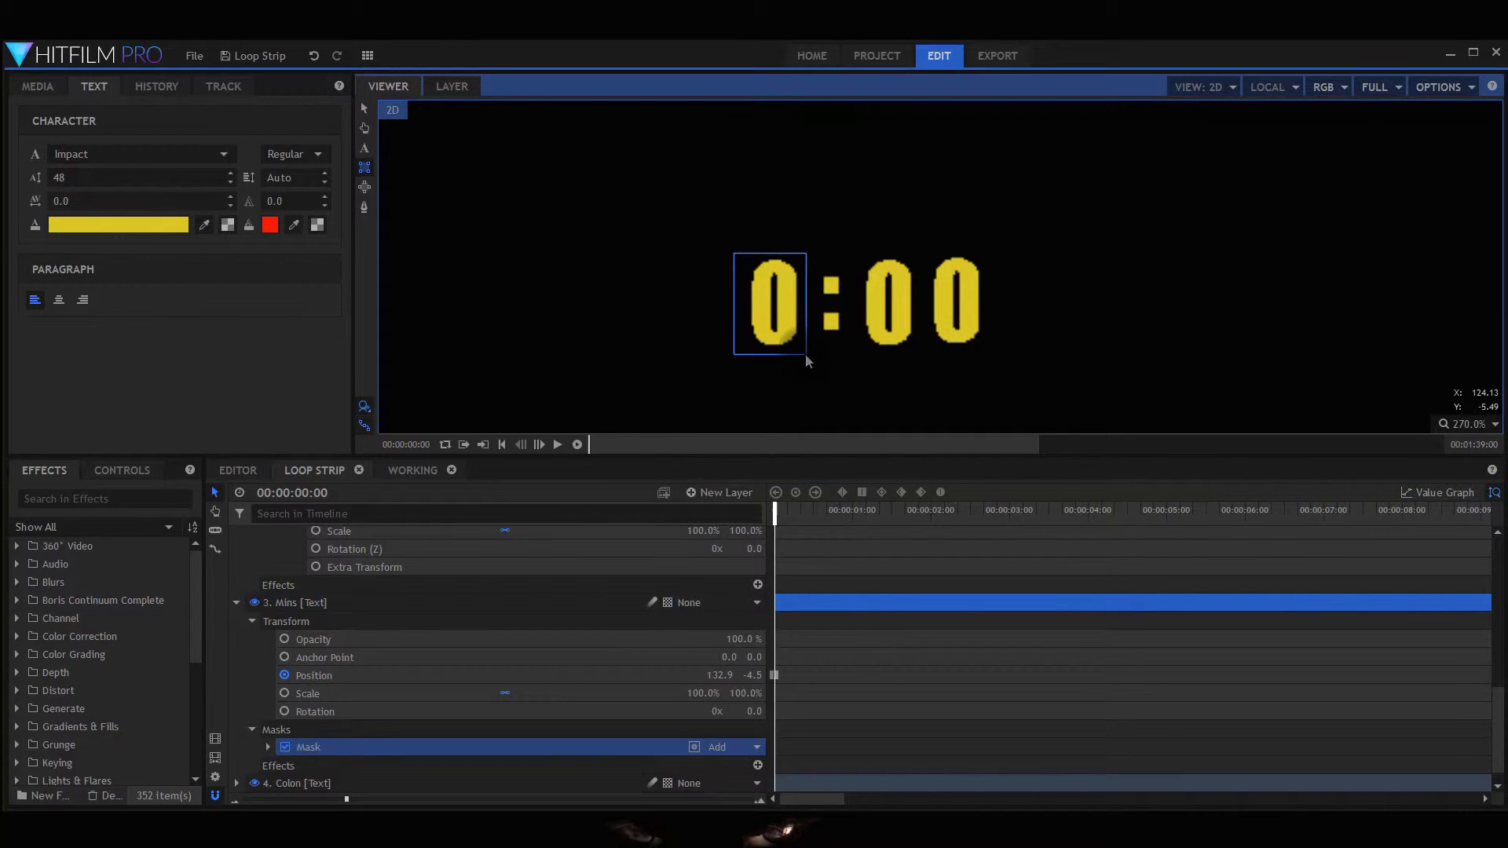
mouse_move(922, 594)
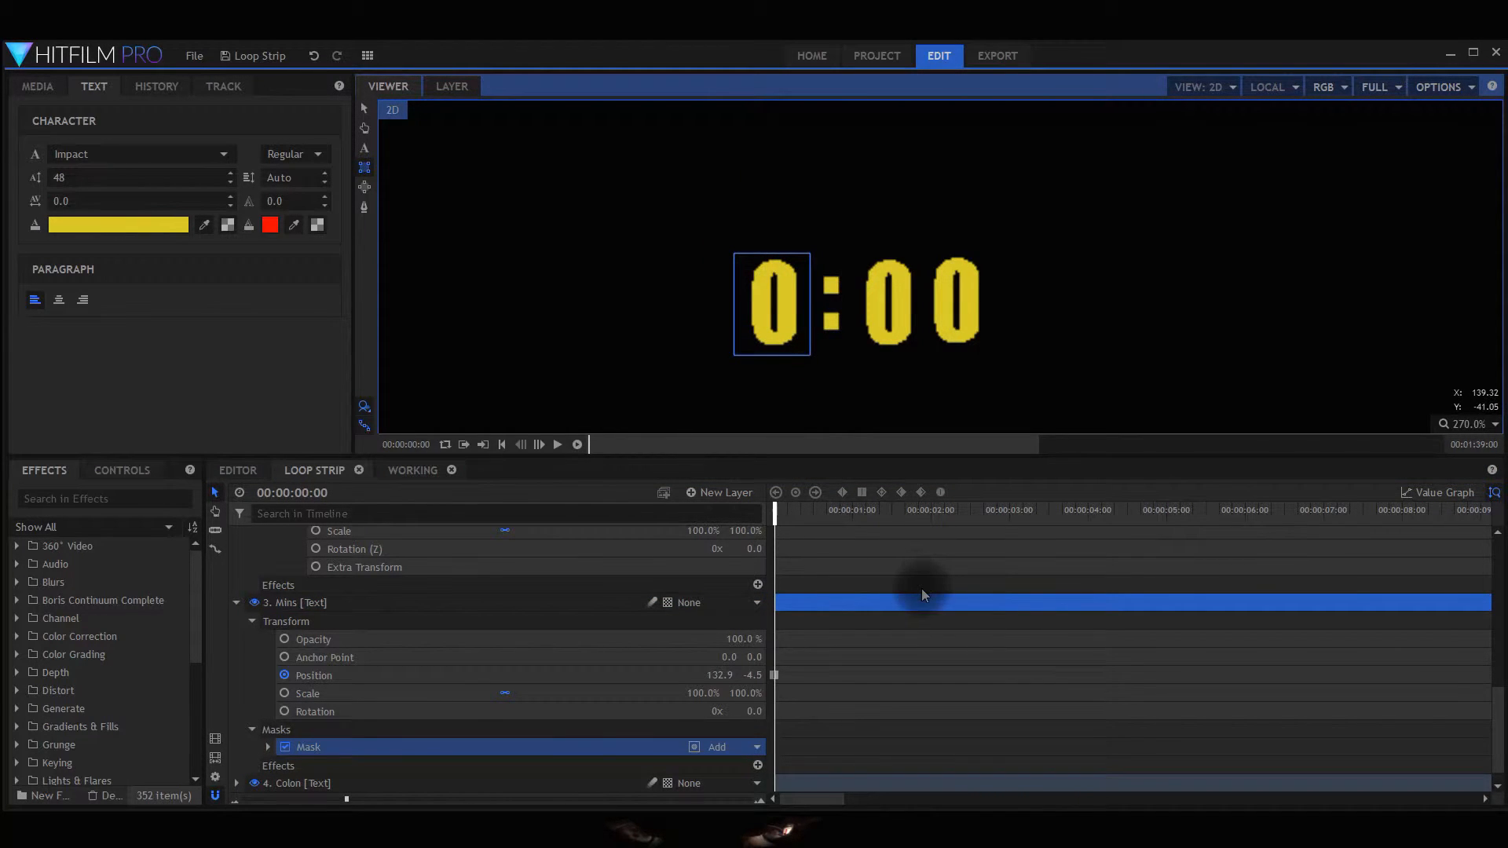
mouse_move(743, 622)
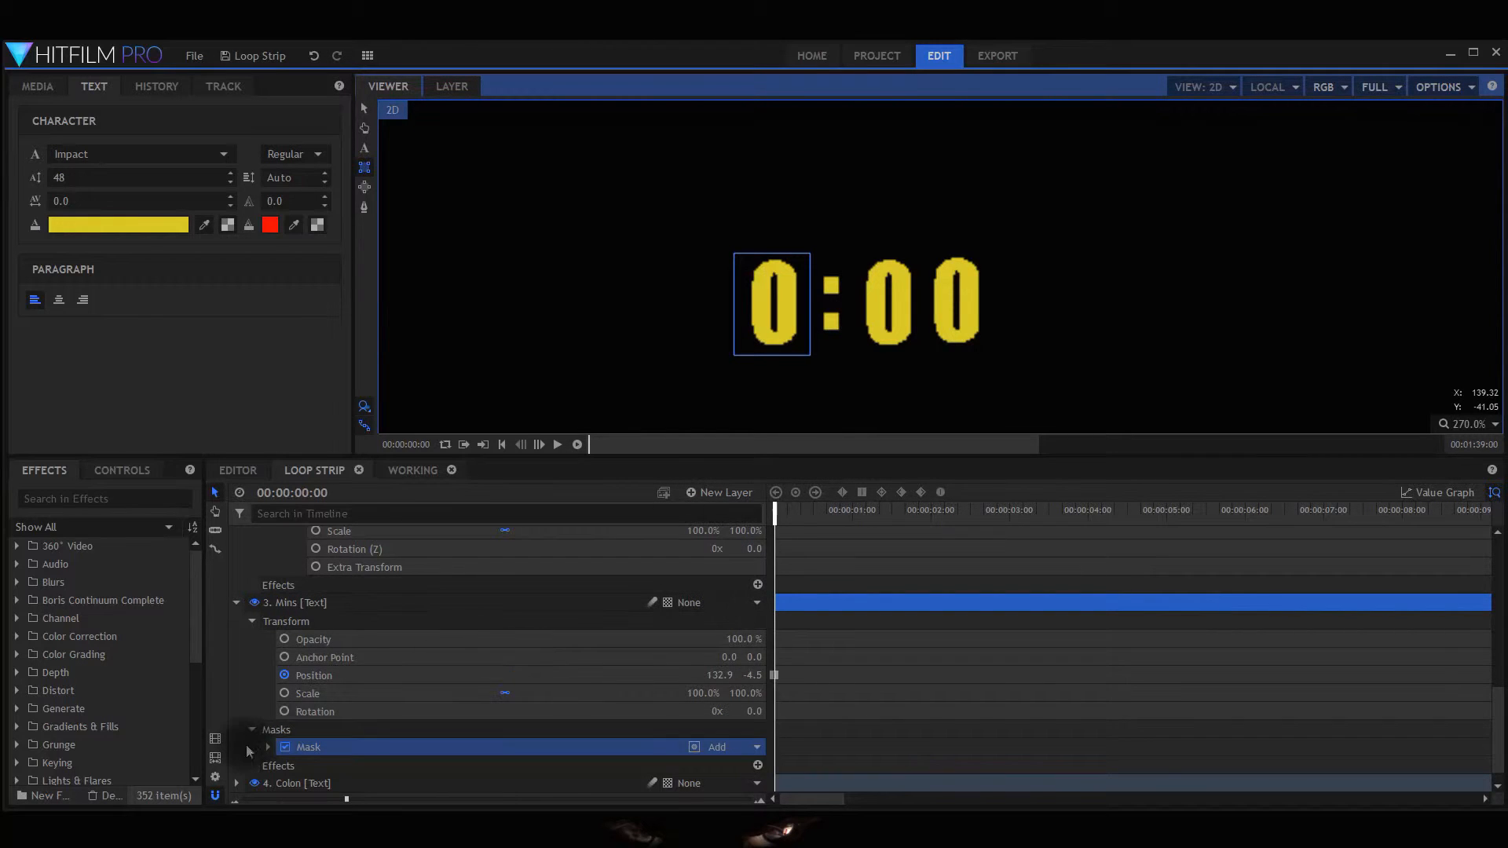
left_click(252, 729)
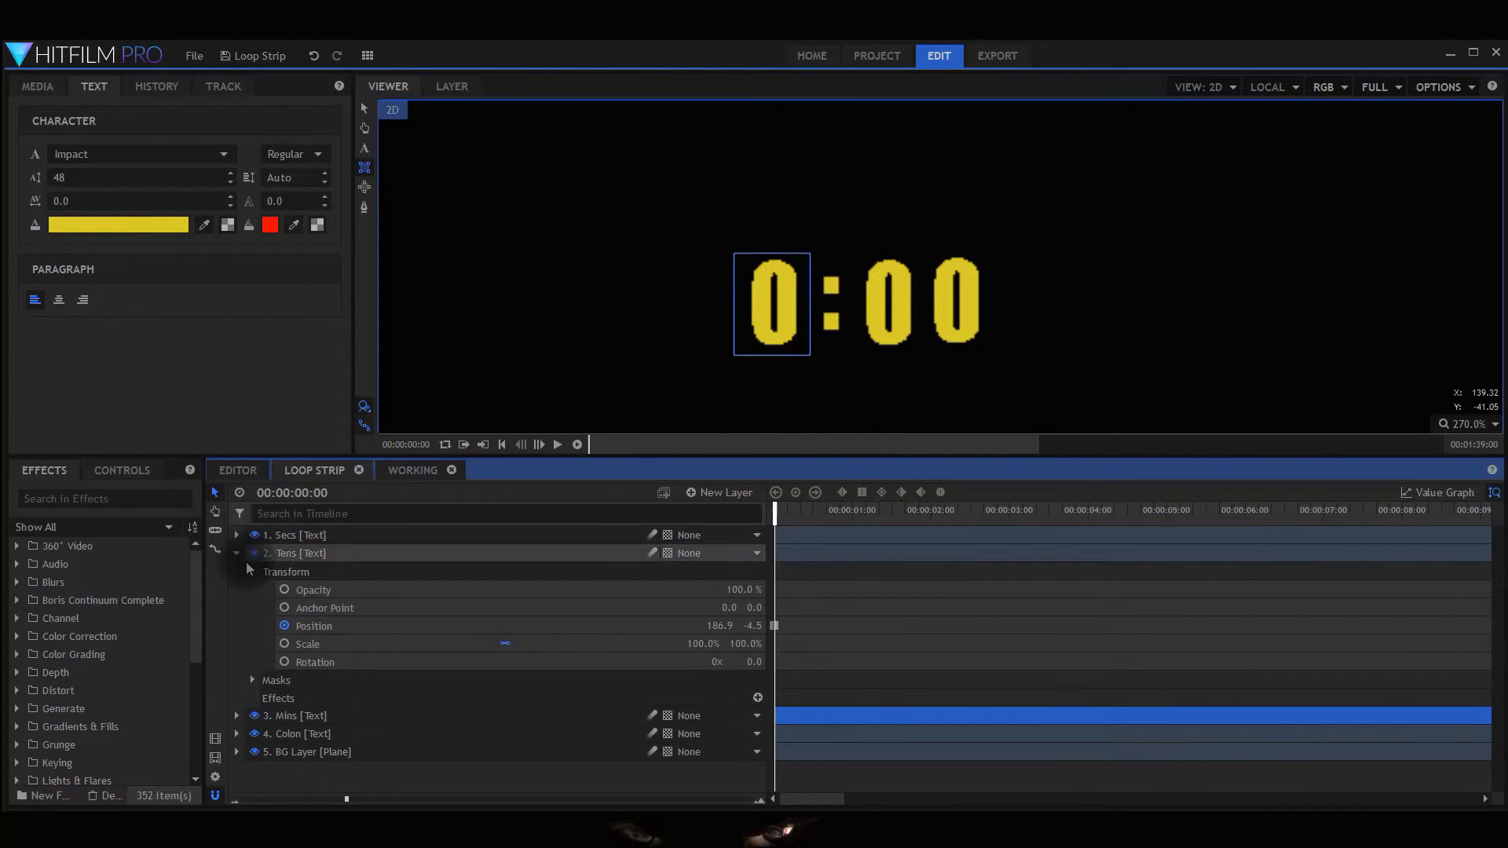
left_click(237, 553)
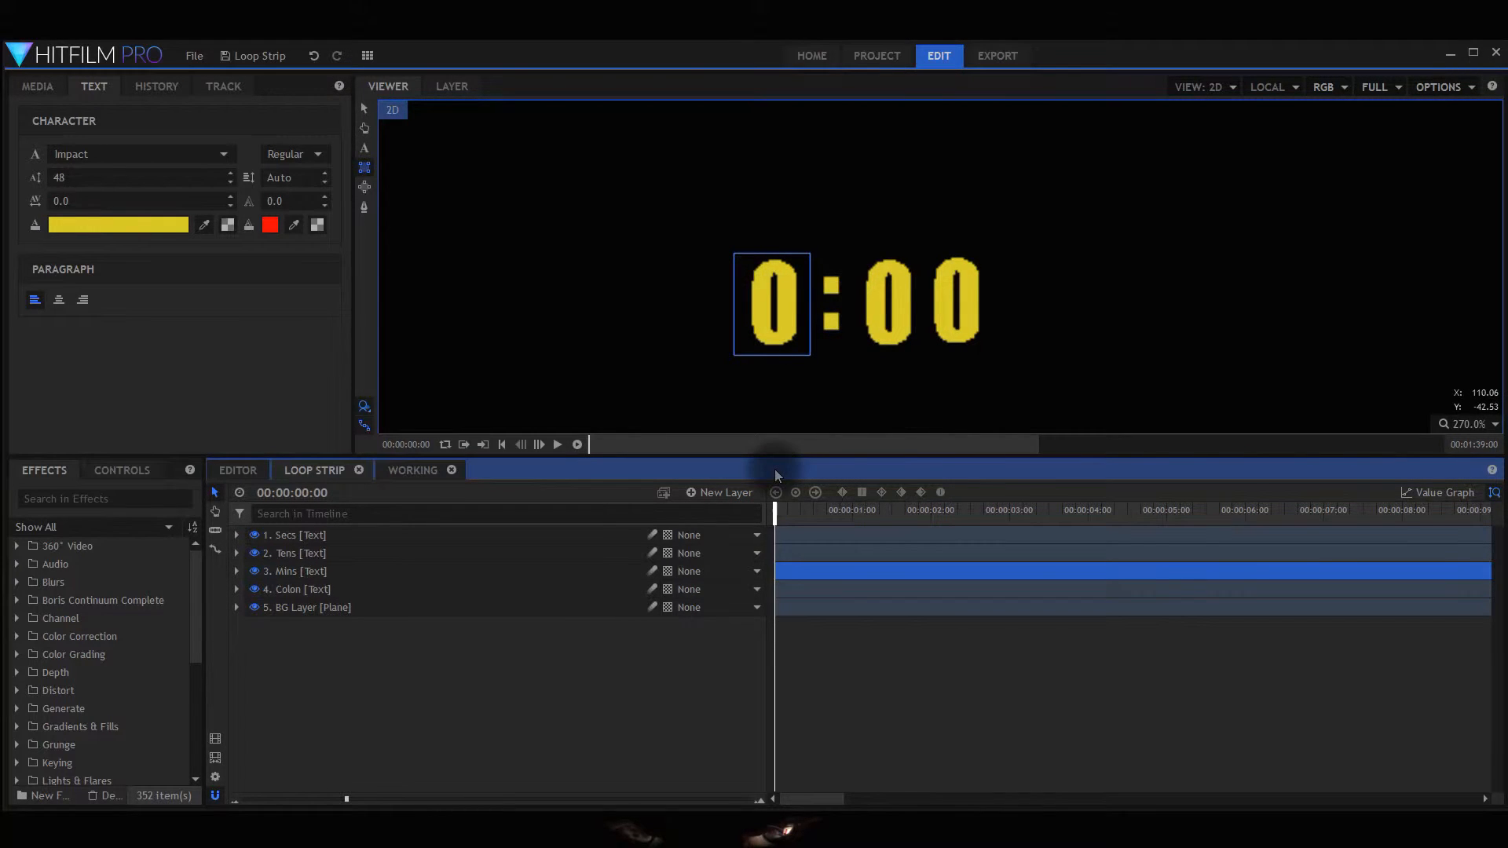
mouse_move(702, 302)
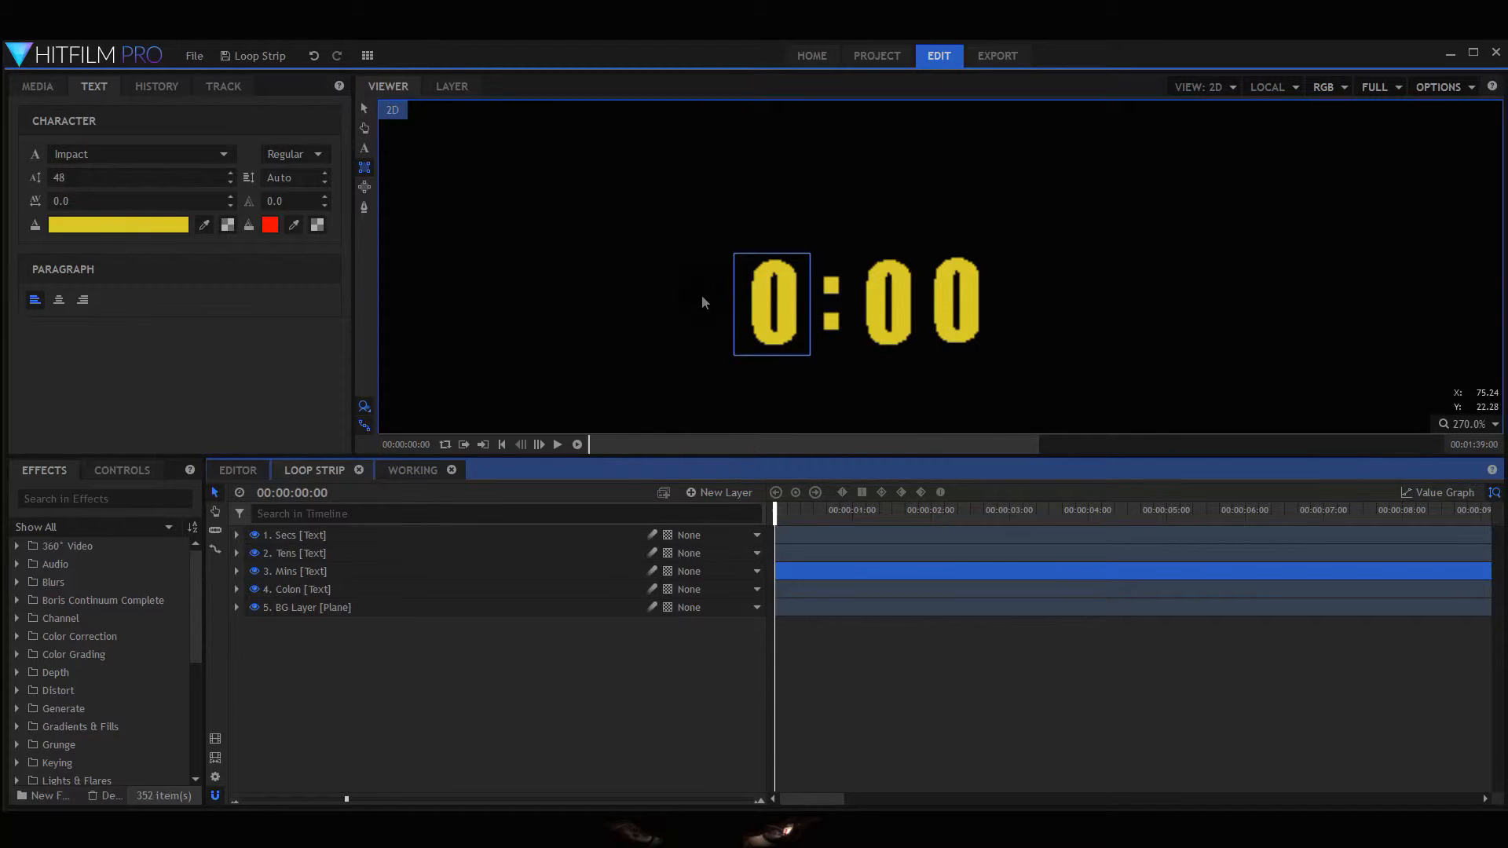
mouse_move(817, 444)
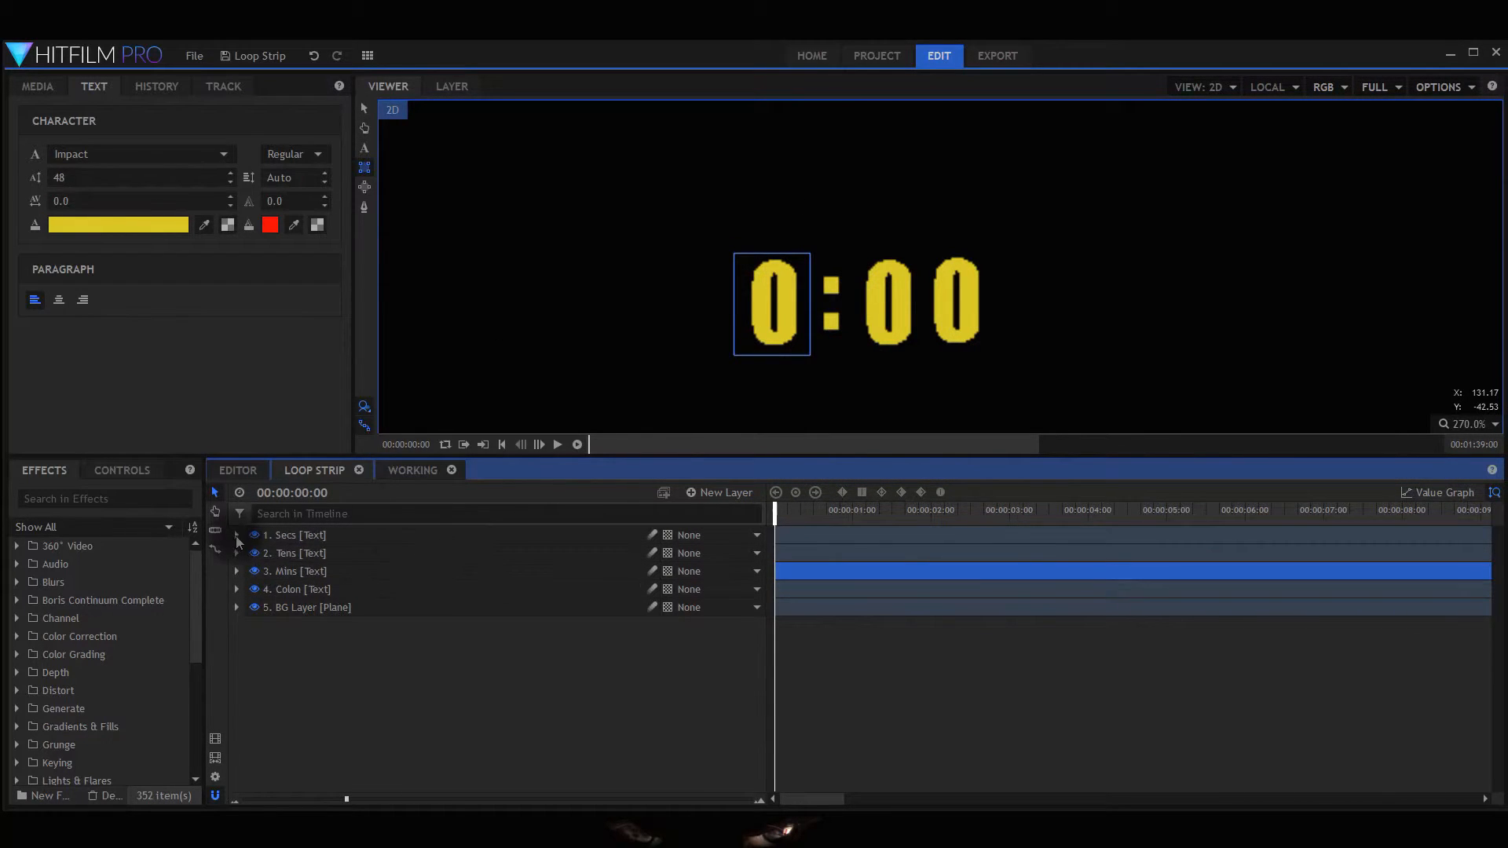
left_click(237, 535)
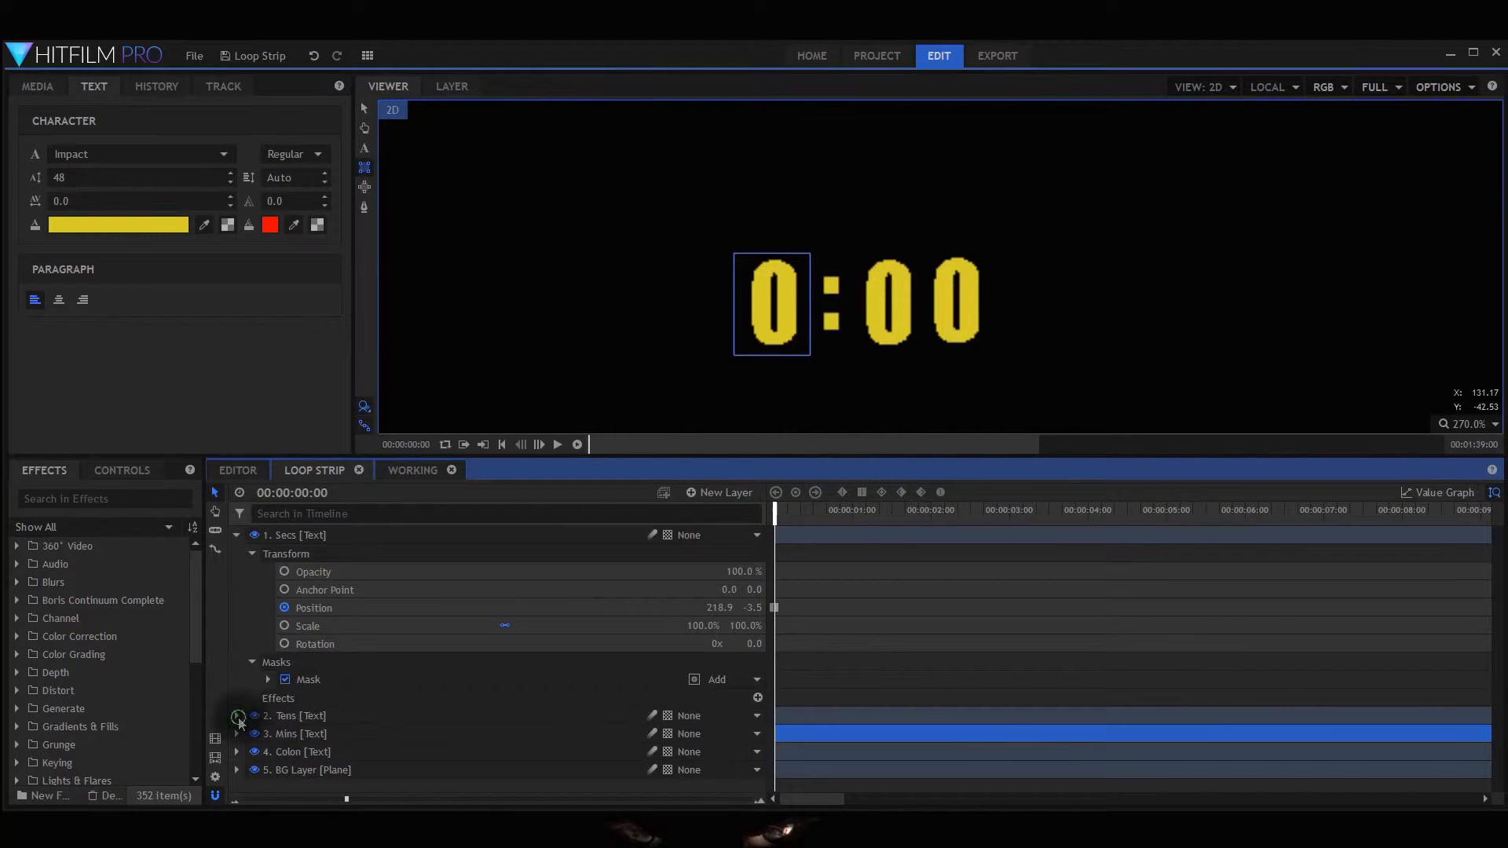
left_click(238, 716)
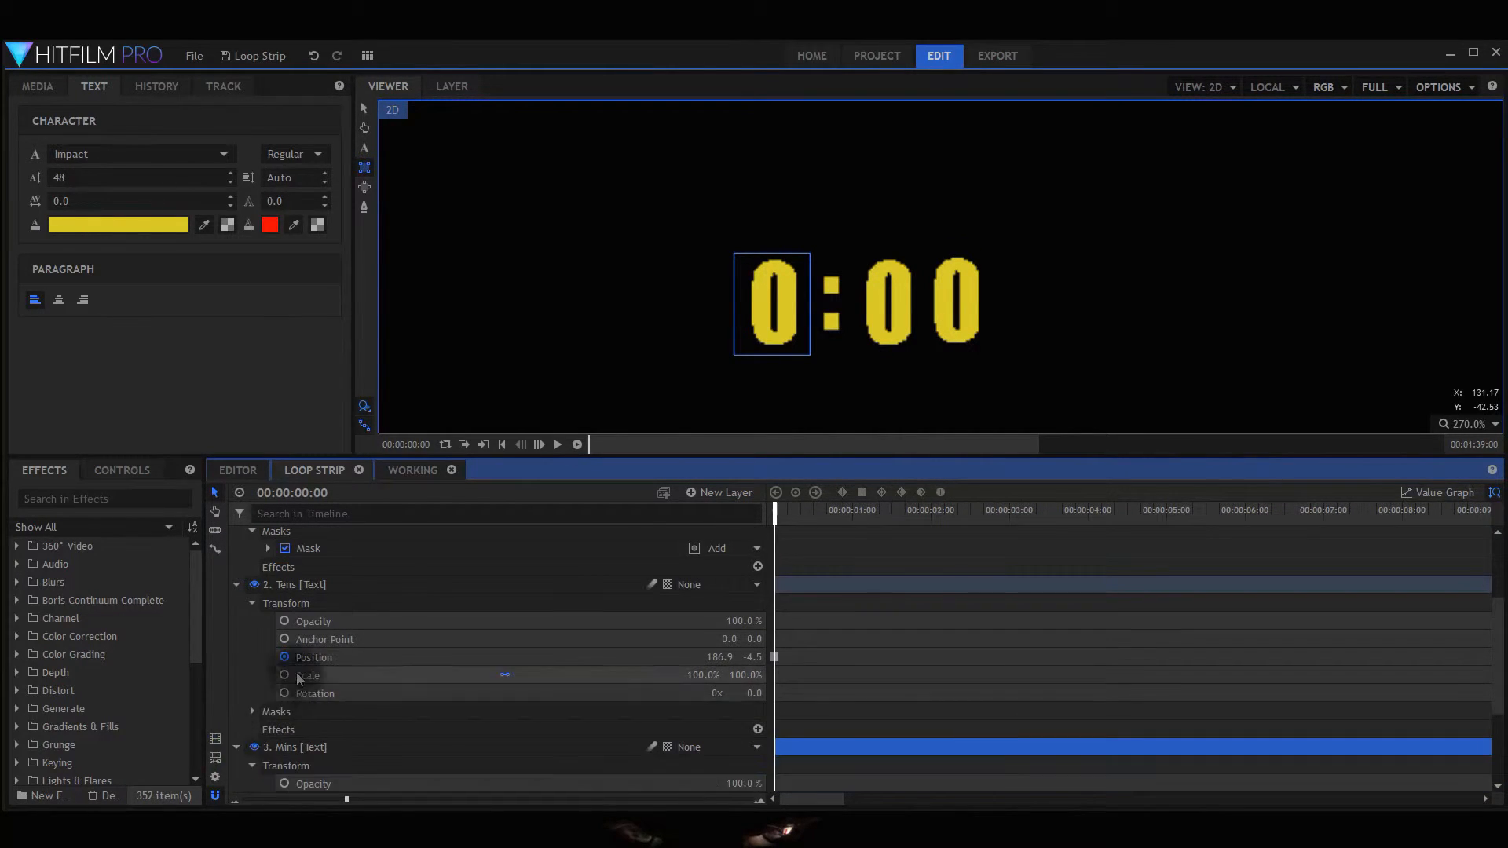
left_click(252, 712)
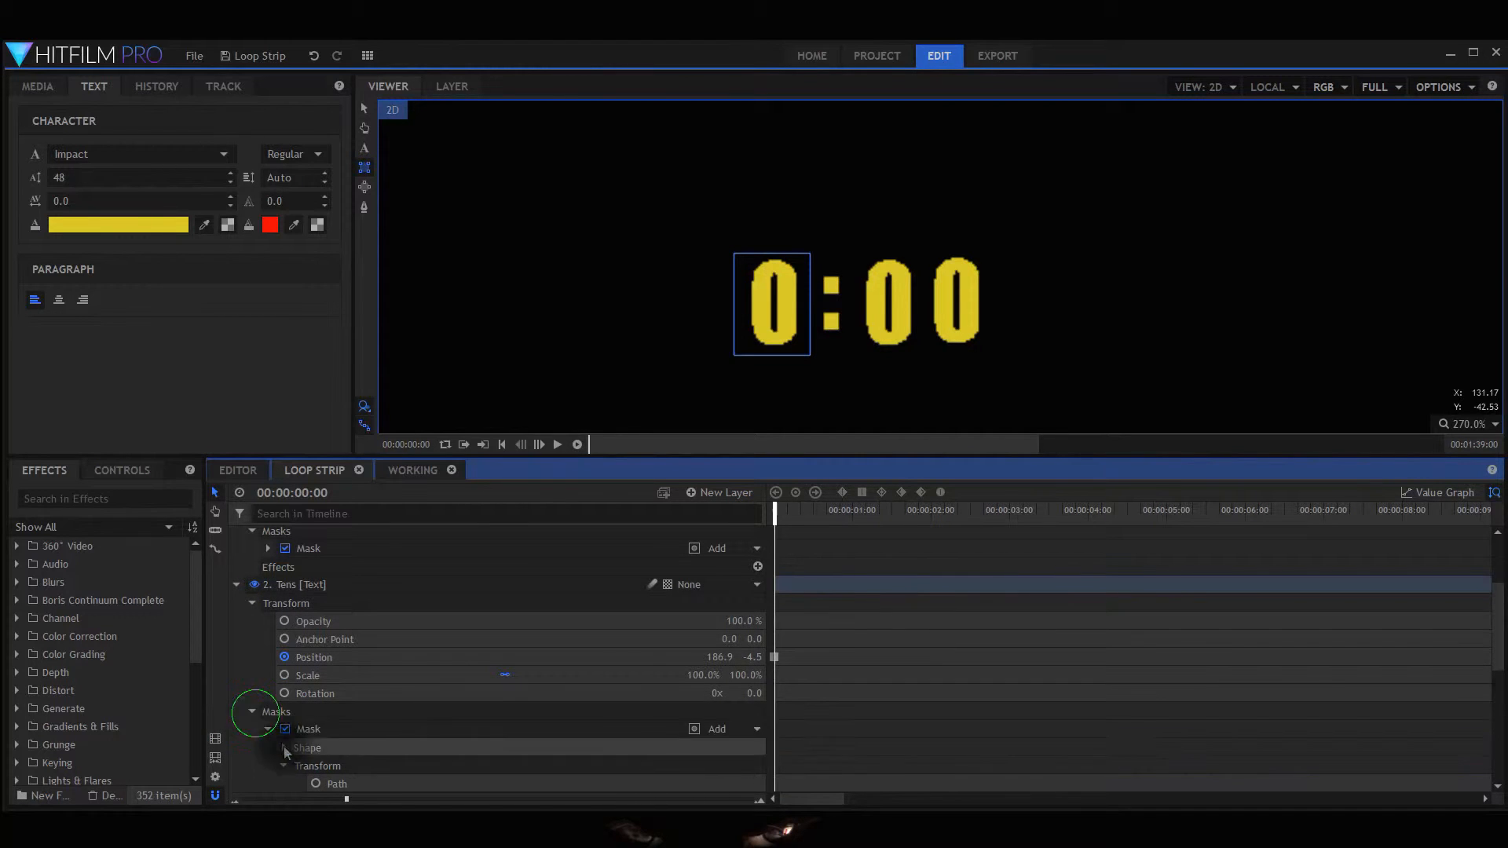
scroll("up", 3)
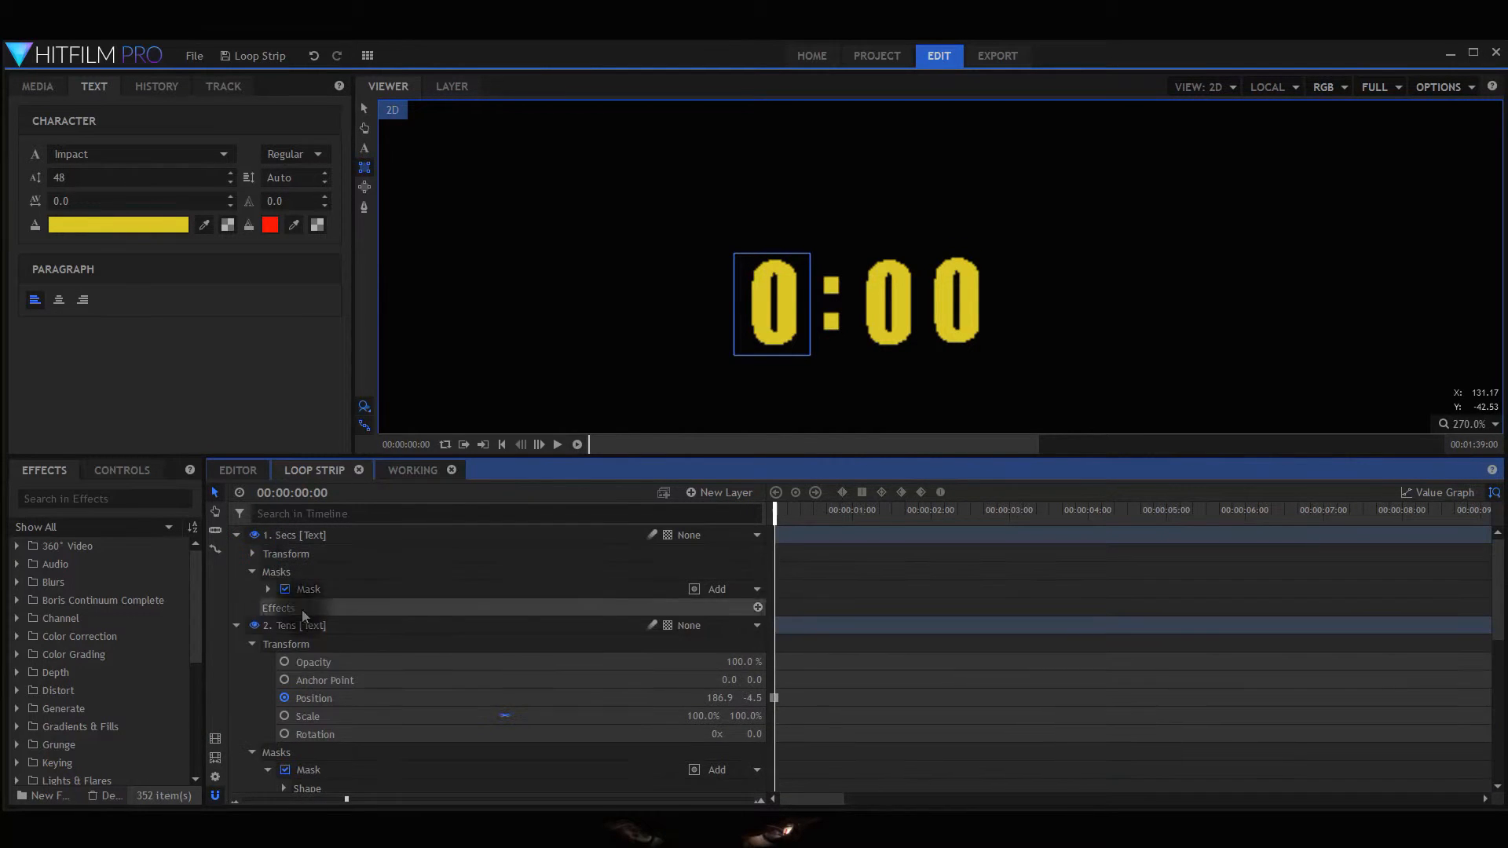
left_click(251, 553)
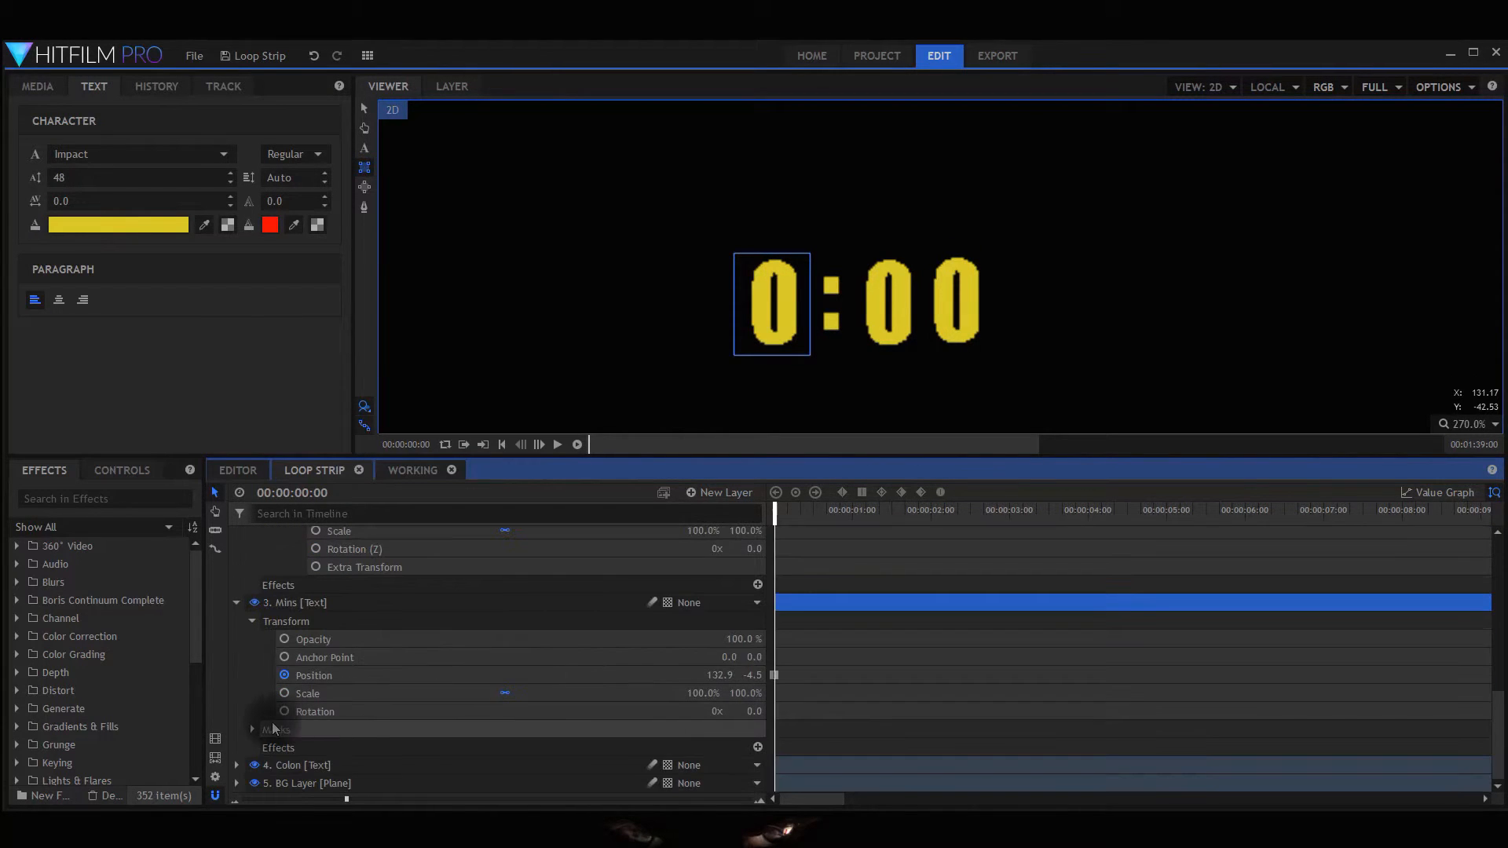
left_click(253, 729)
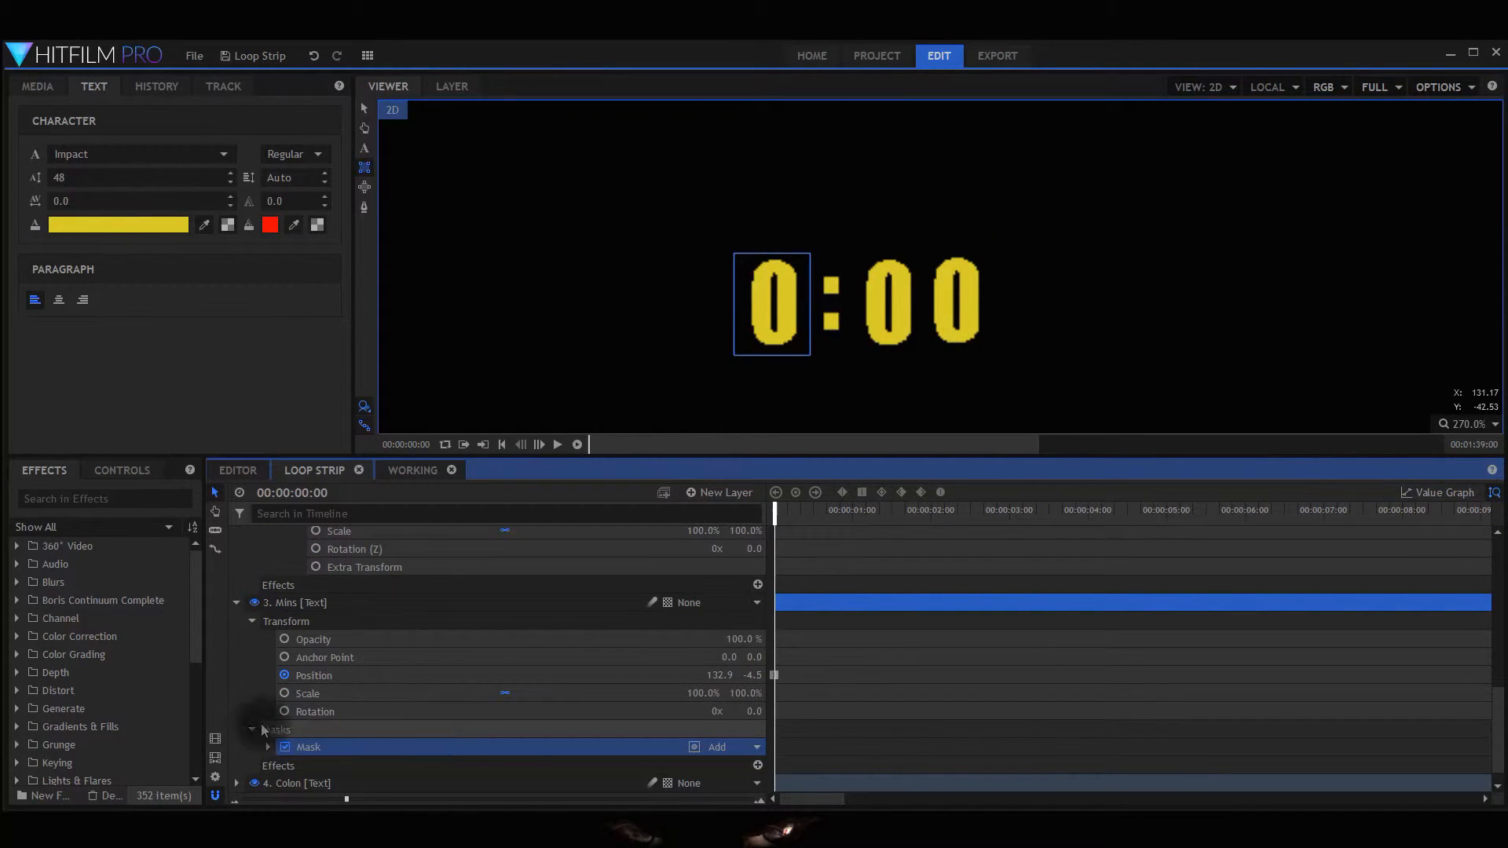
left_click(269, 748)
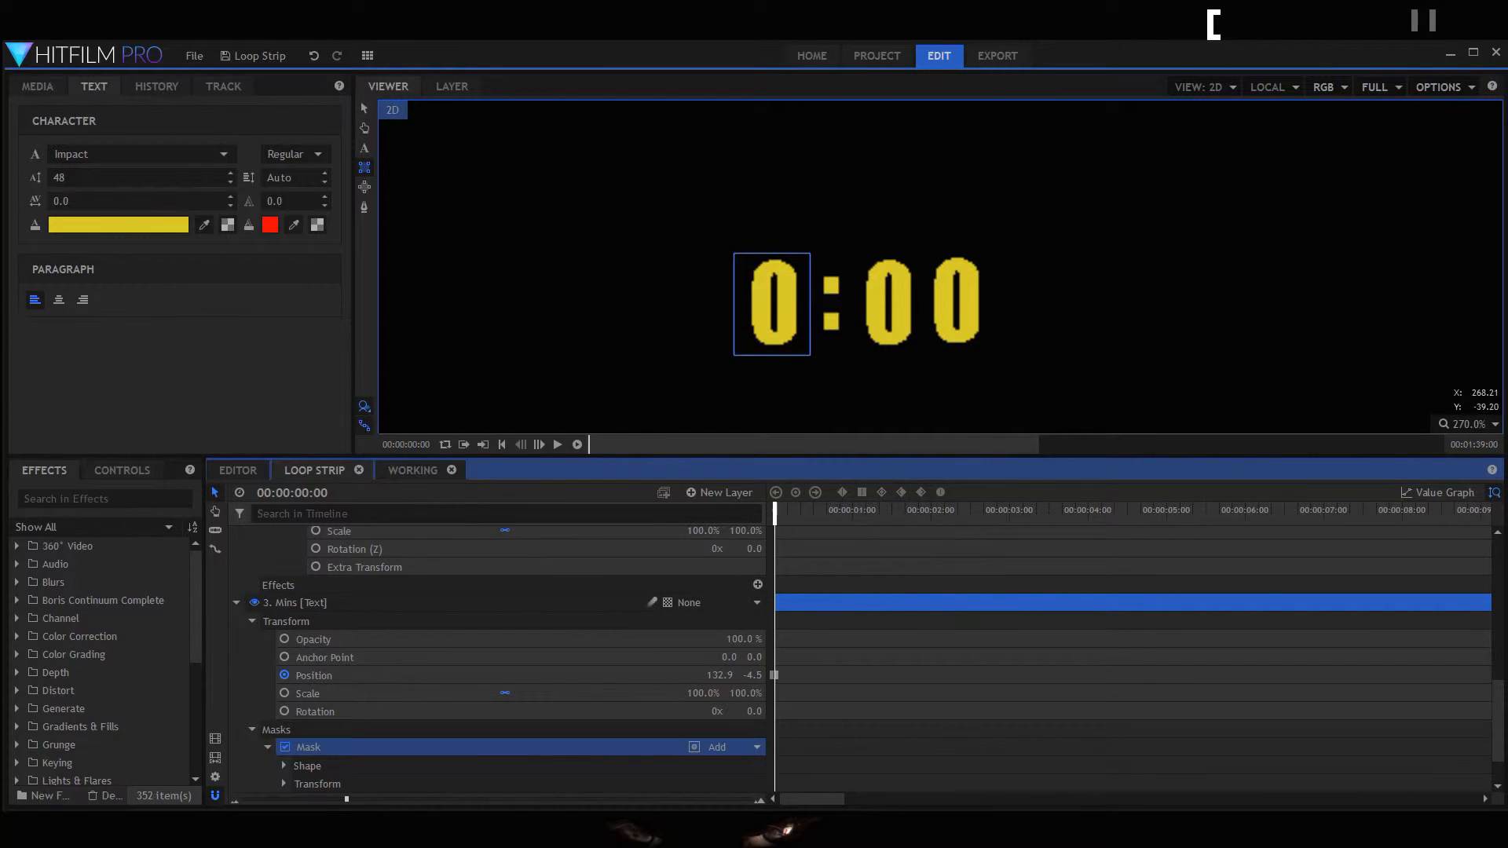
mouse_move(606, 352)
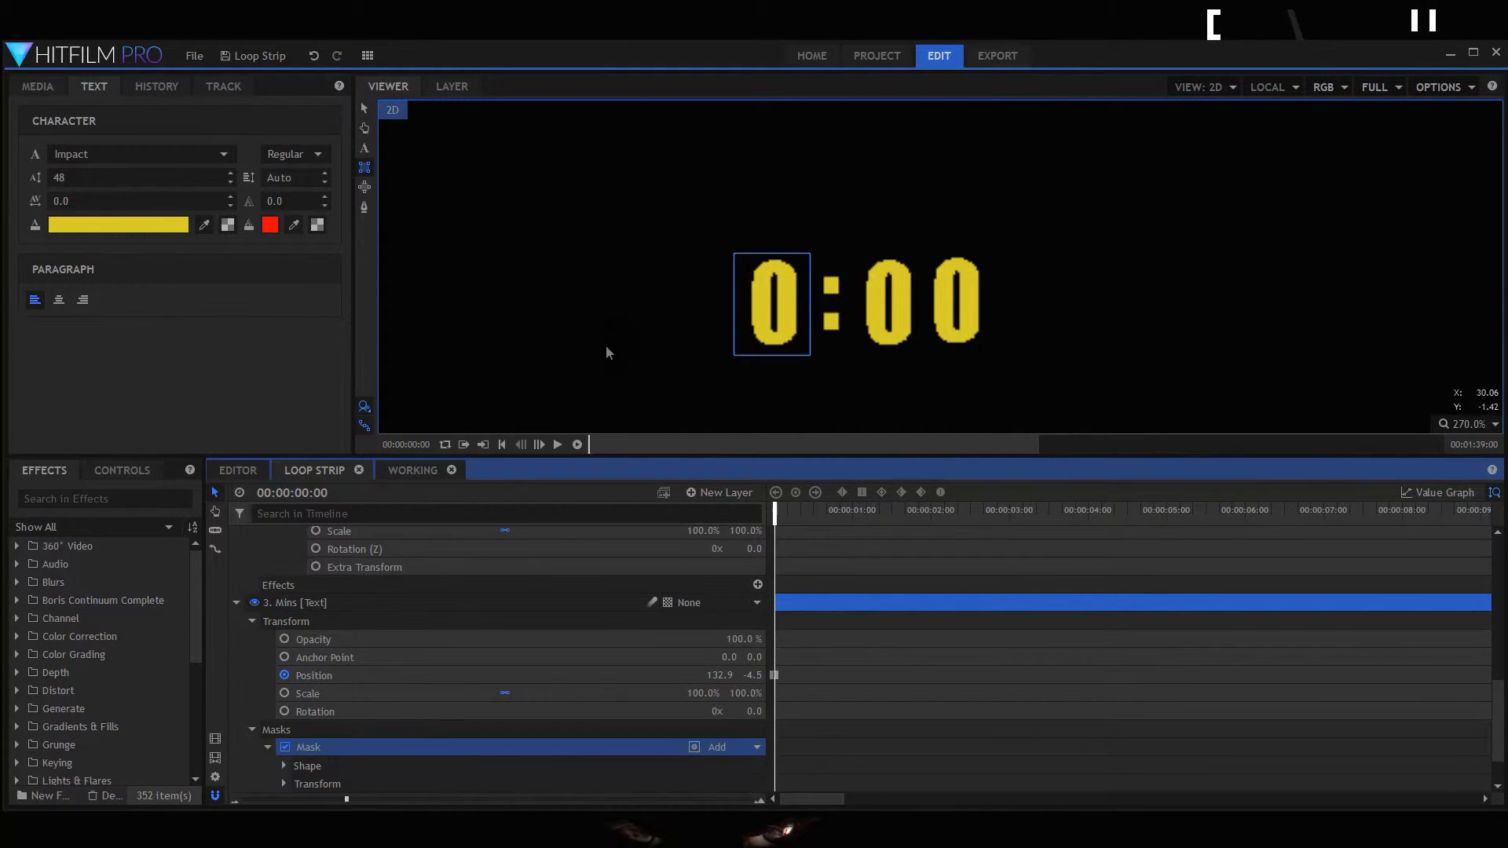
- Offset the Mins mask position to 0.0, 50.0 so it frames the digit 1
scroll("down", 3)
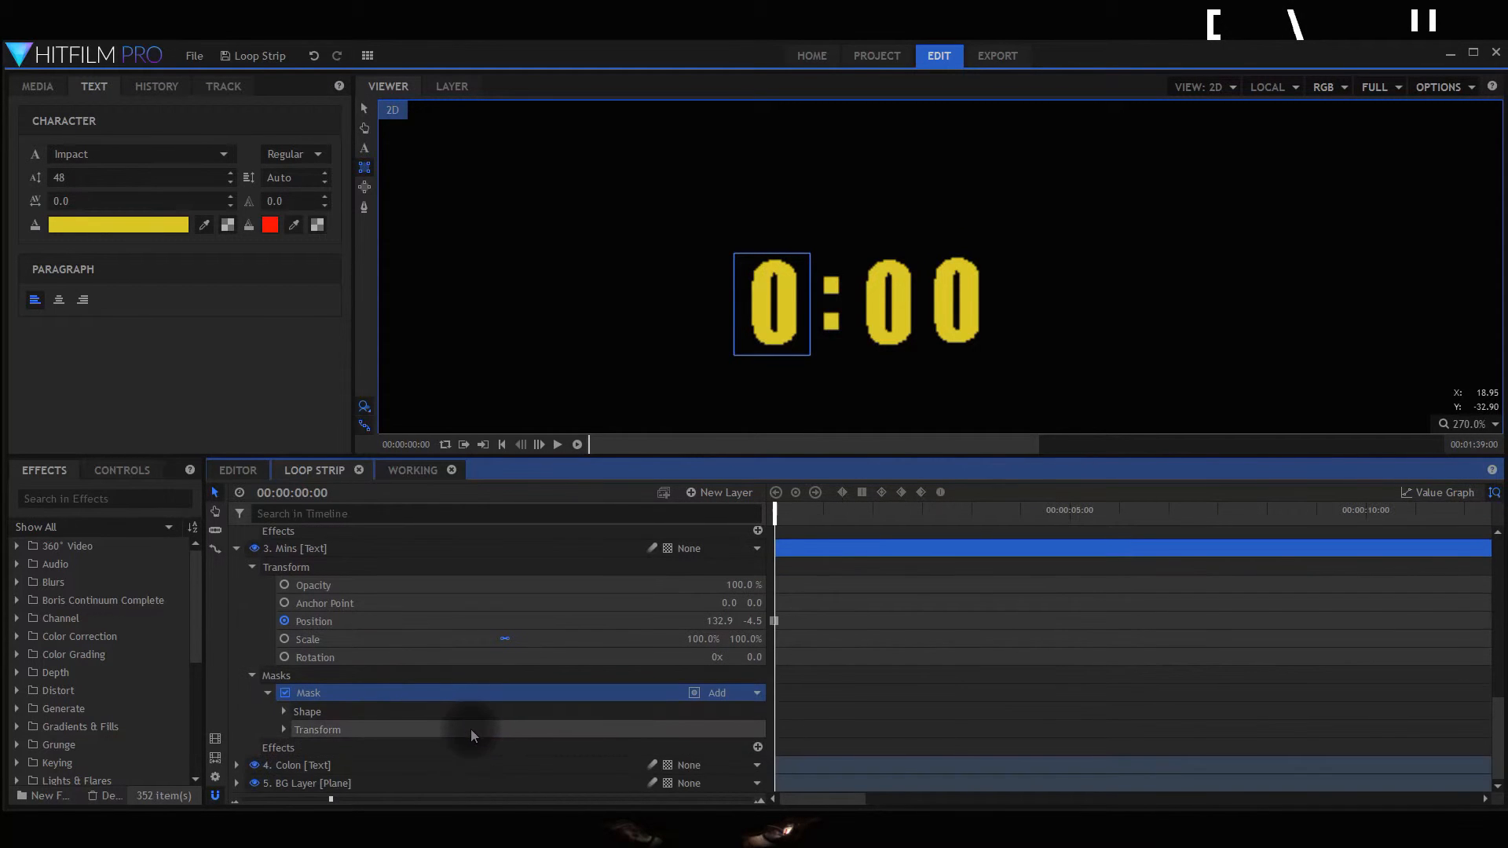
left_click(284, 729)
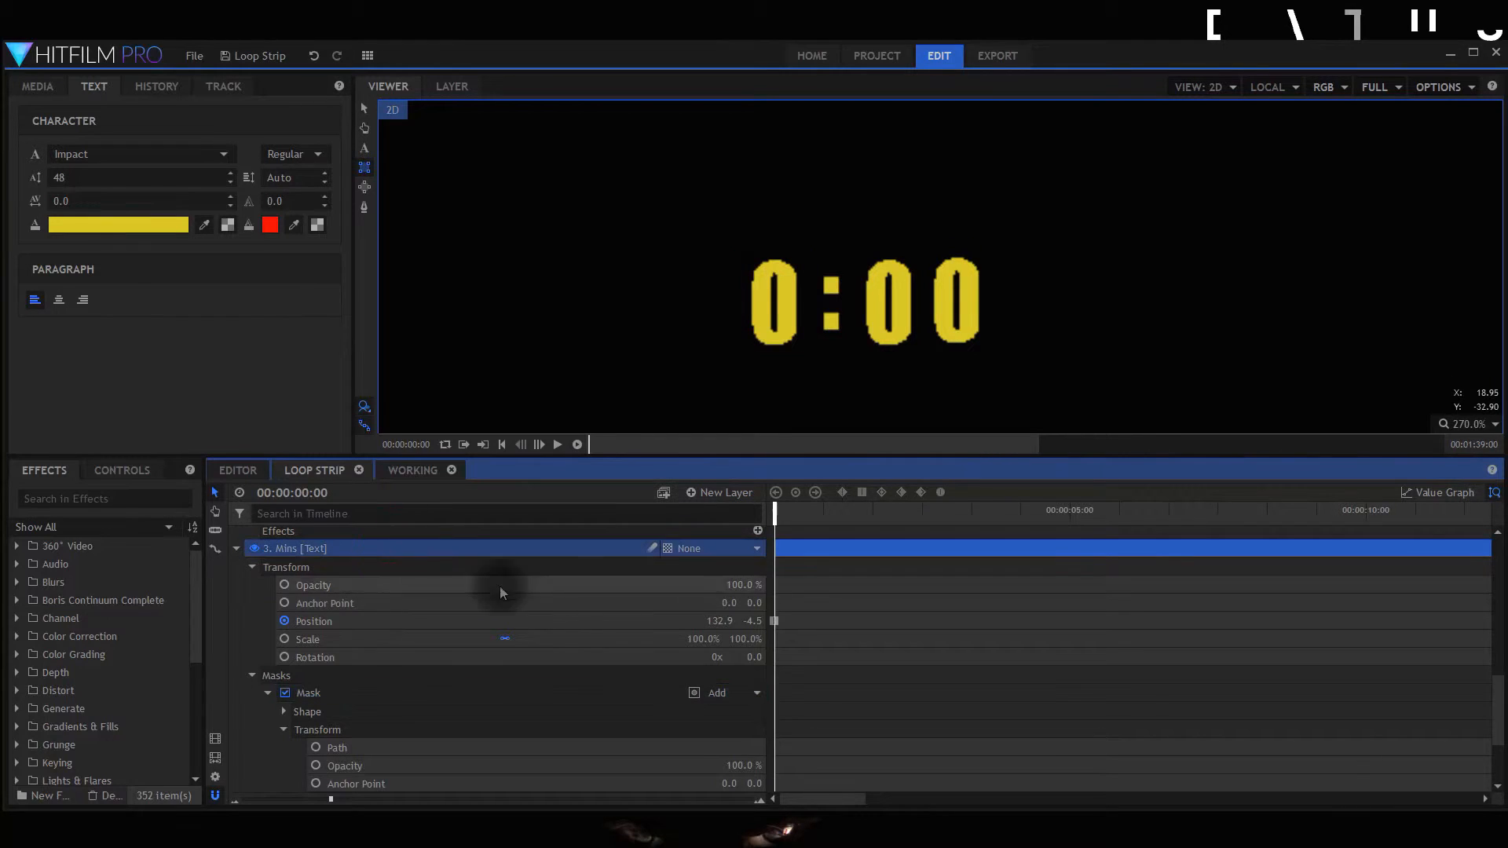
mouse_move(410, 688)
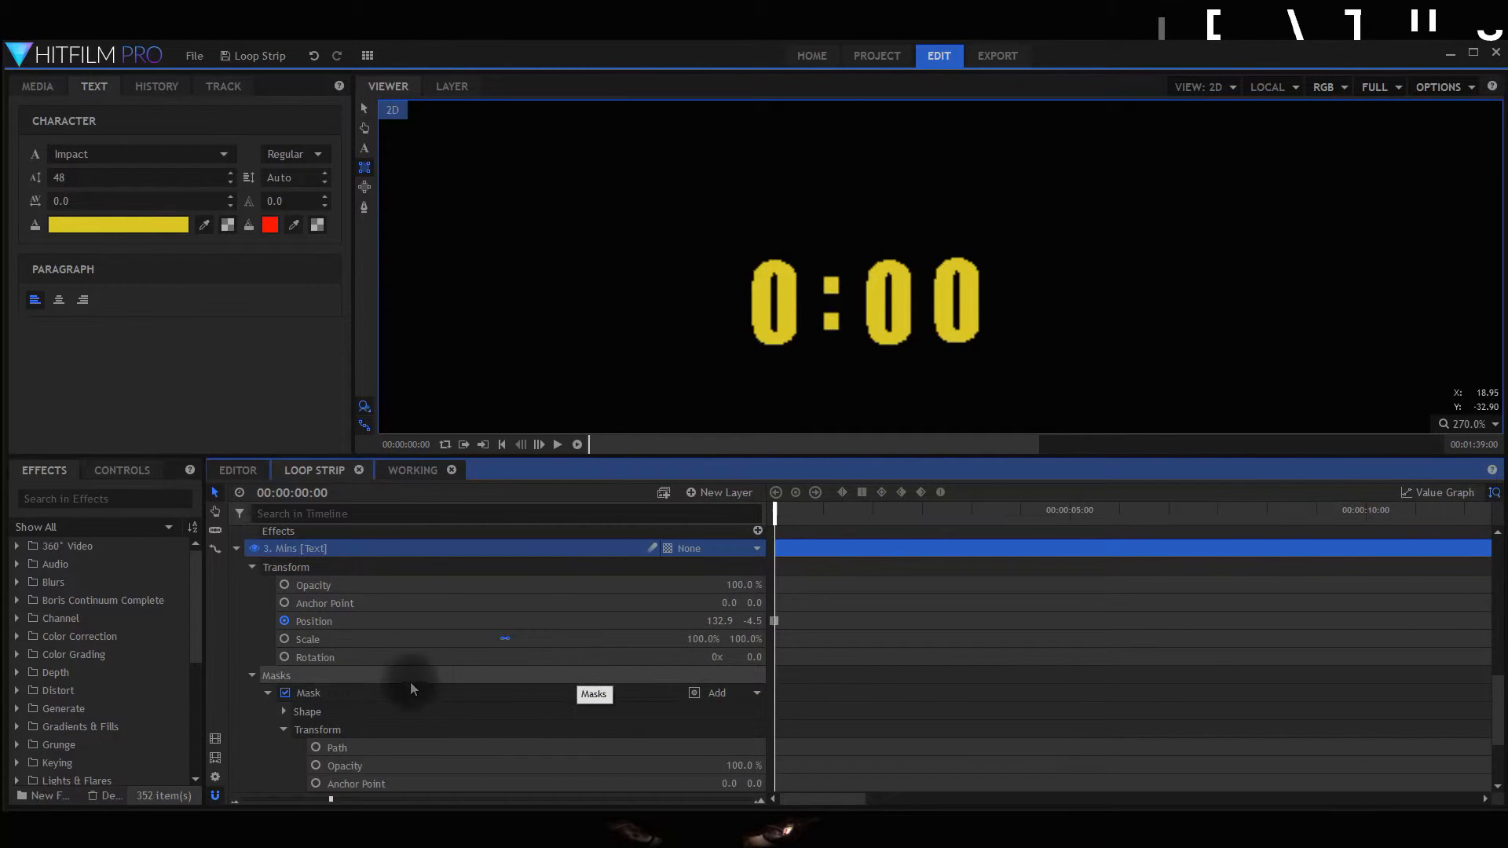
scroll("down", 3)
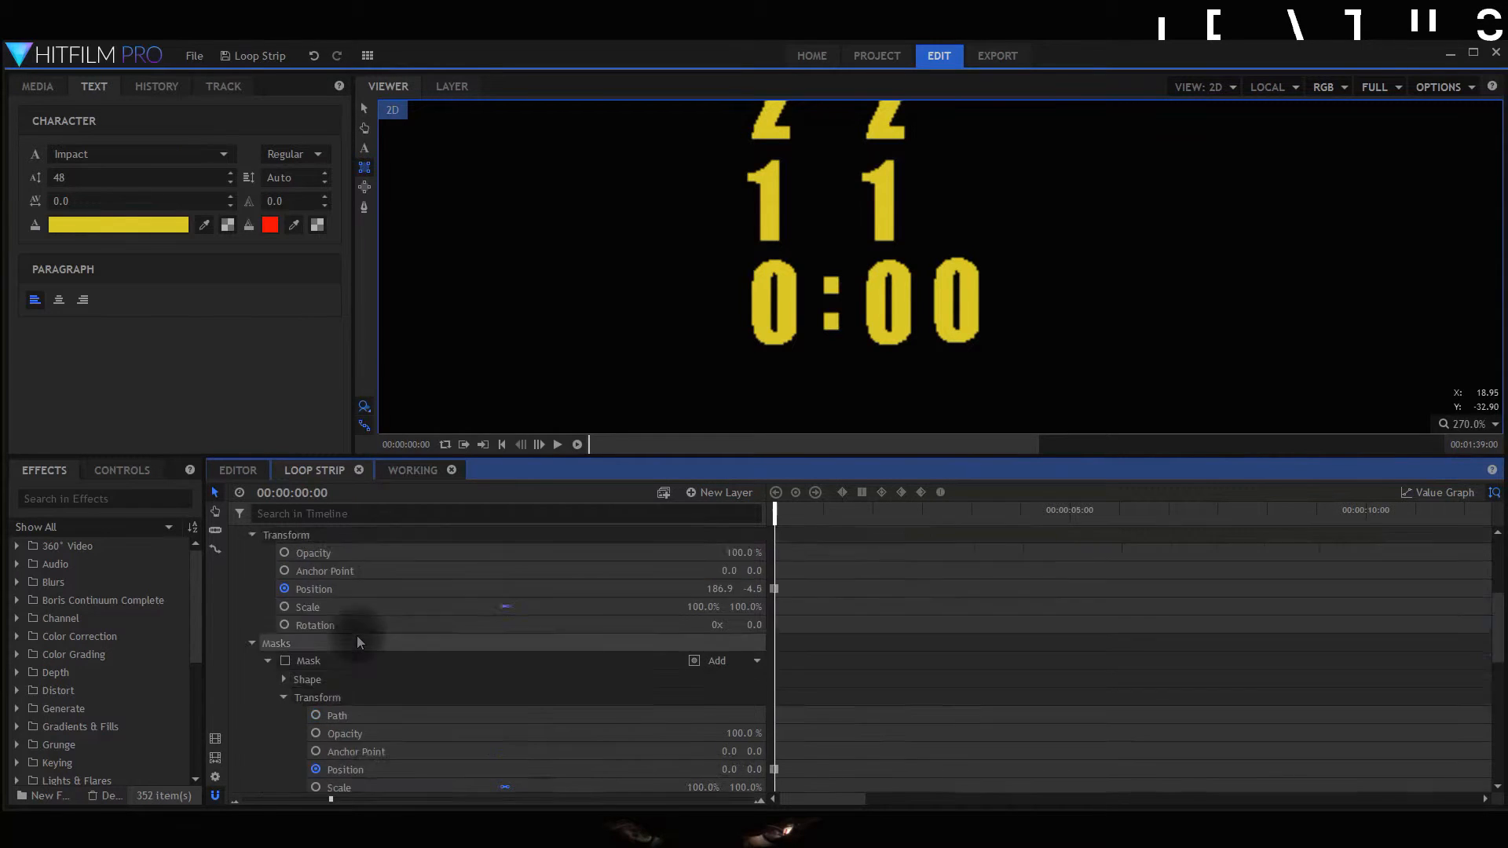
scroll("down", 3)
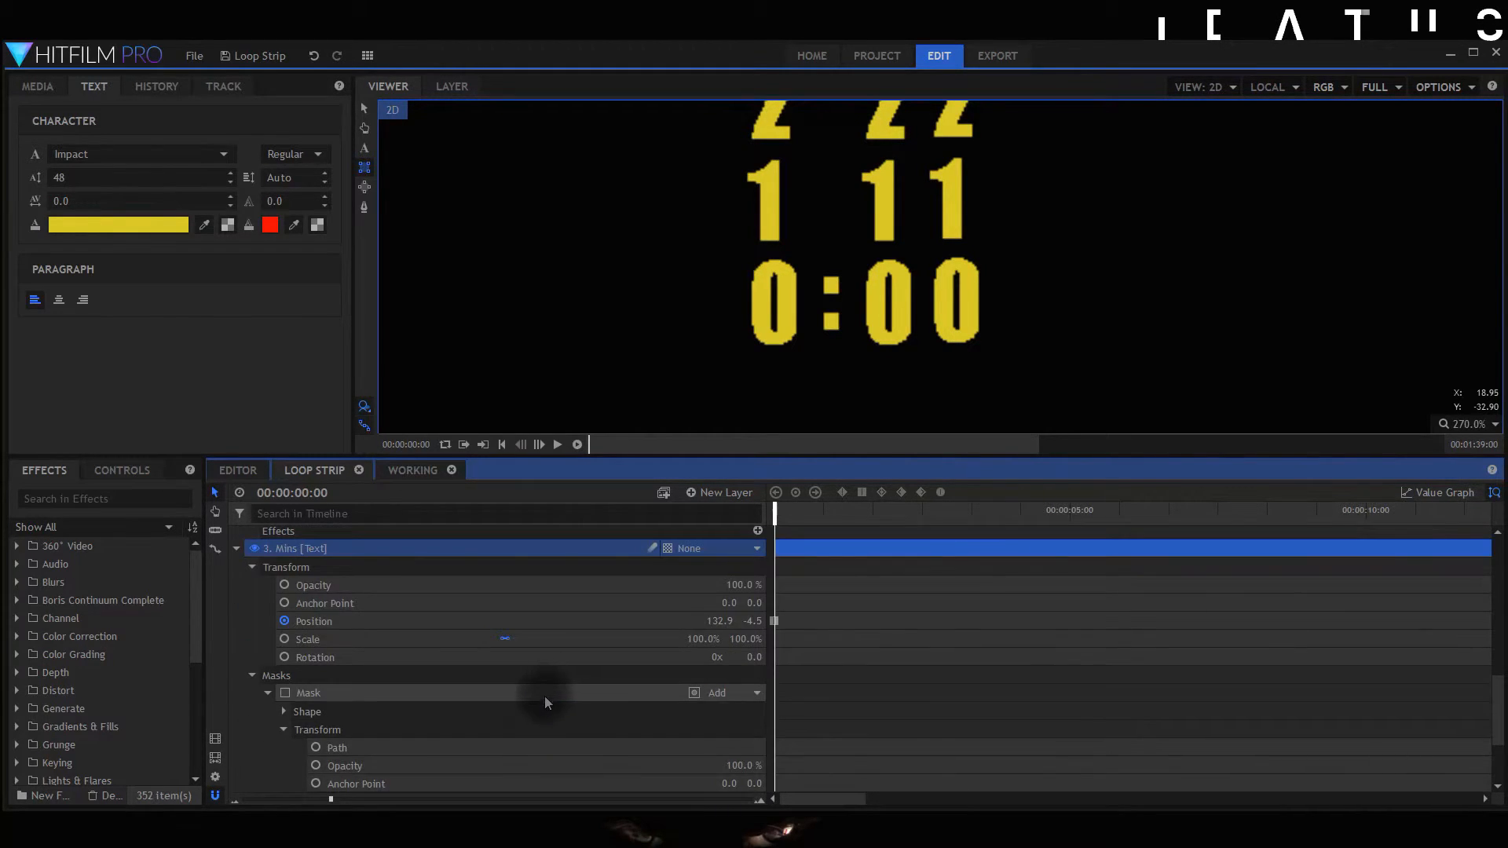
scroll("down", 3)
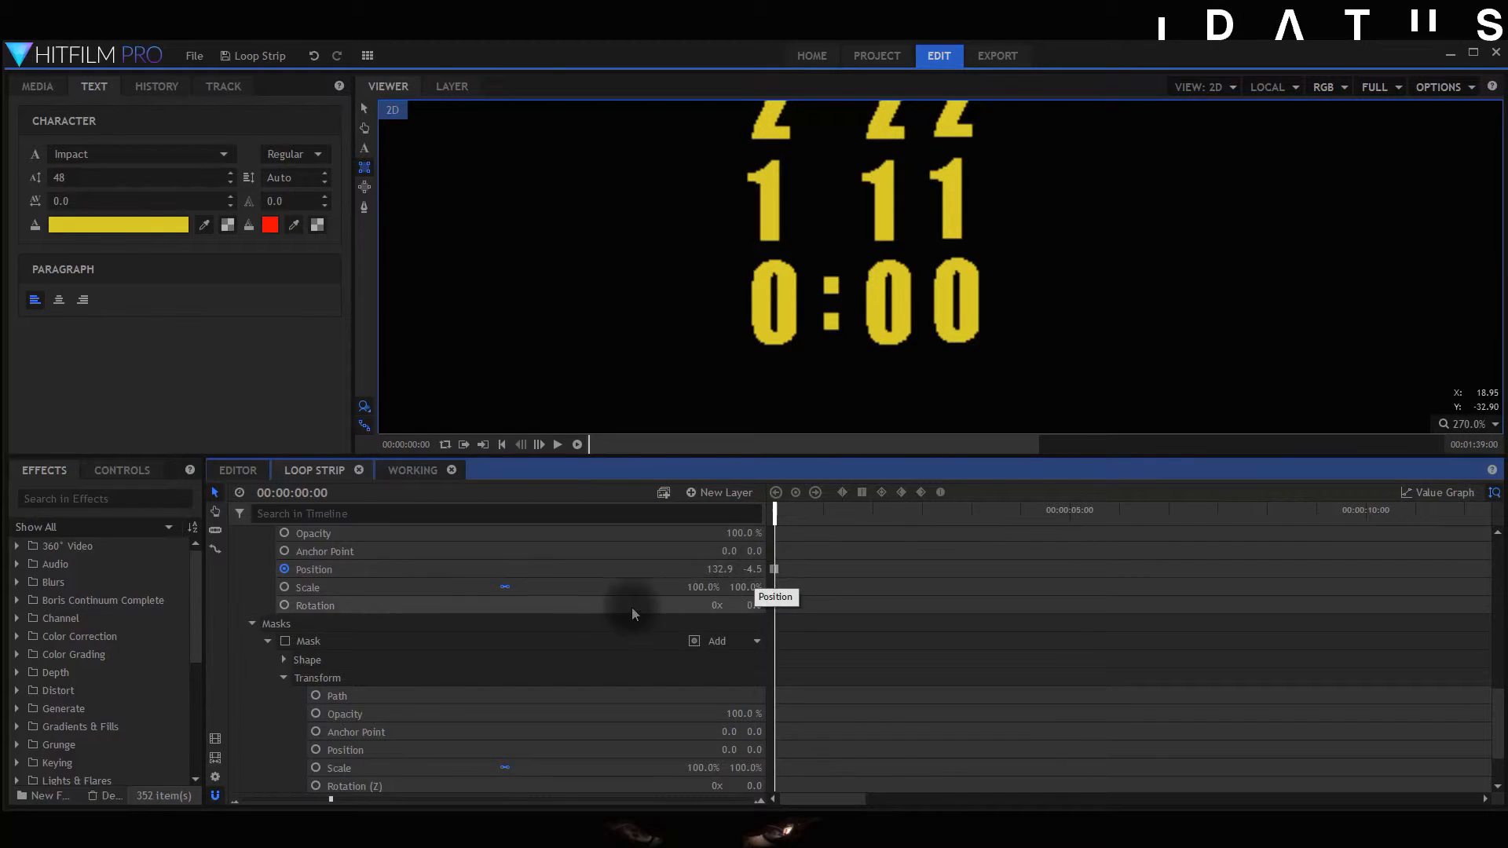
scroll("up", 3)
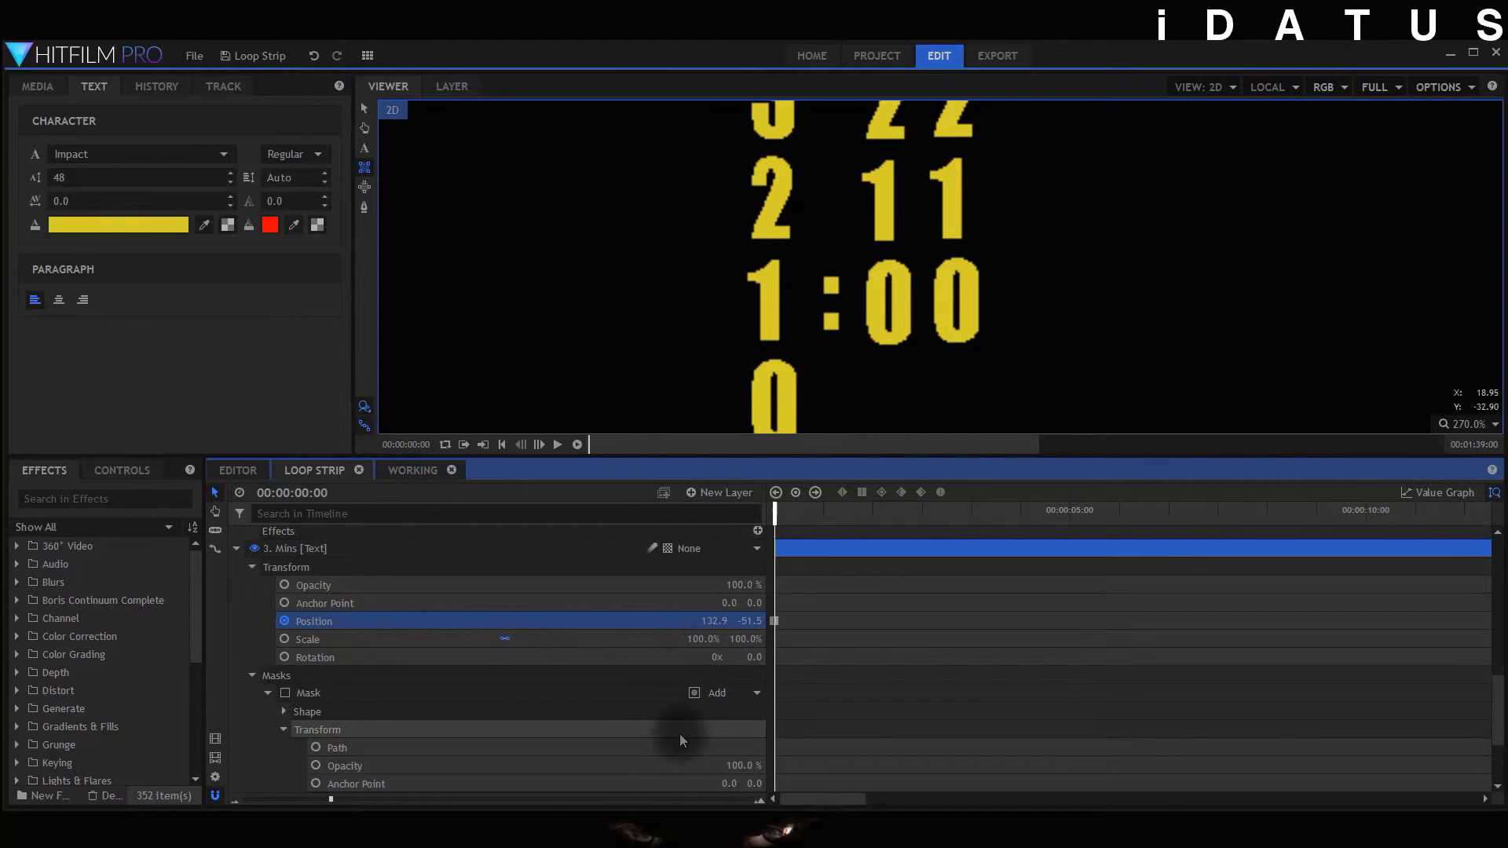
scroll("down", 3)
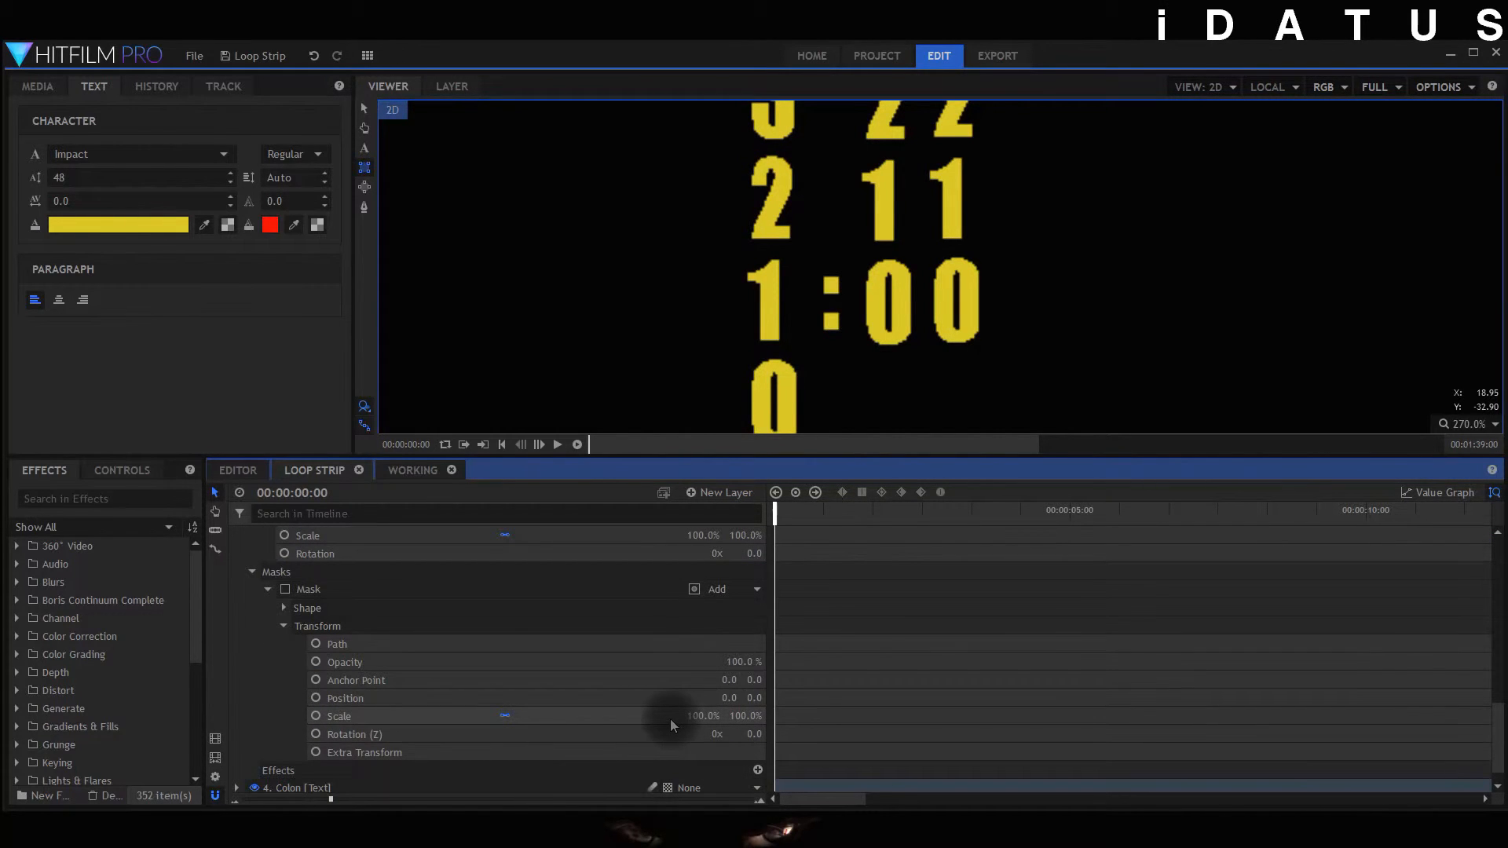
mouse_move(544, 589)
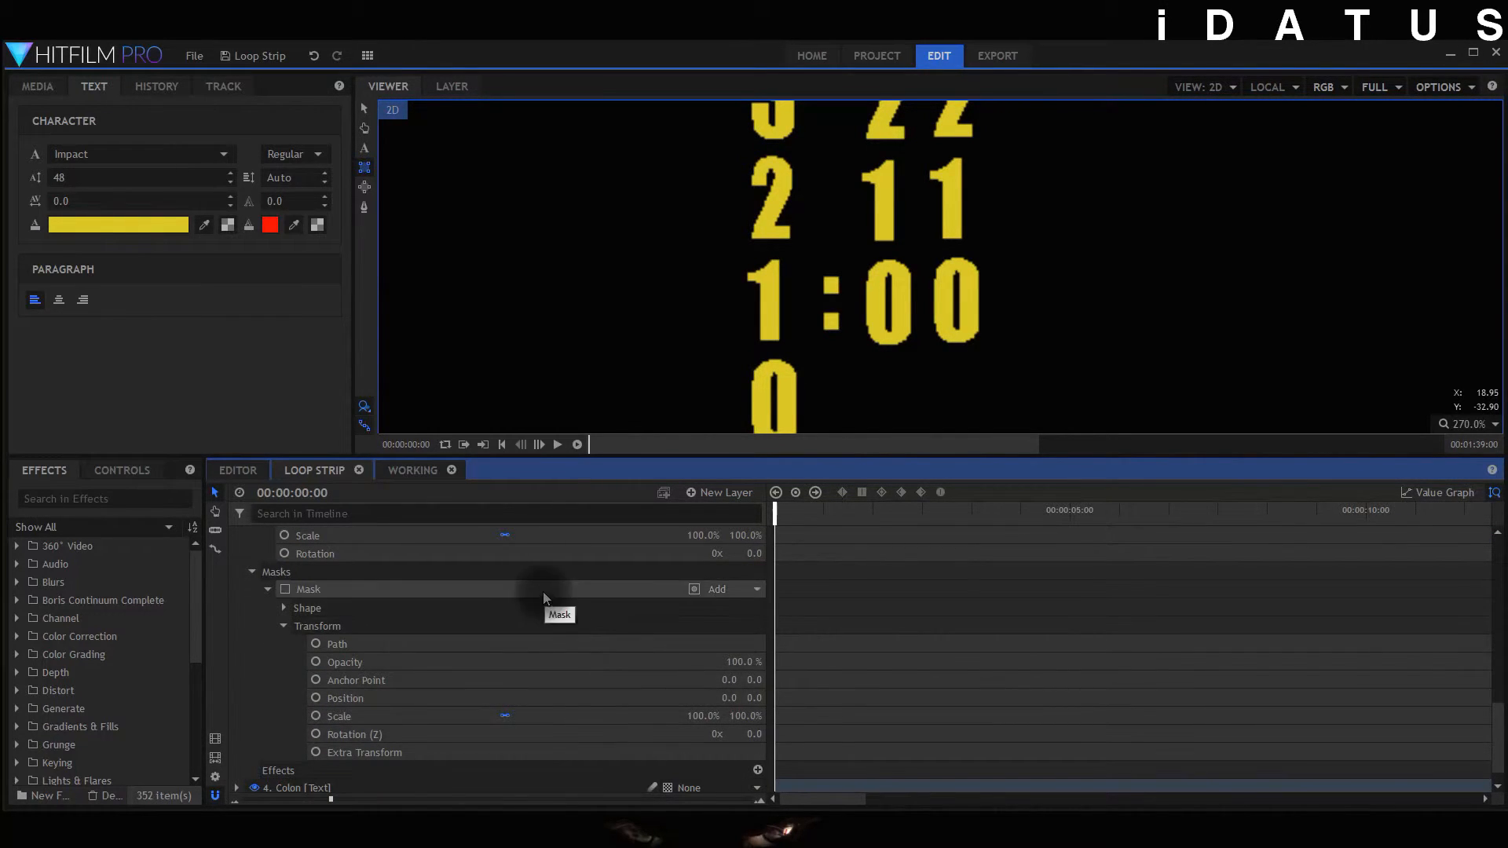
left_click(308, 589)
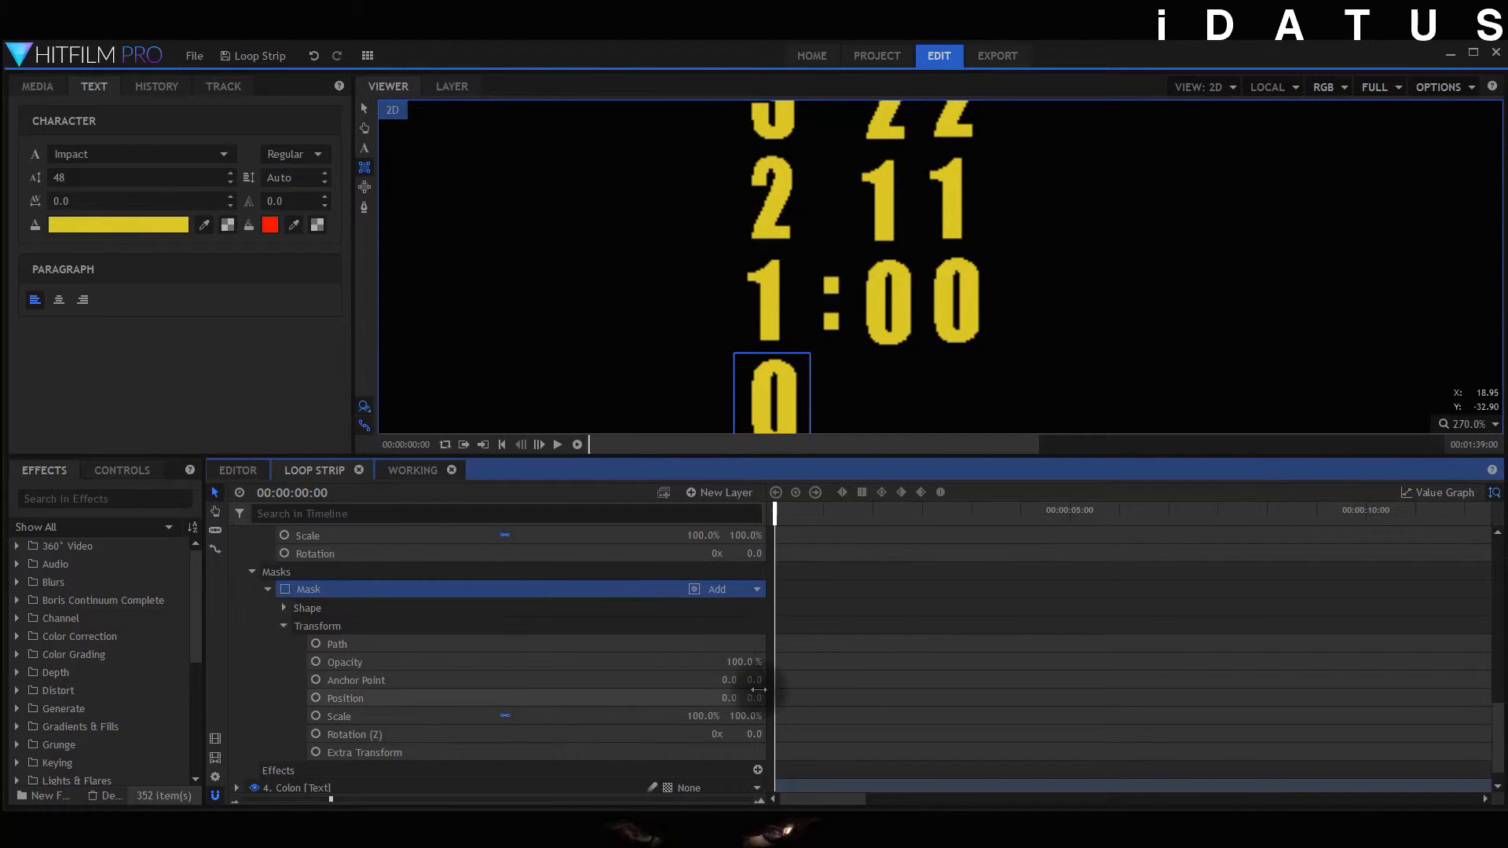
mouse_move(753, 698)
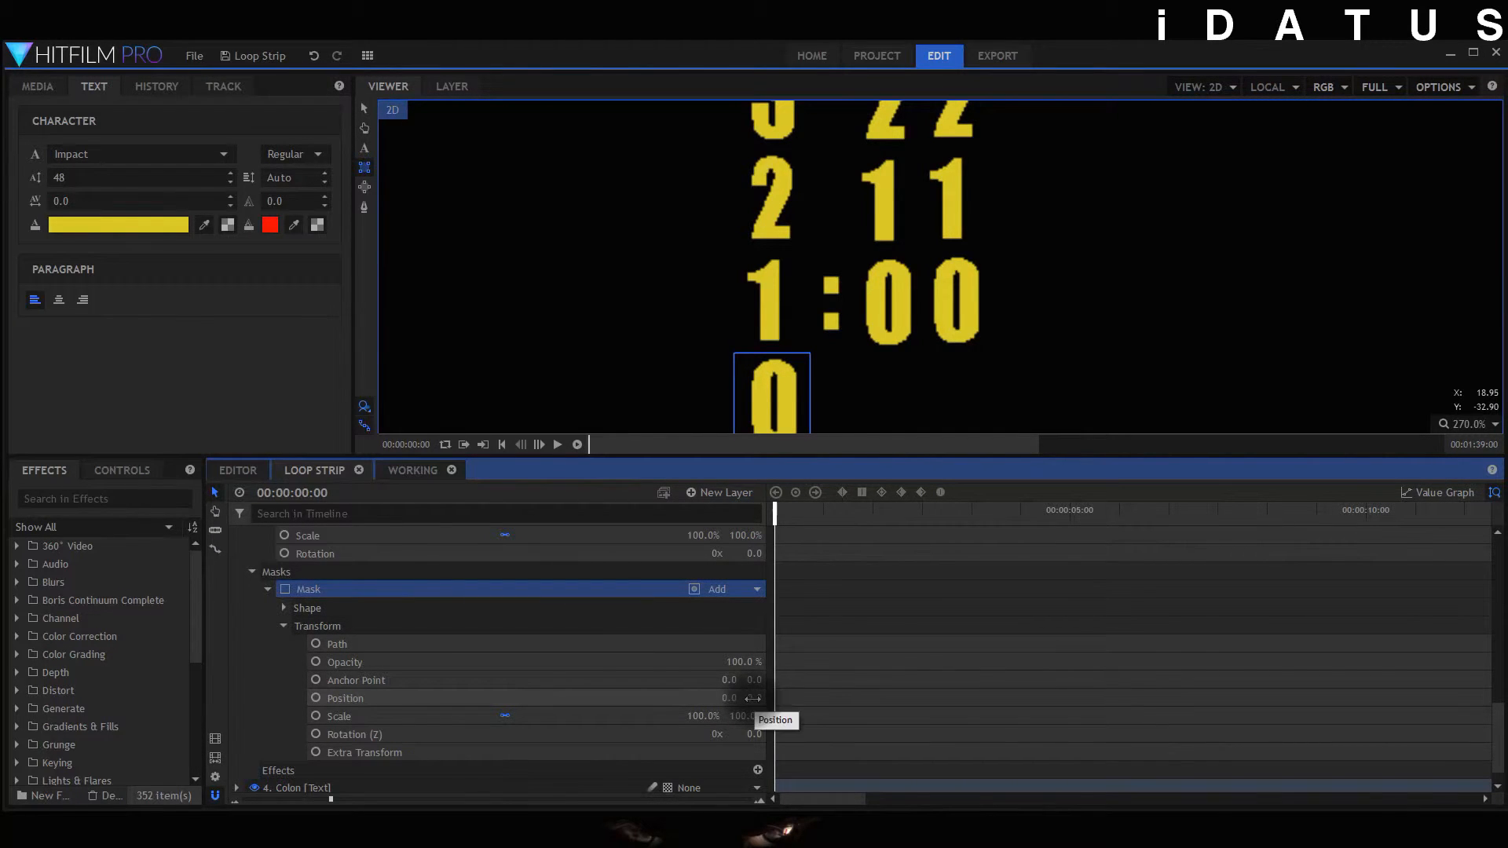
left_click(344, 698)
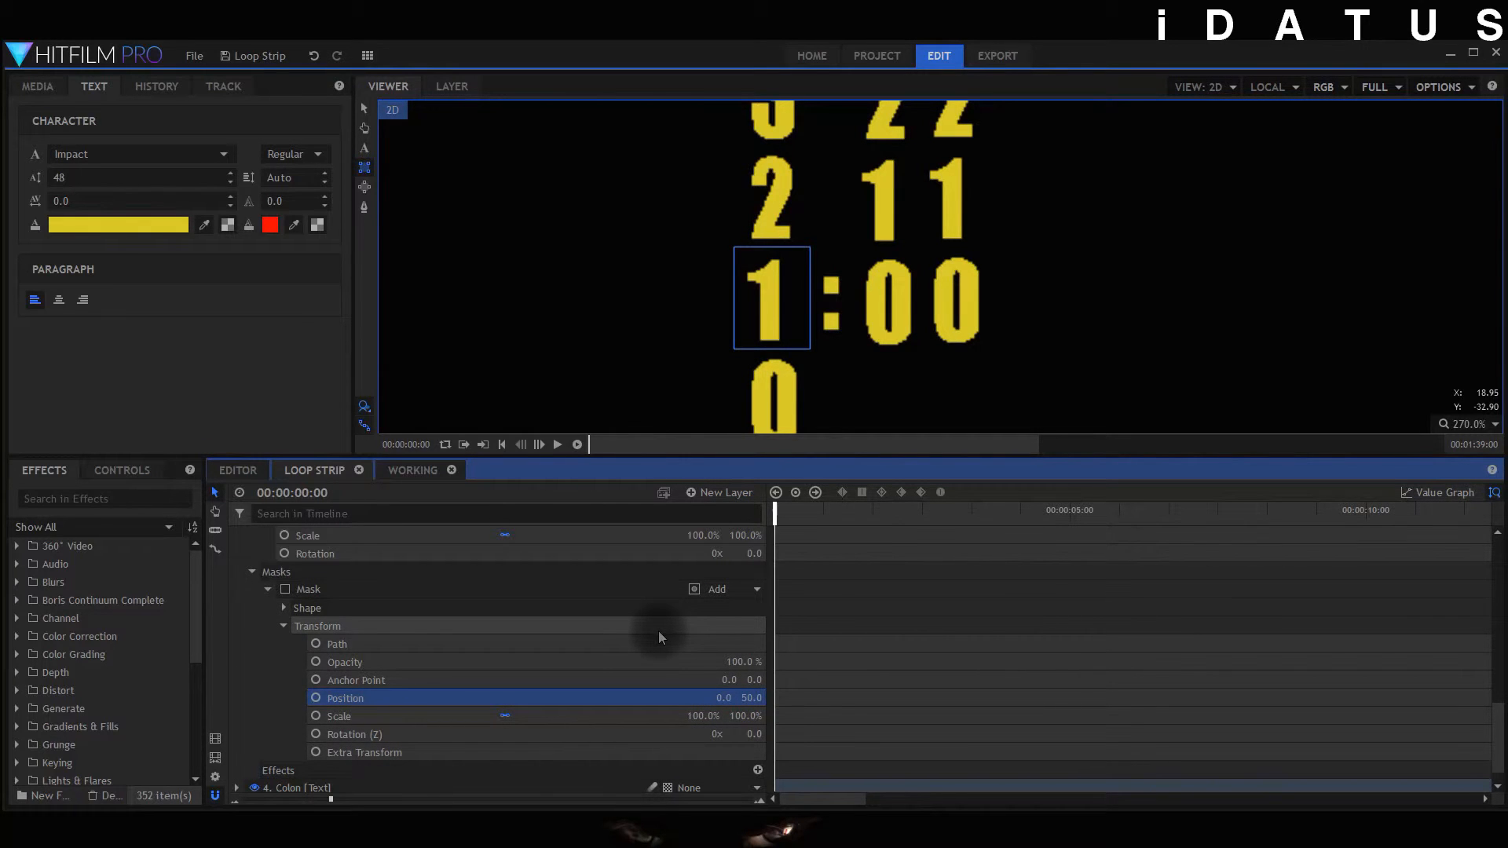
- Adjust the Tens mask's vertical offset so the strips line up at 1:59
scroll("up", 3)
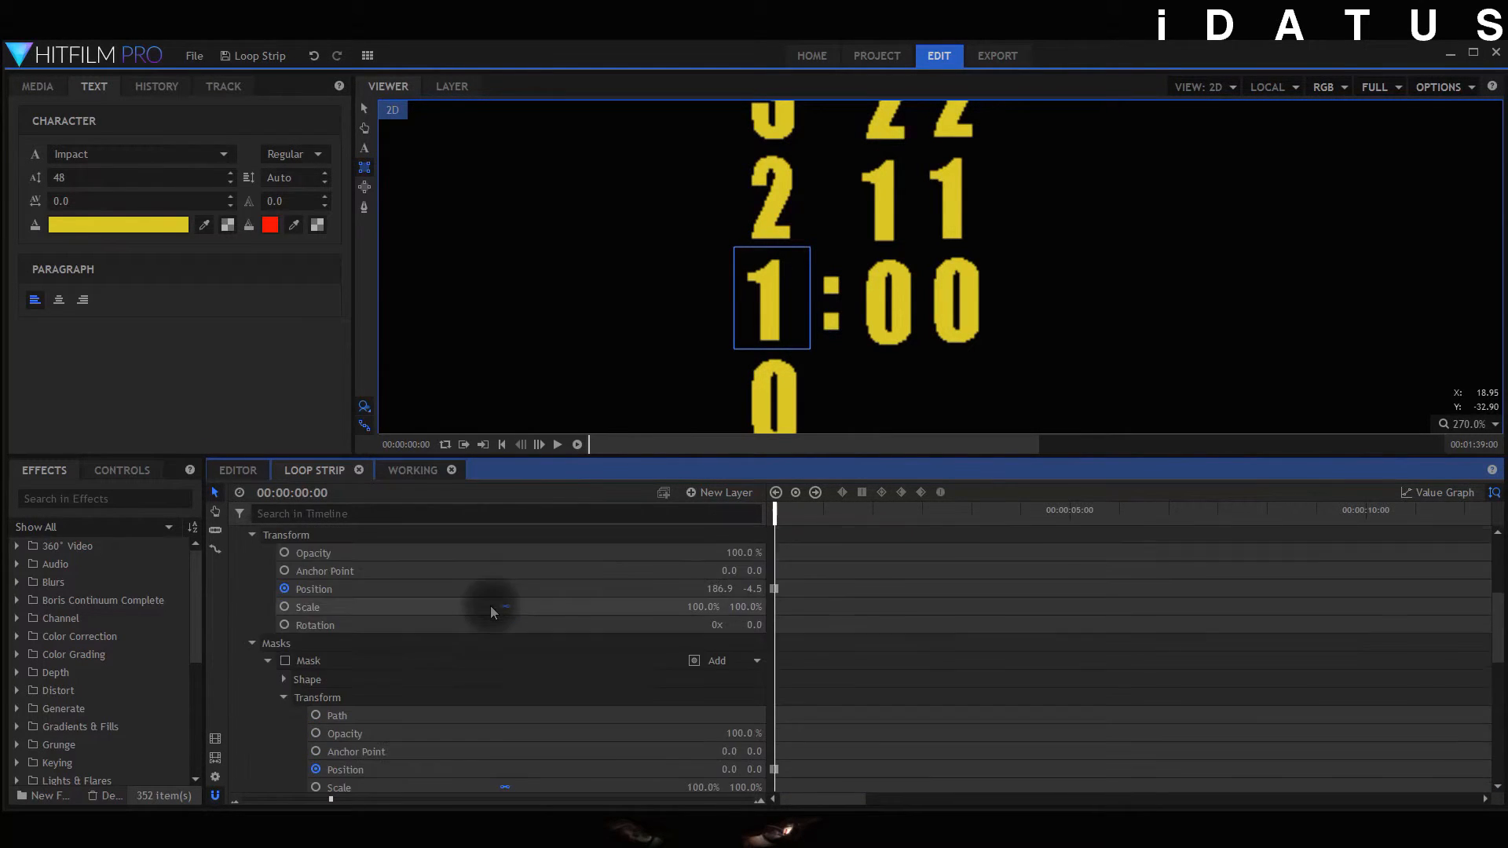
mouse_move(674, 780)
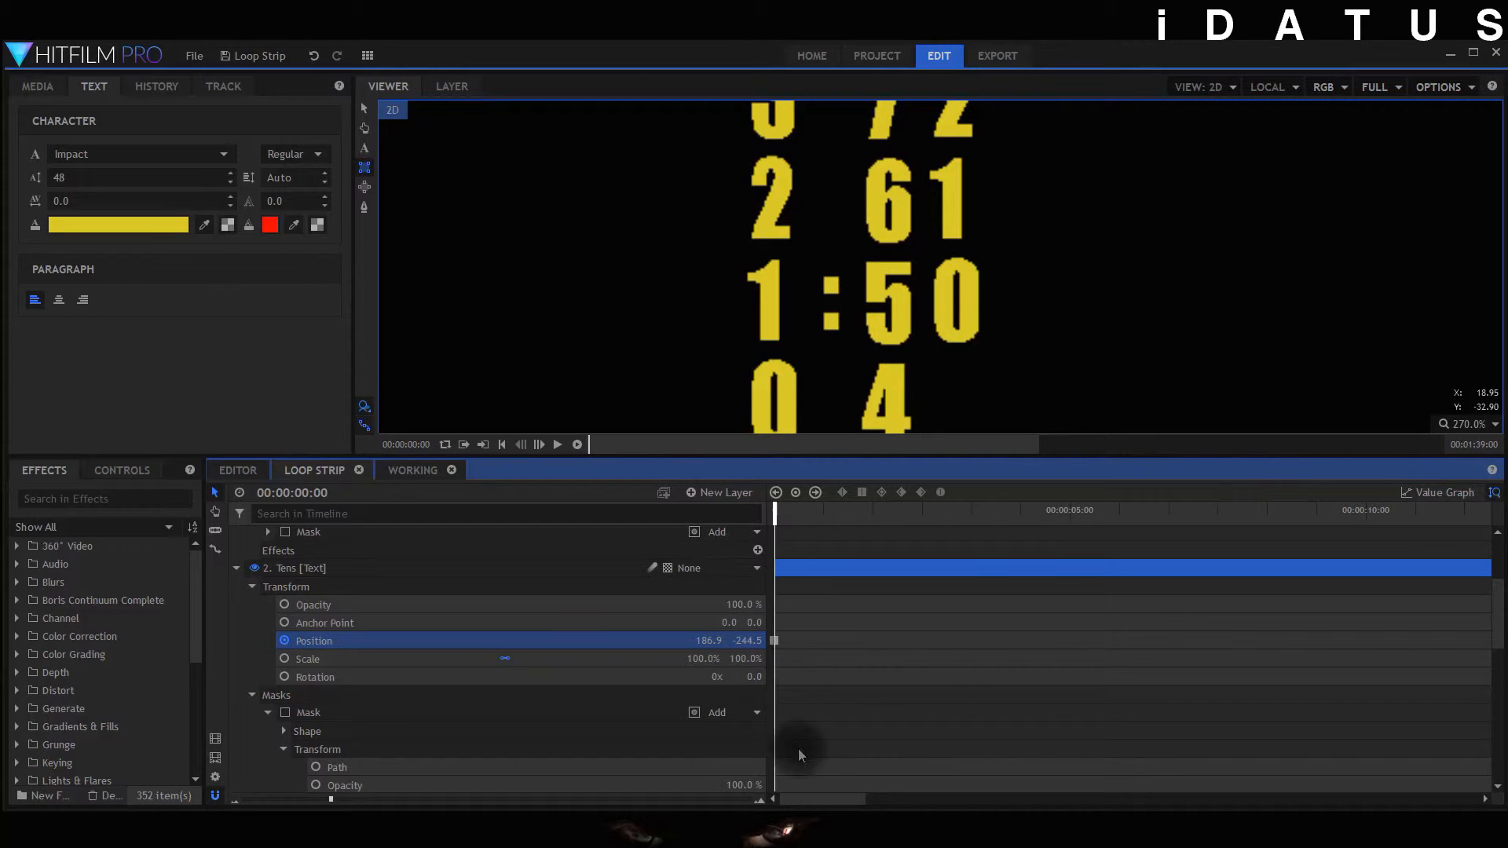
scroll("down", 3)
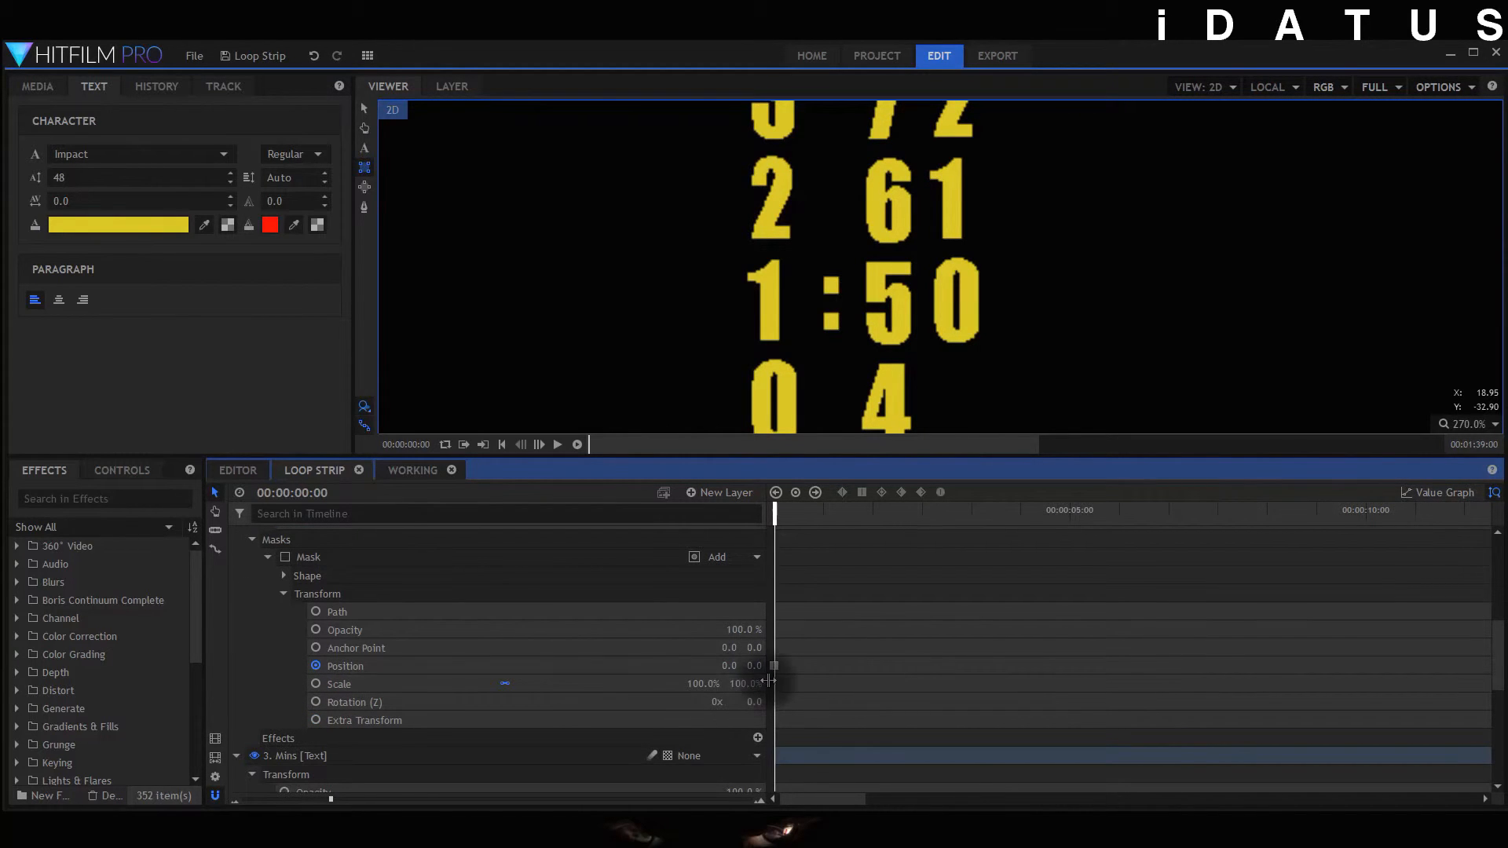
left_click(344, 666)
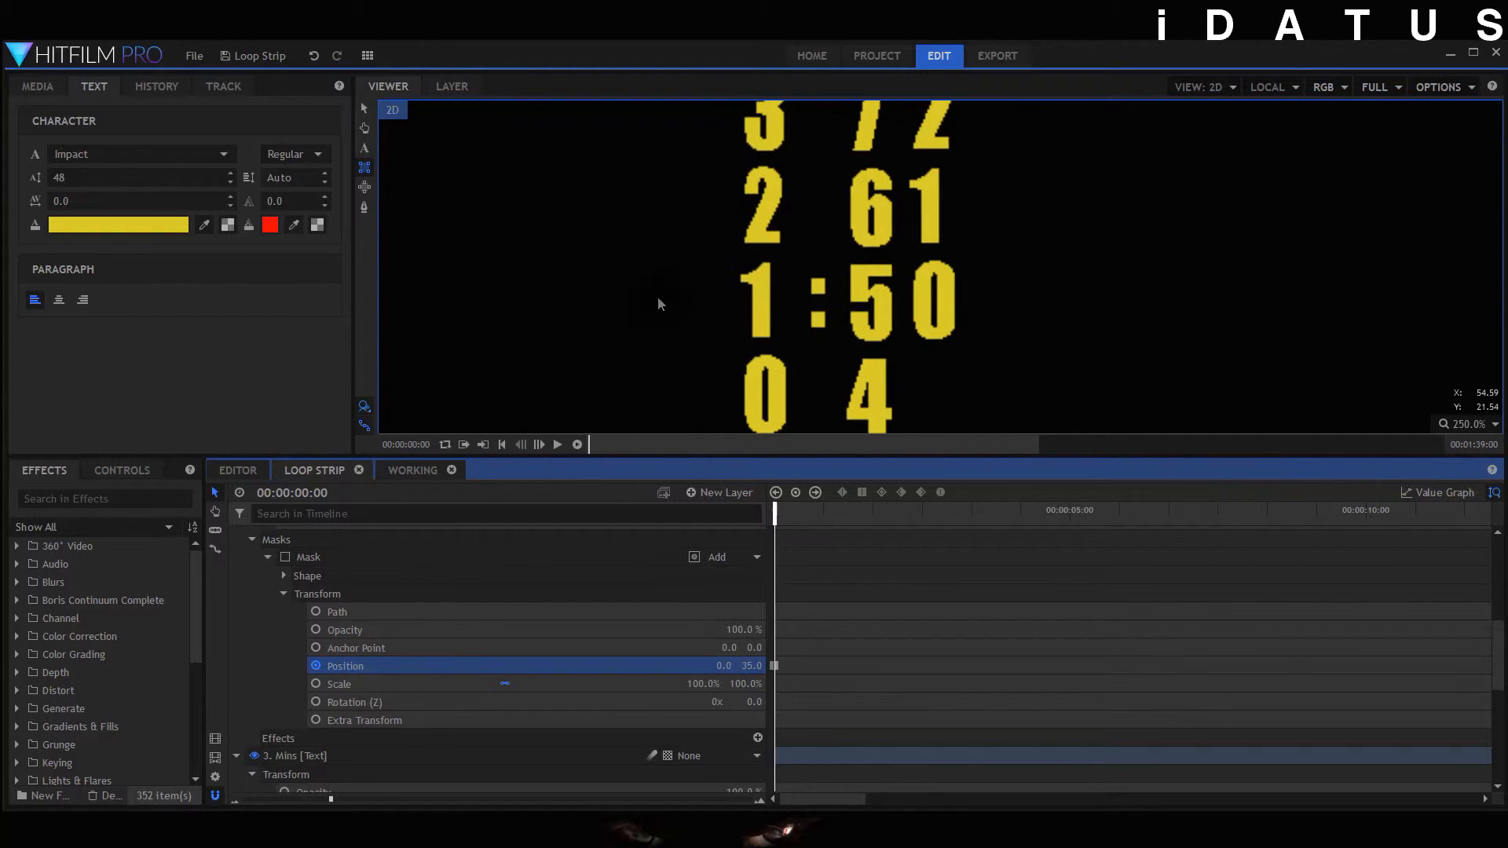
scroll("down", 3)
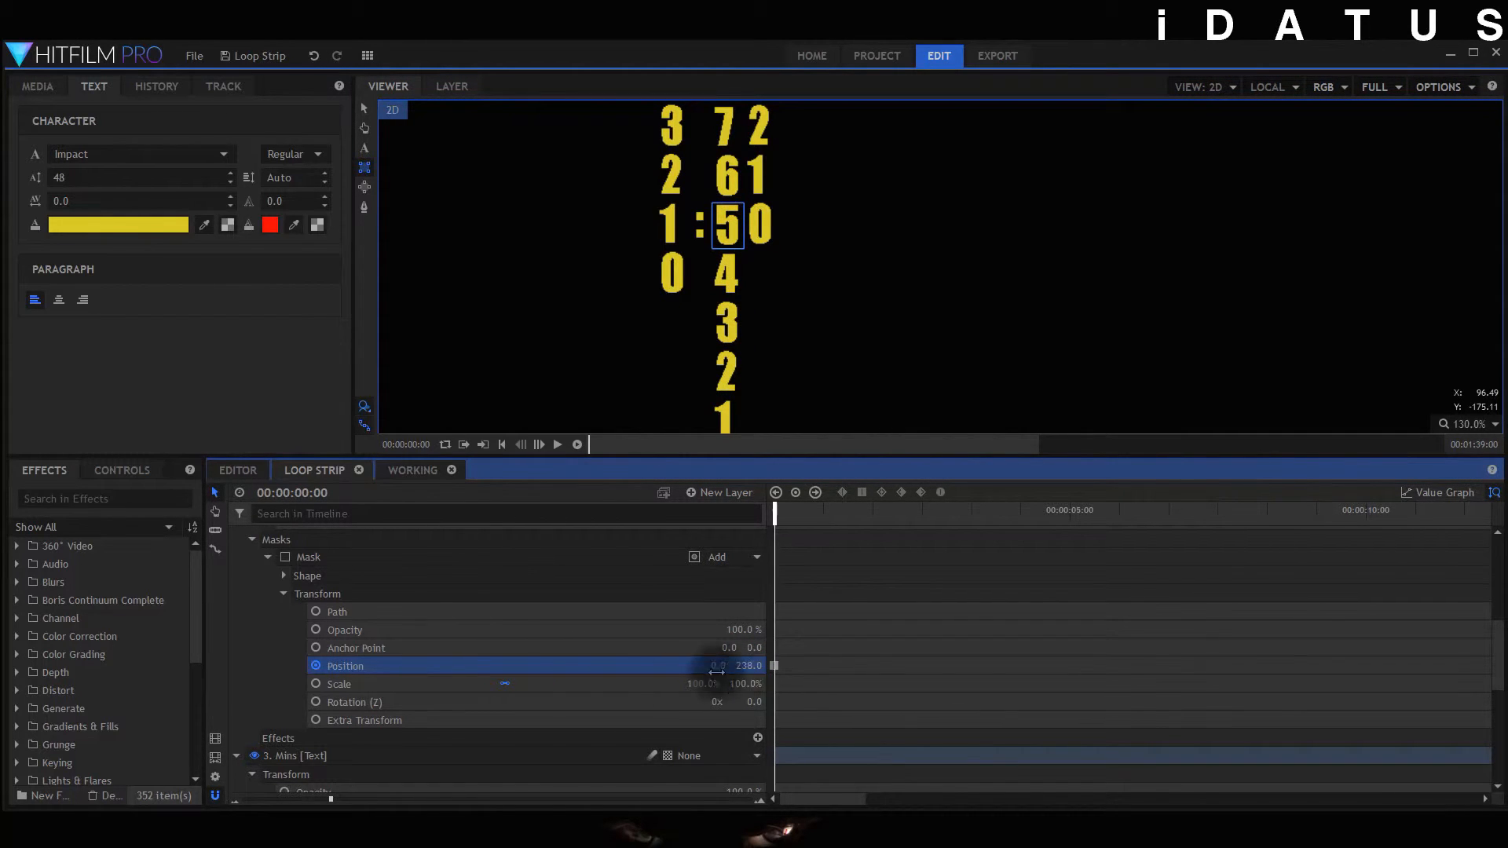
scroll("down", 3)
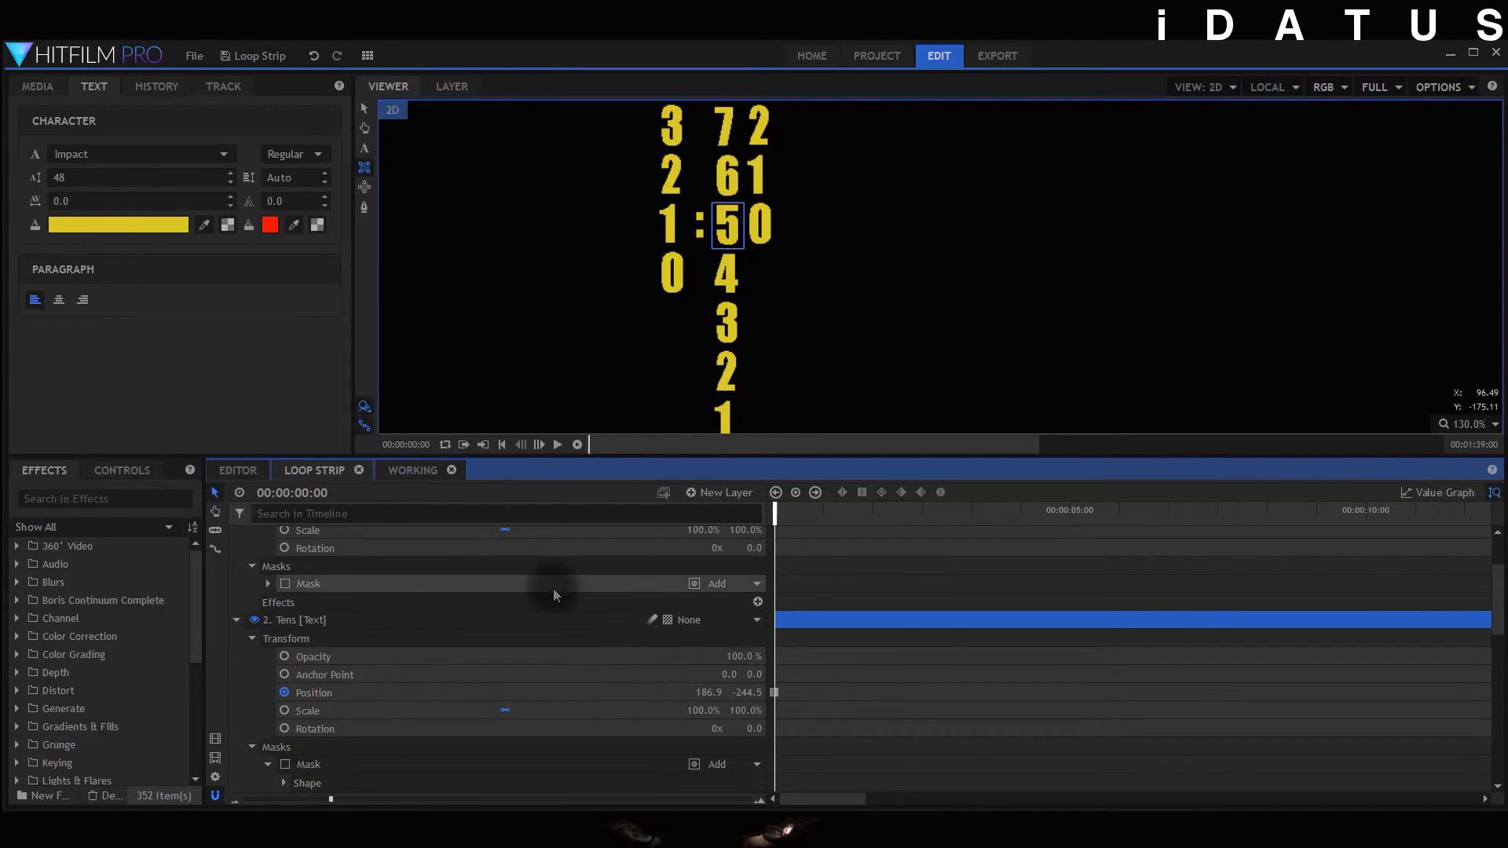
scroll("up", 3)
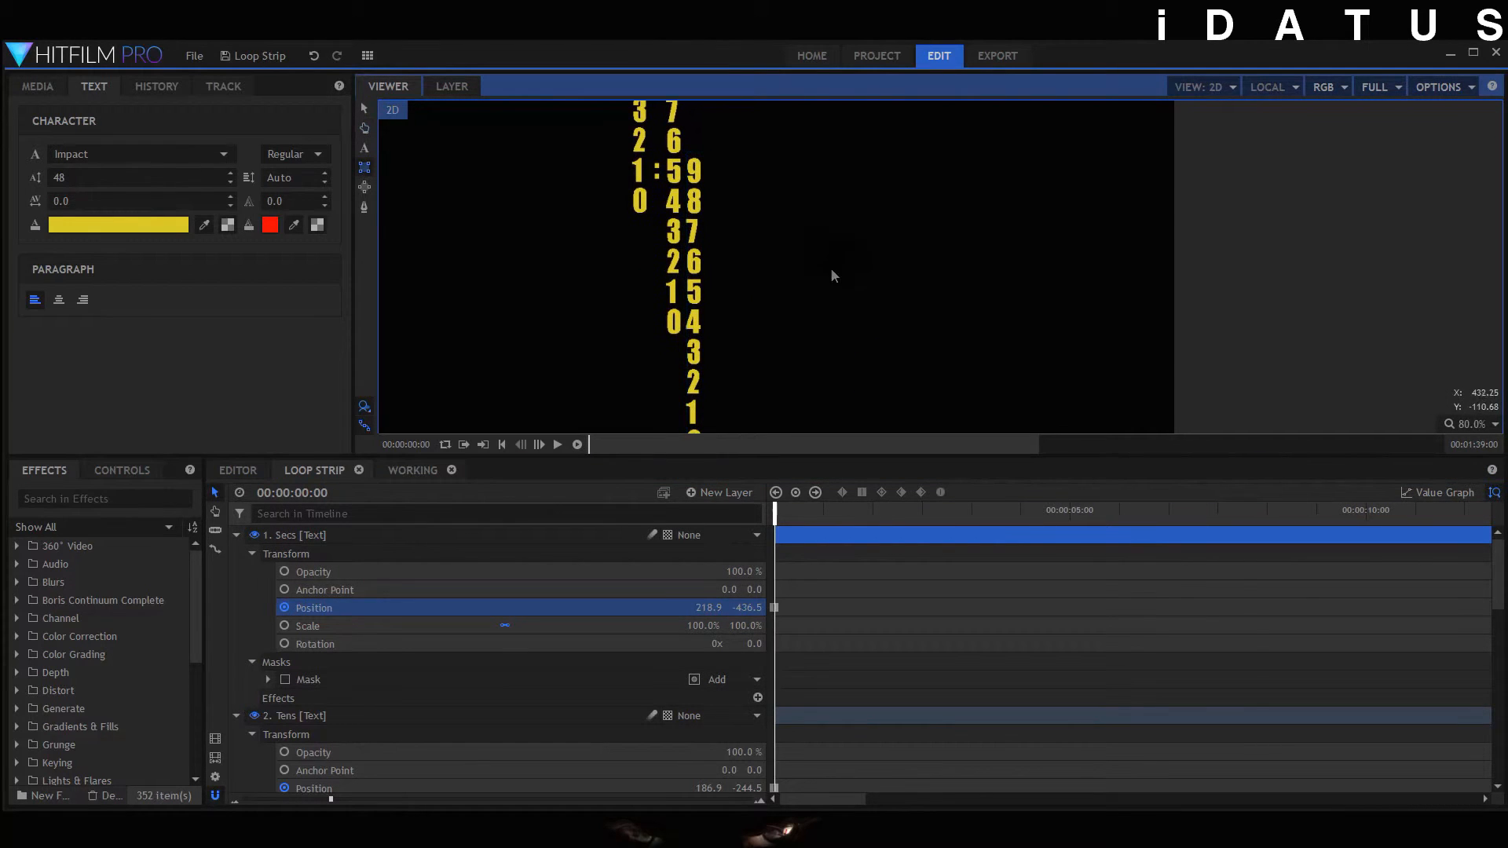
mouse_move(336, 671)
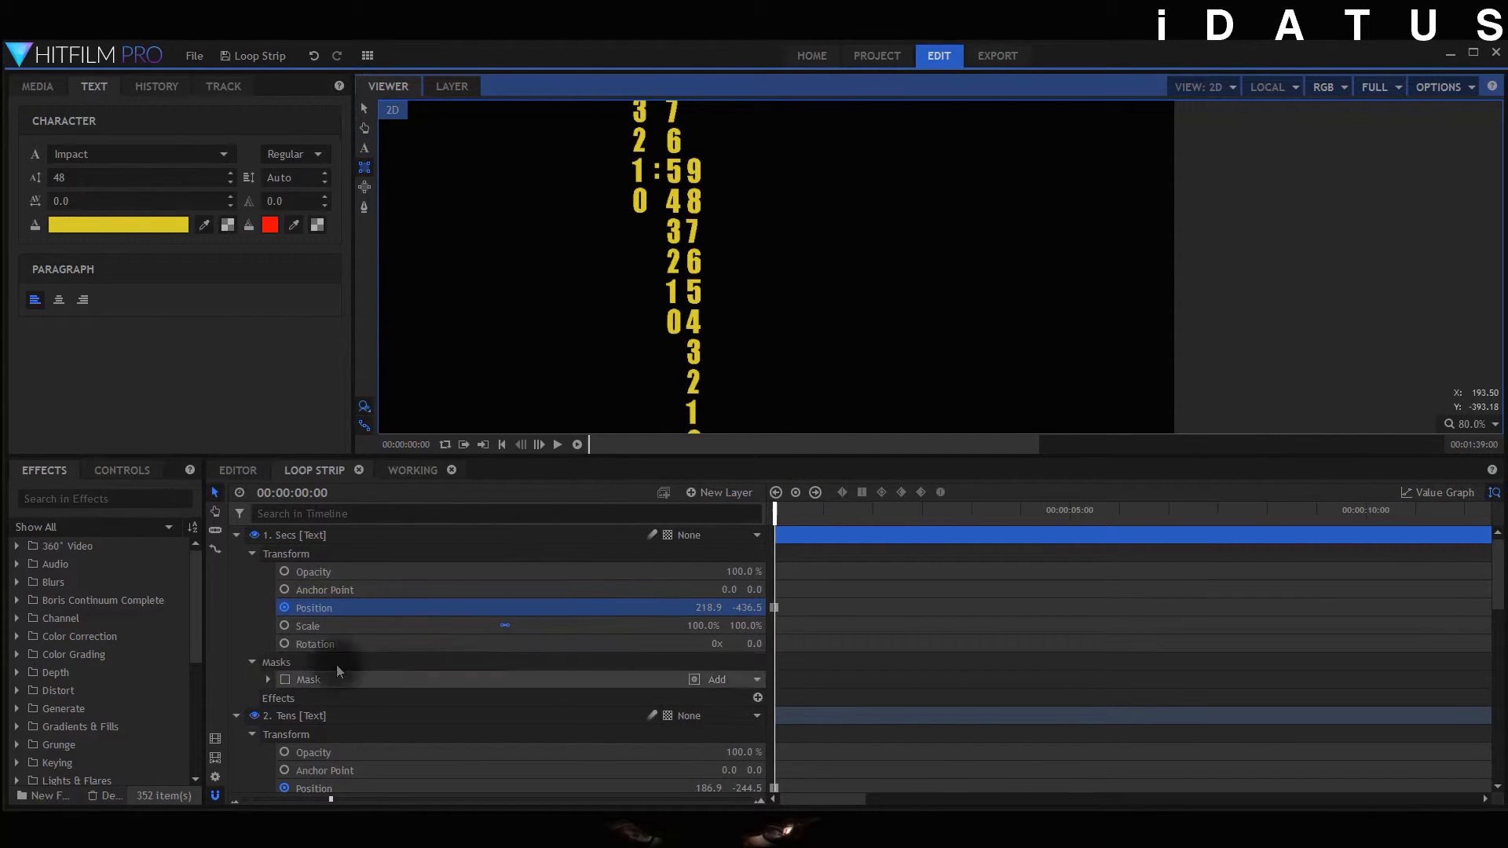
- Switch the Secs and Mins masks back on so only 1:59 remains visible
left_click(267, 679)
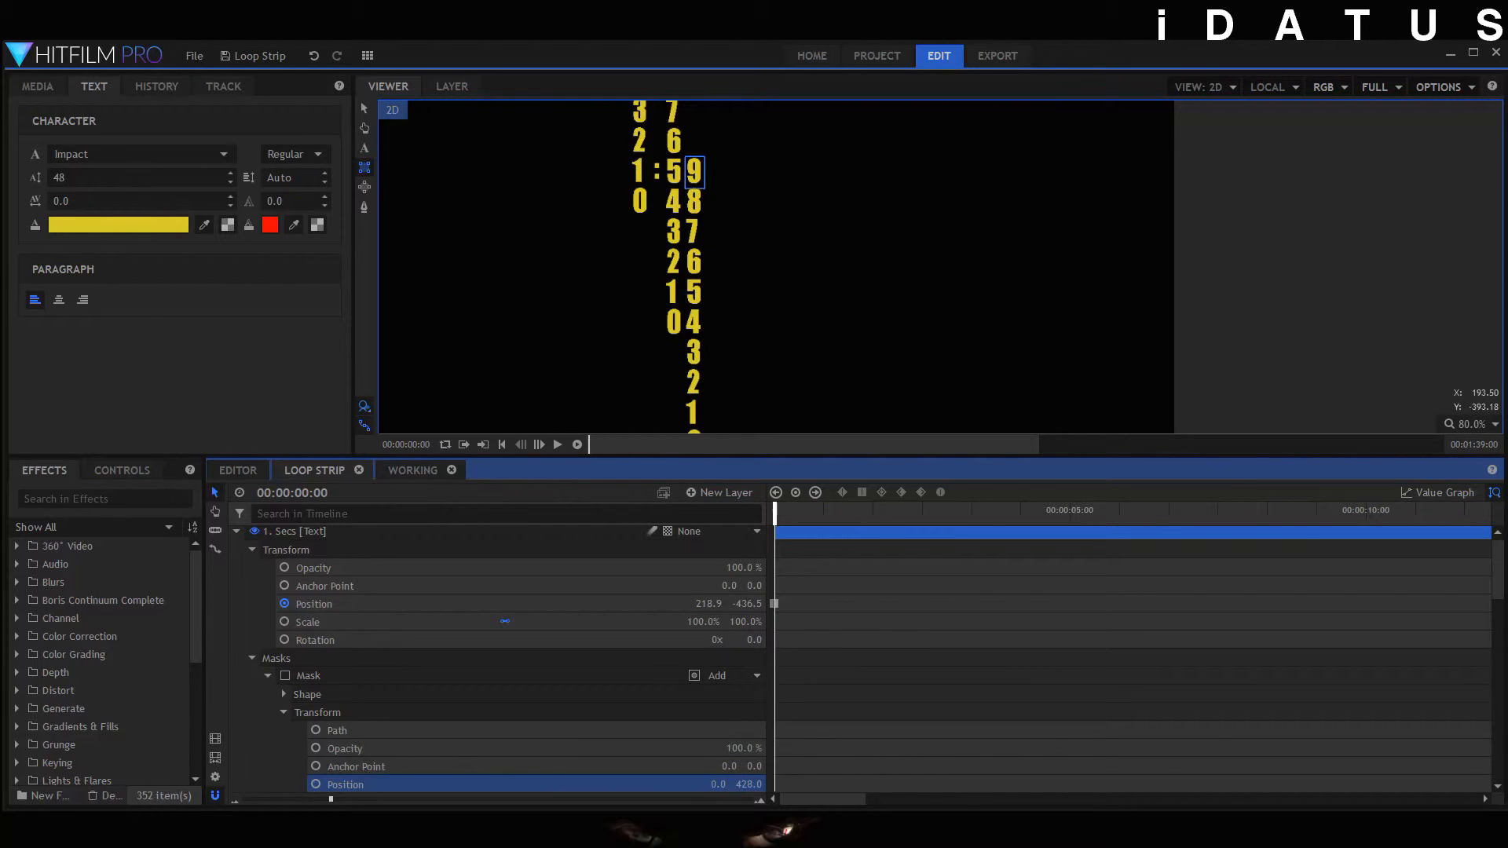
left_click(284, 676)
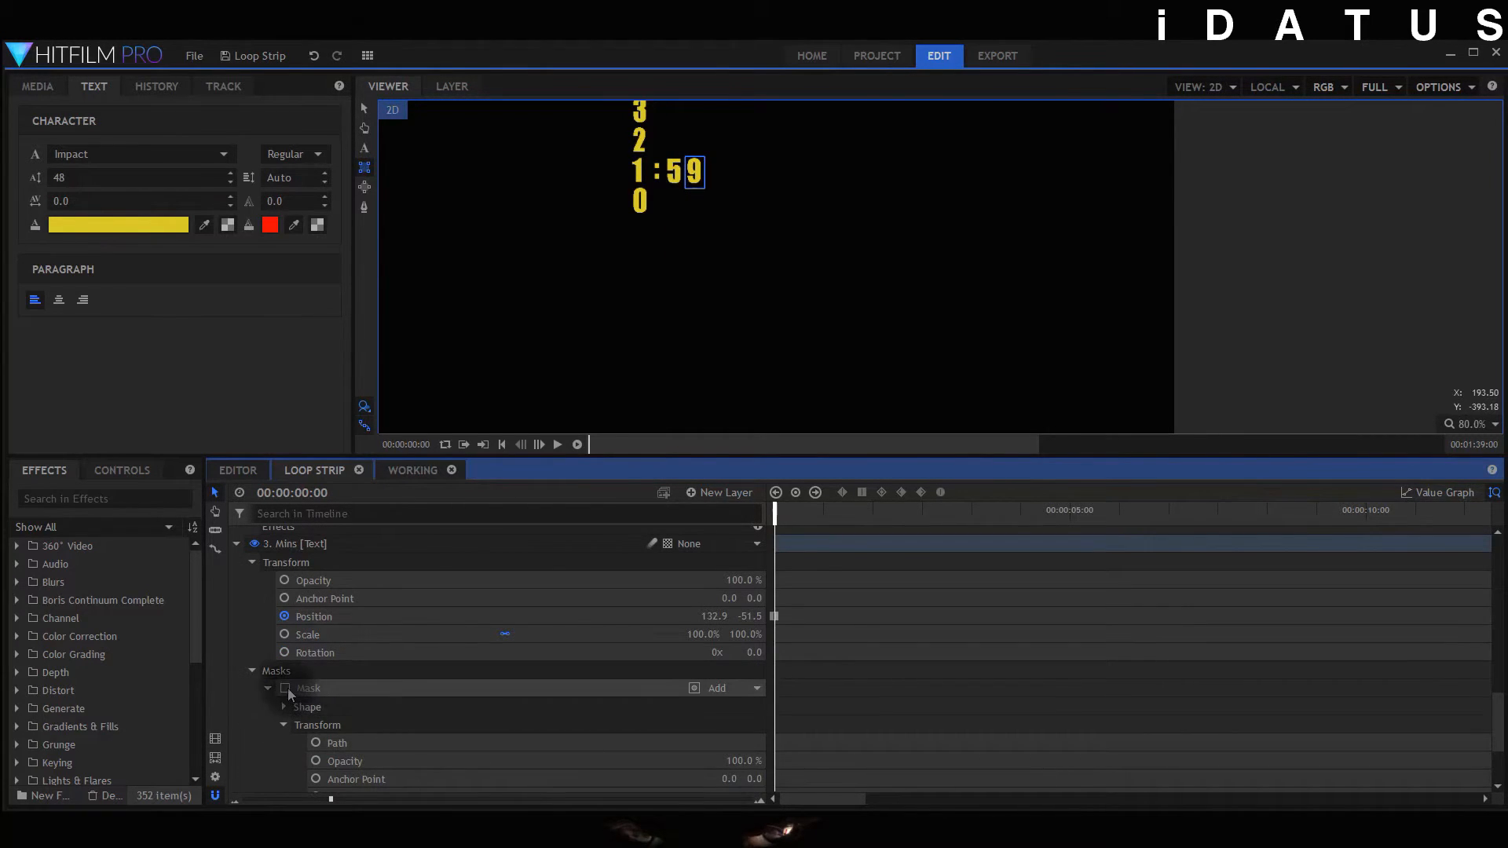
left_click(284, 688)
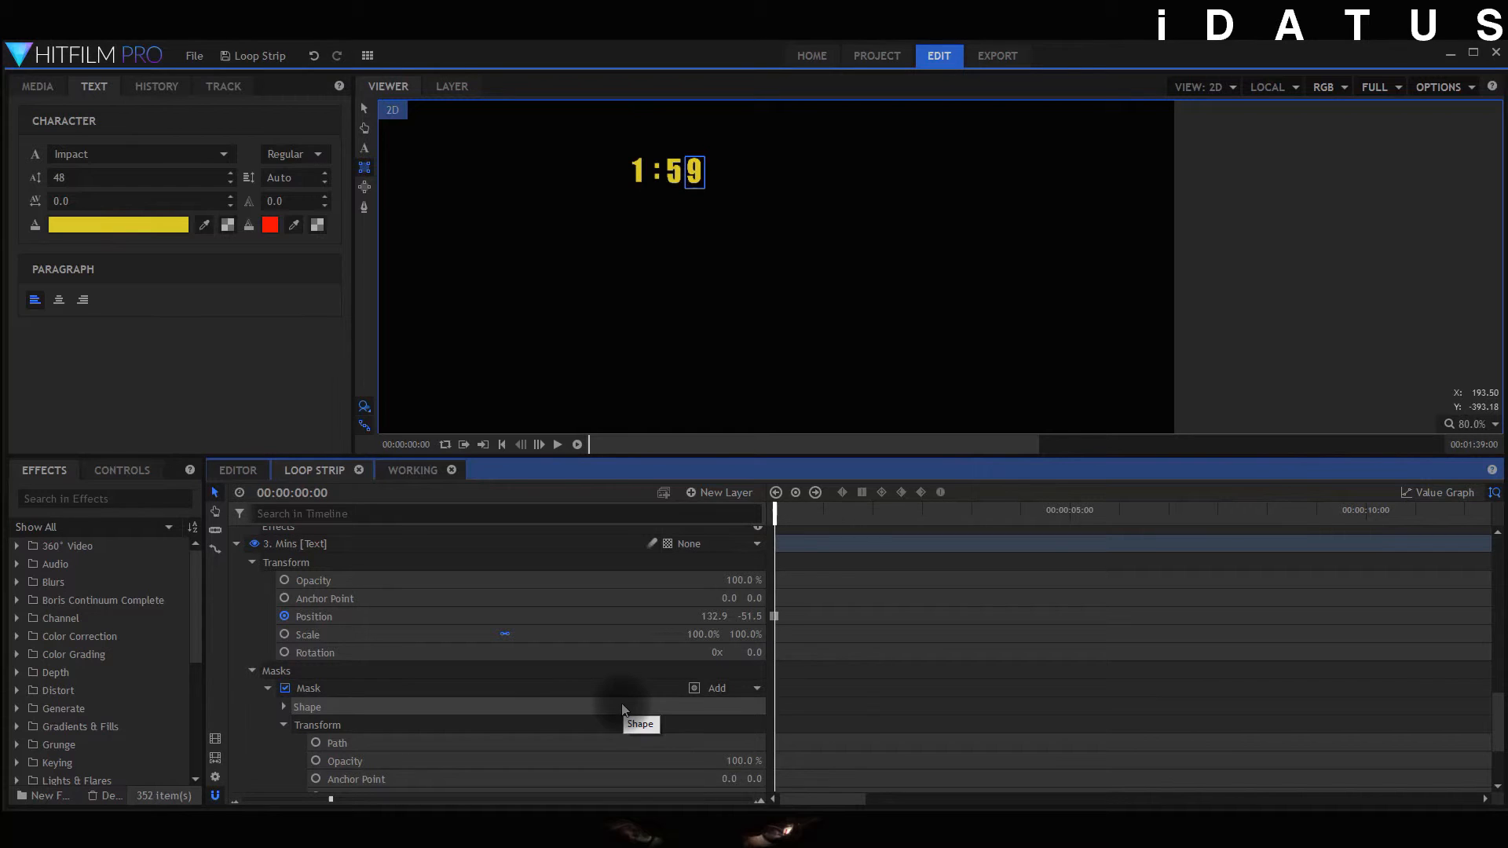
mouse_move(787, 571)
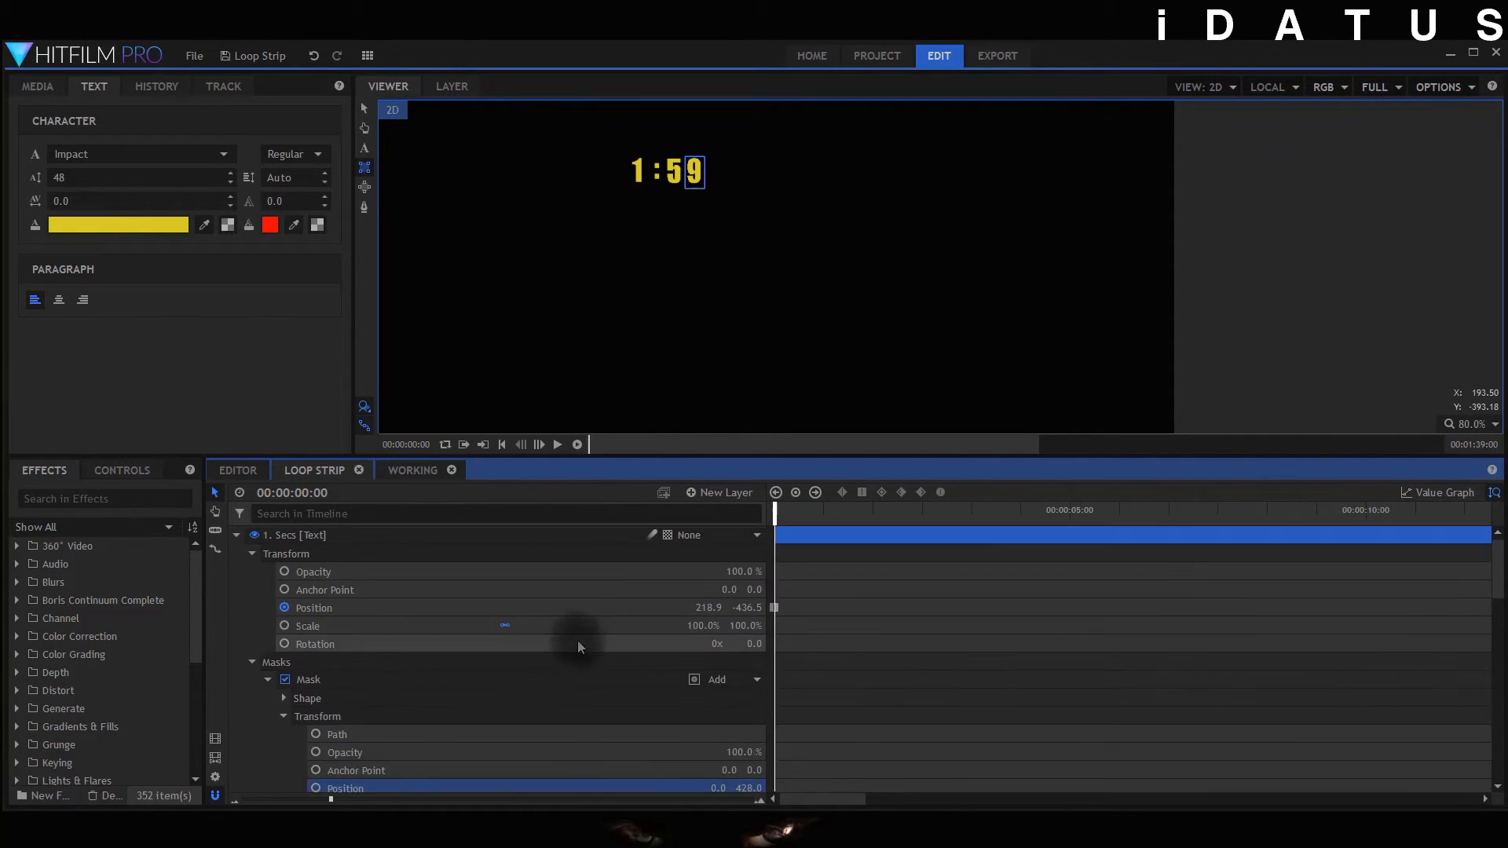
mouse_move(870, 679)
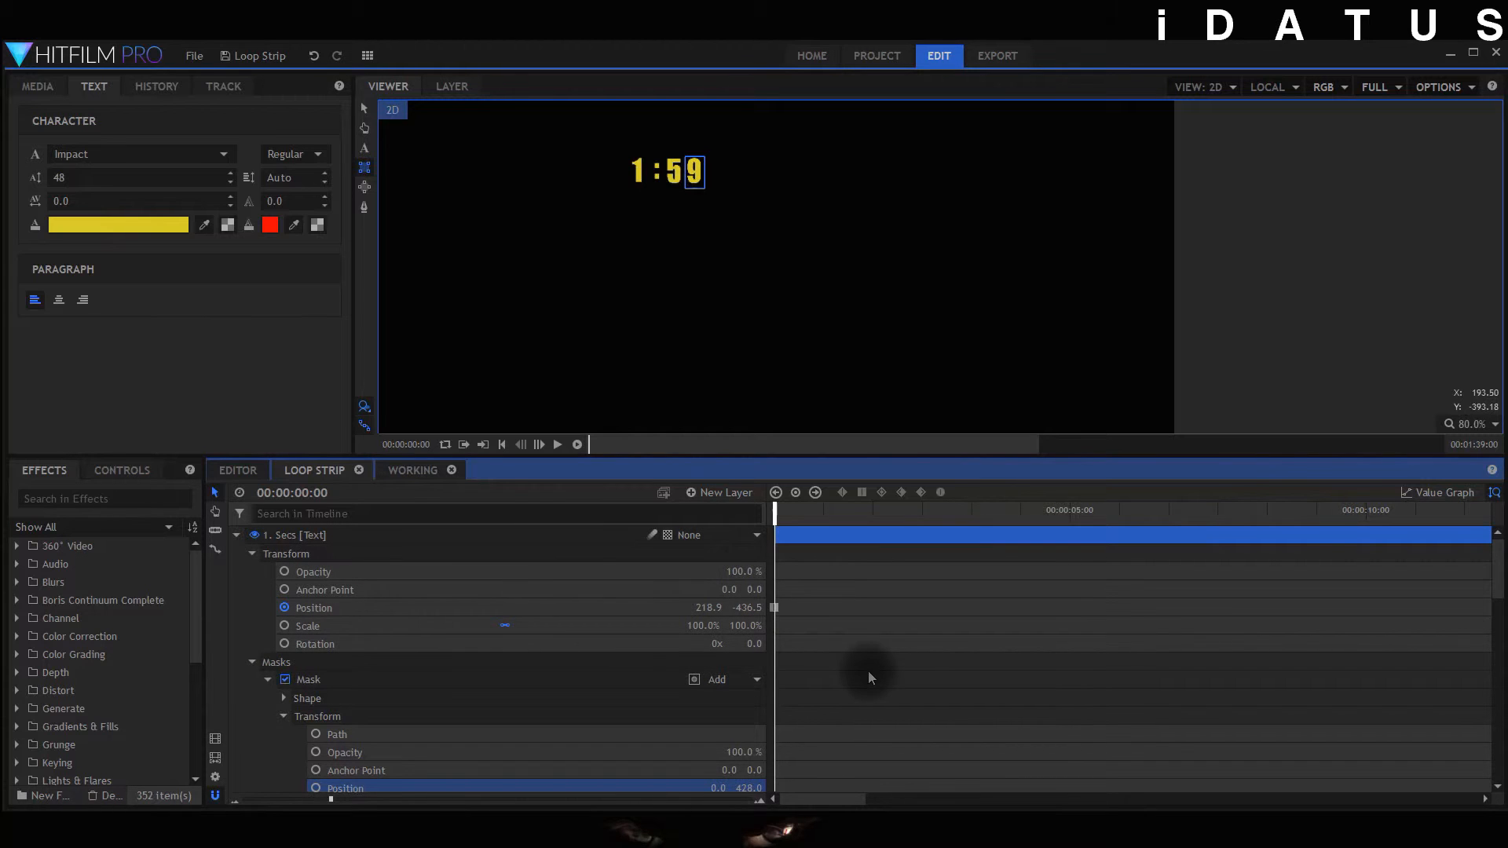
mouse_move(760, 812)
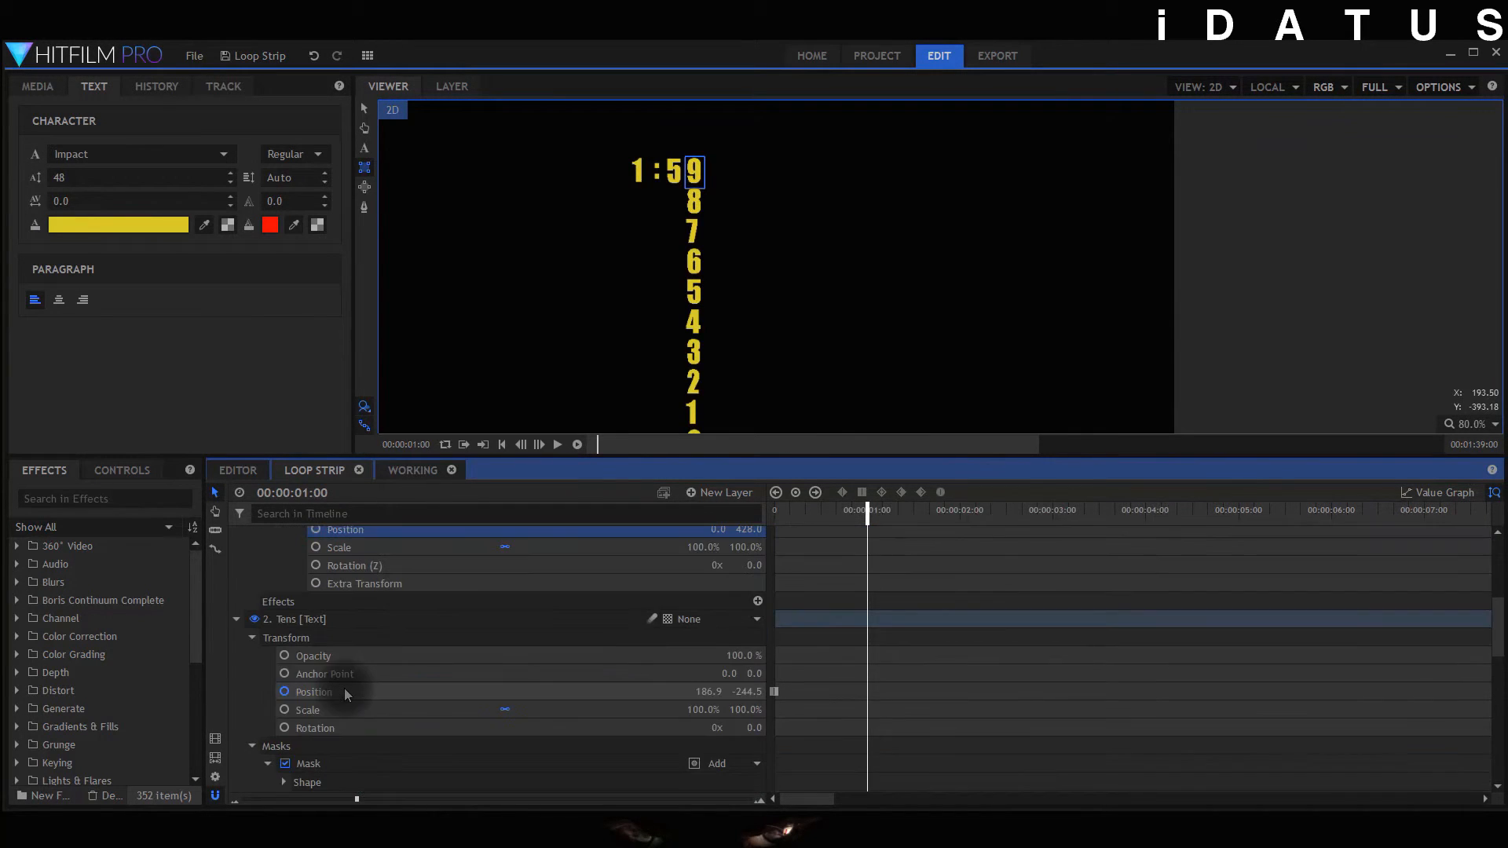
- Keyframe the Secs strip and mask positions each second, then return the playhead to the start
scroll("down", 3)
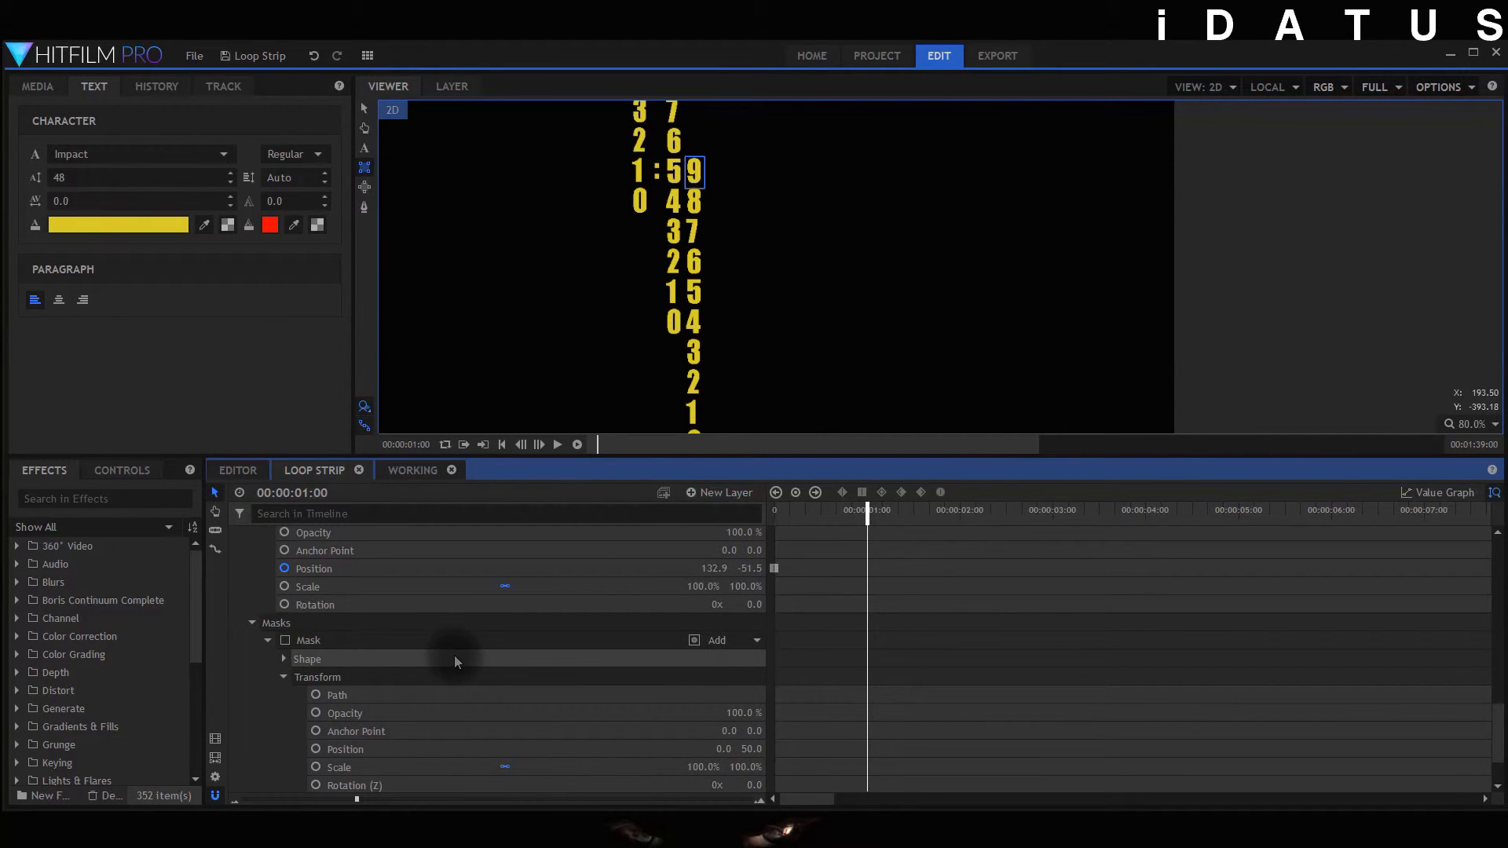
mouse_move(653, 716)
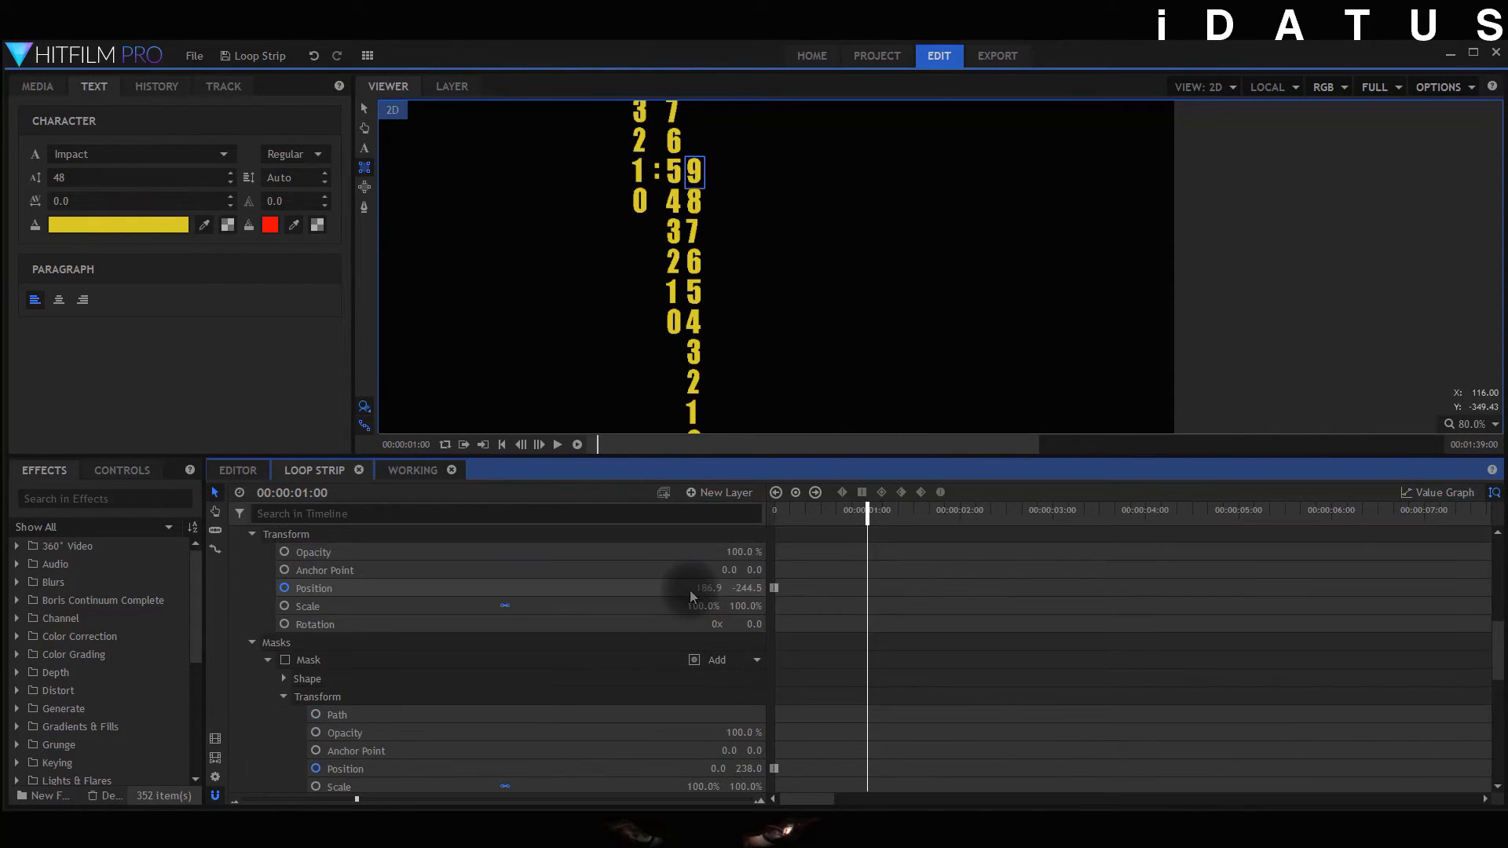
scroll("down", 3)
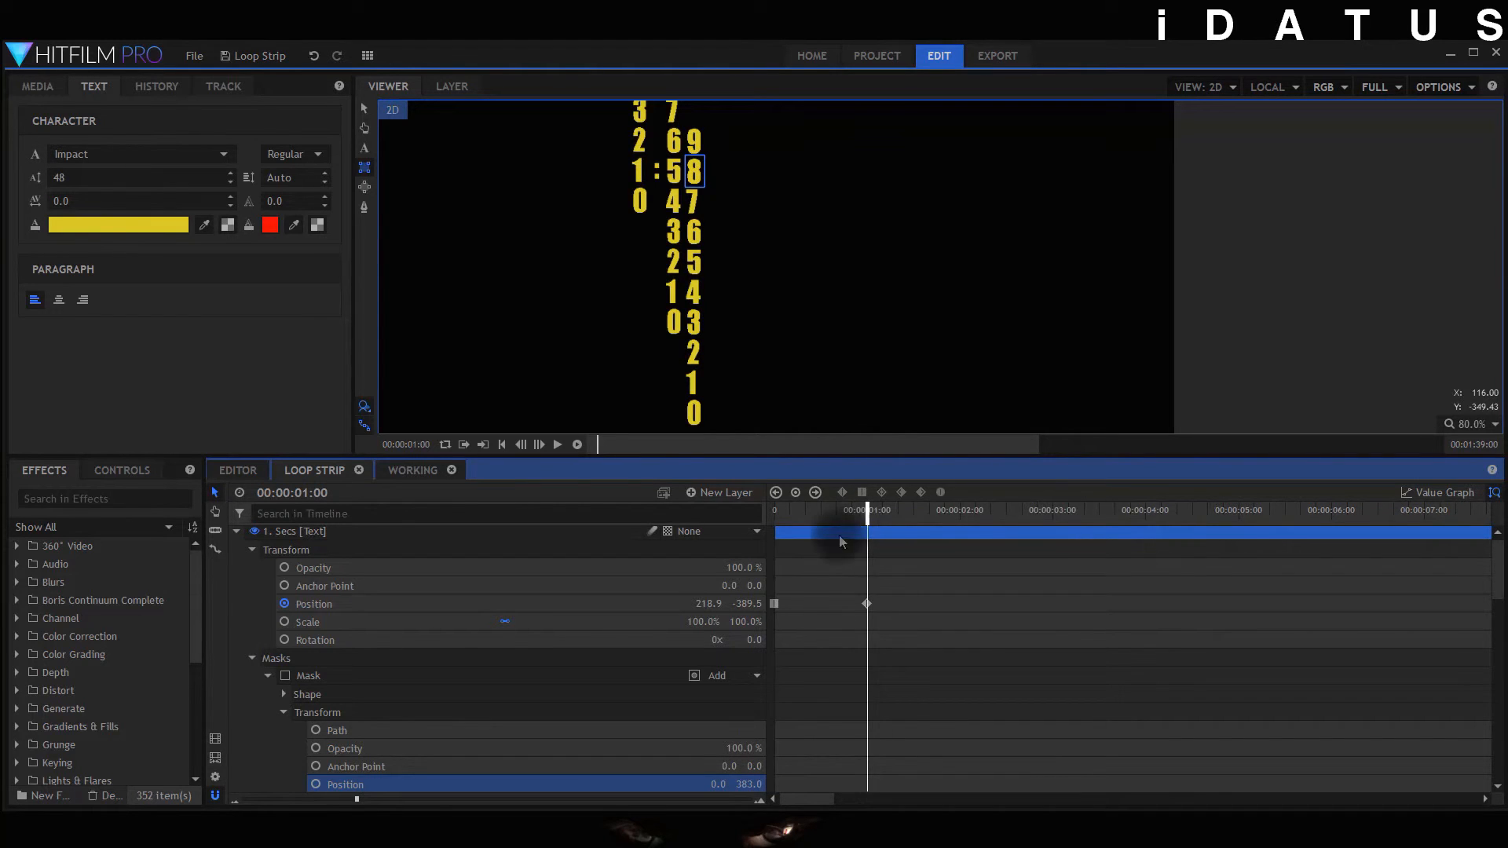
mouse_move(808, 547)
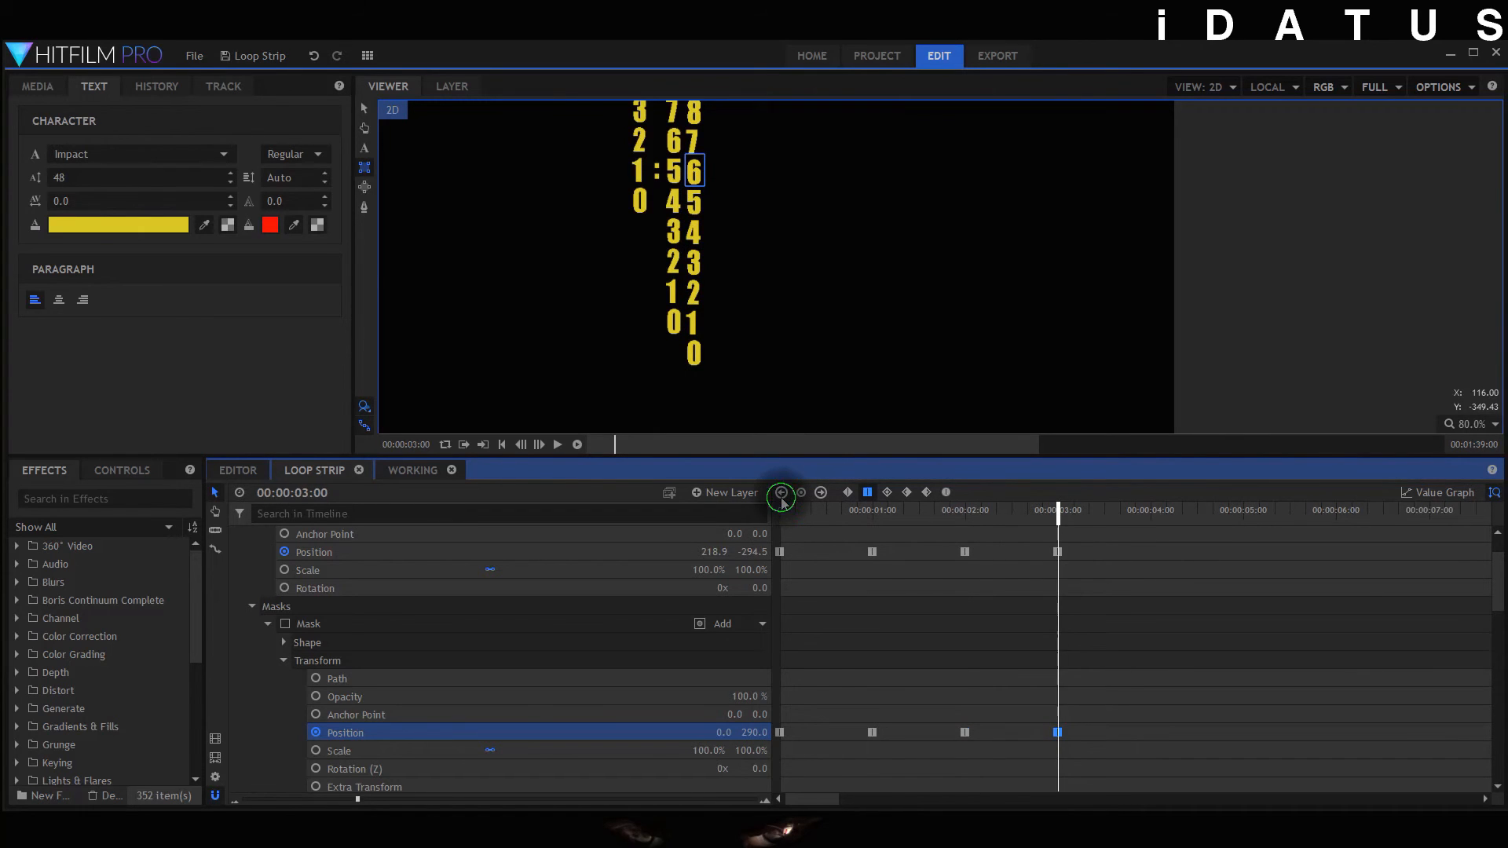
left_click(484, 444)
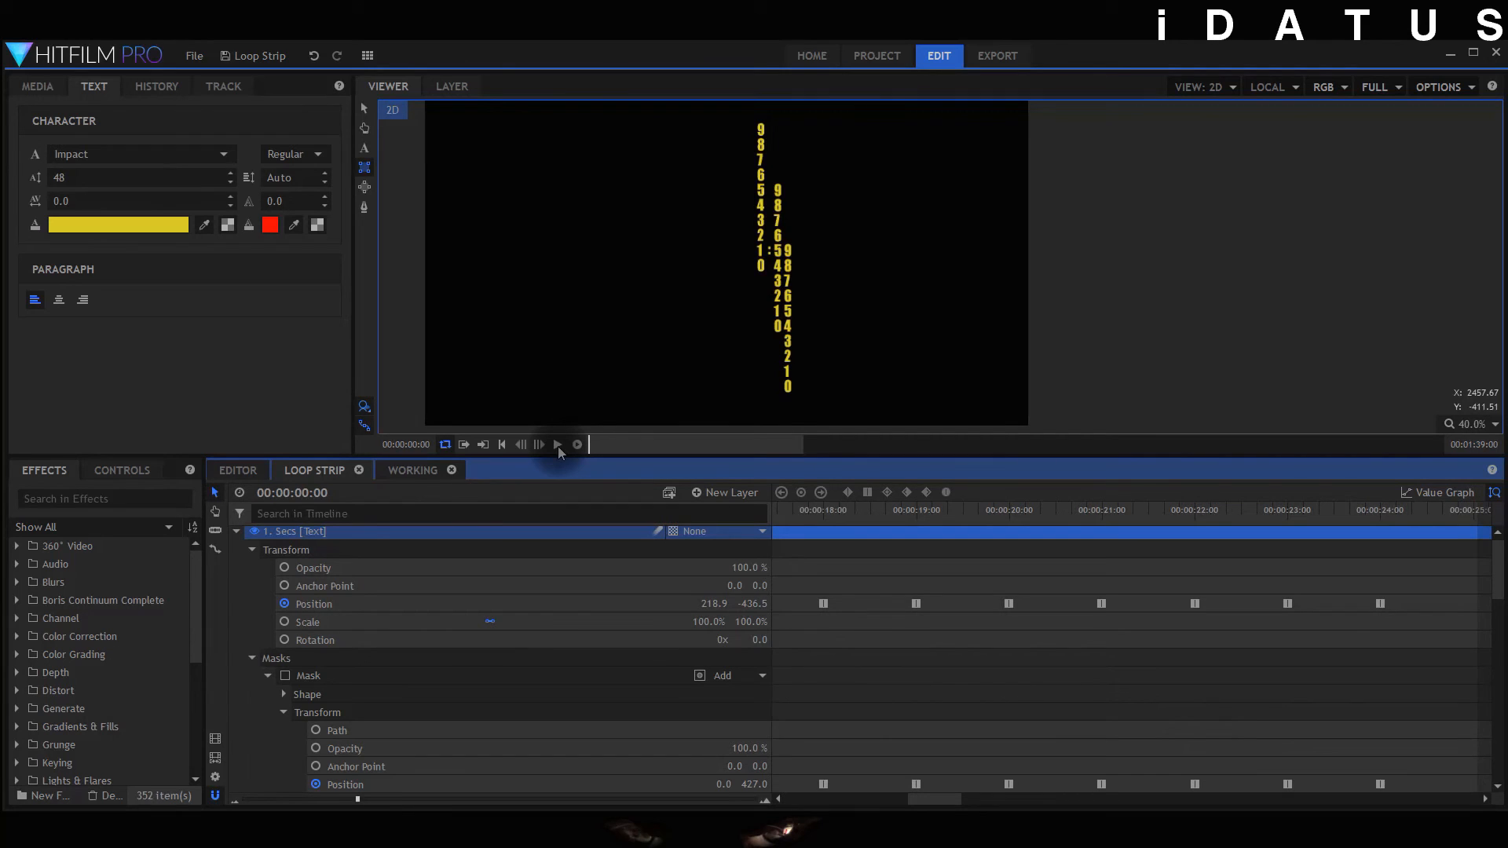
- Play back the Loop Strip composite past about 24 seconds with the digits scrolling
left_click(556, 445)
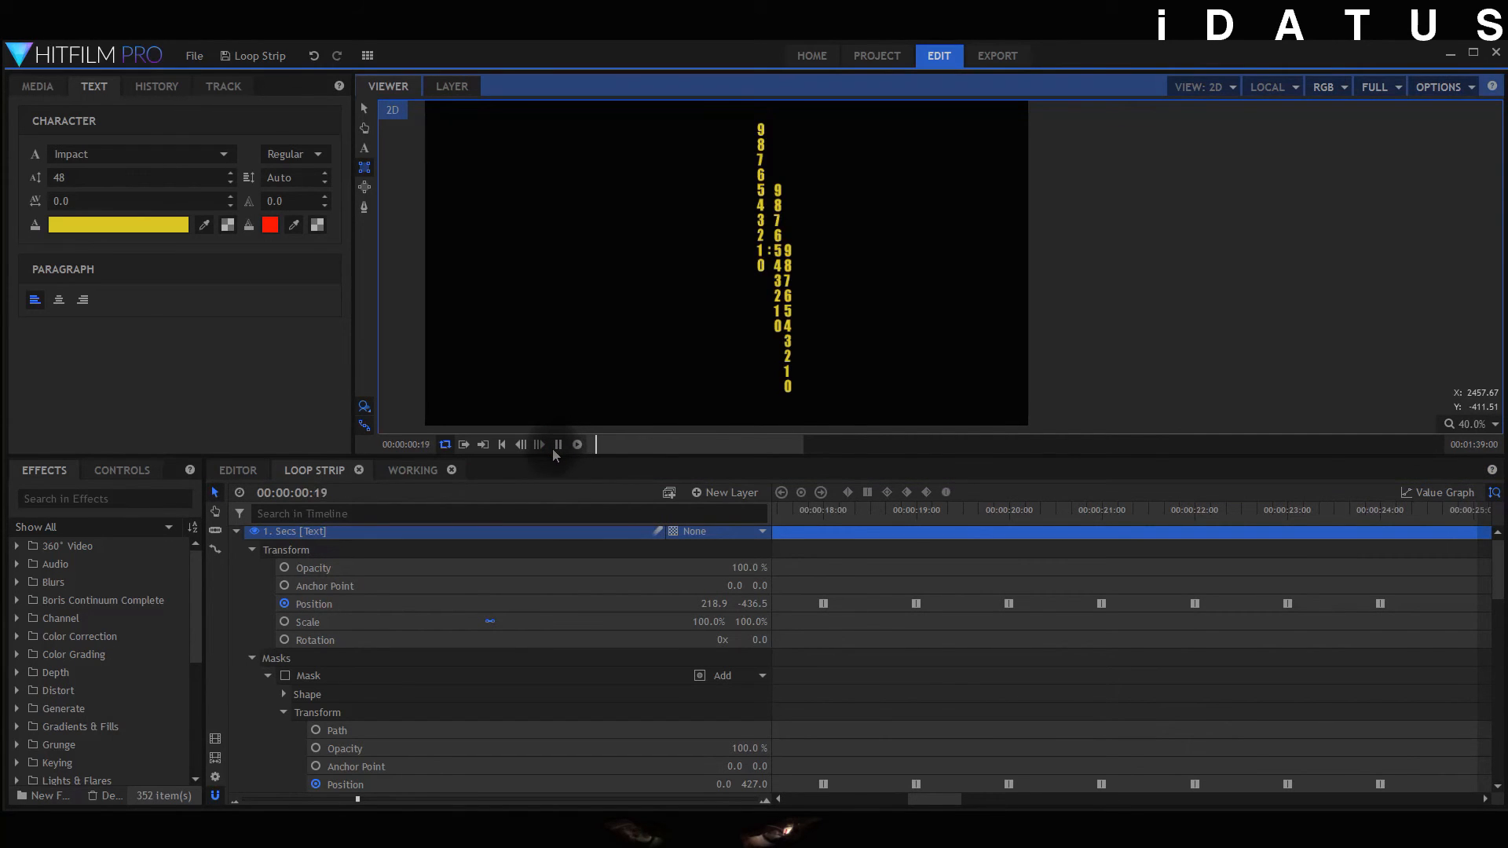
left_click(558, 443)
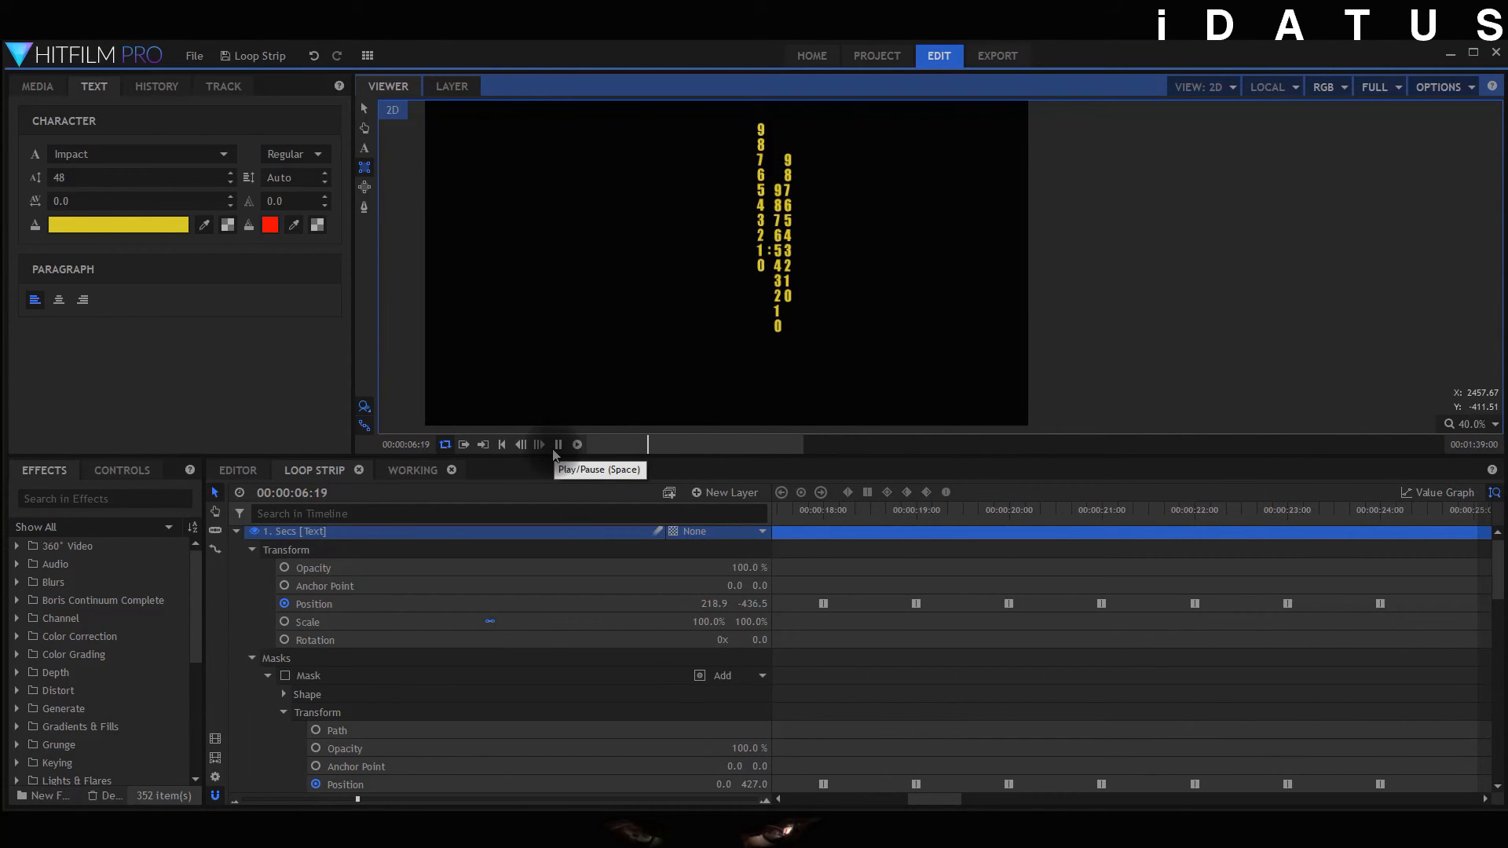
left_click(557, 443)
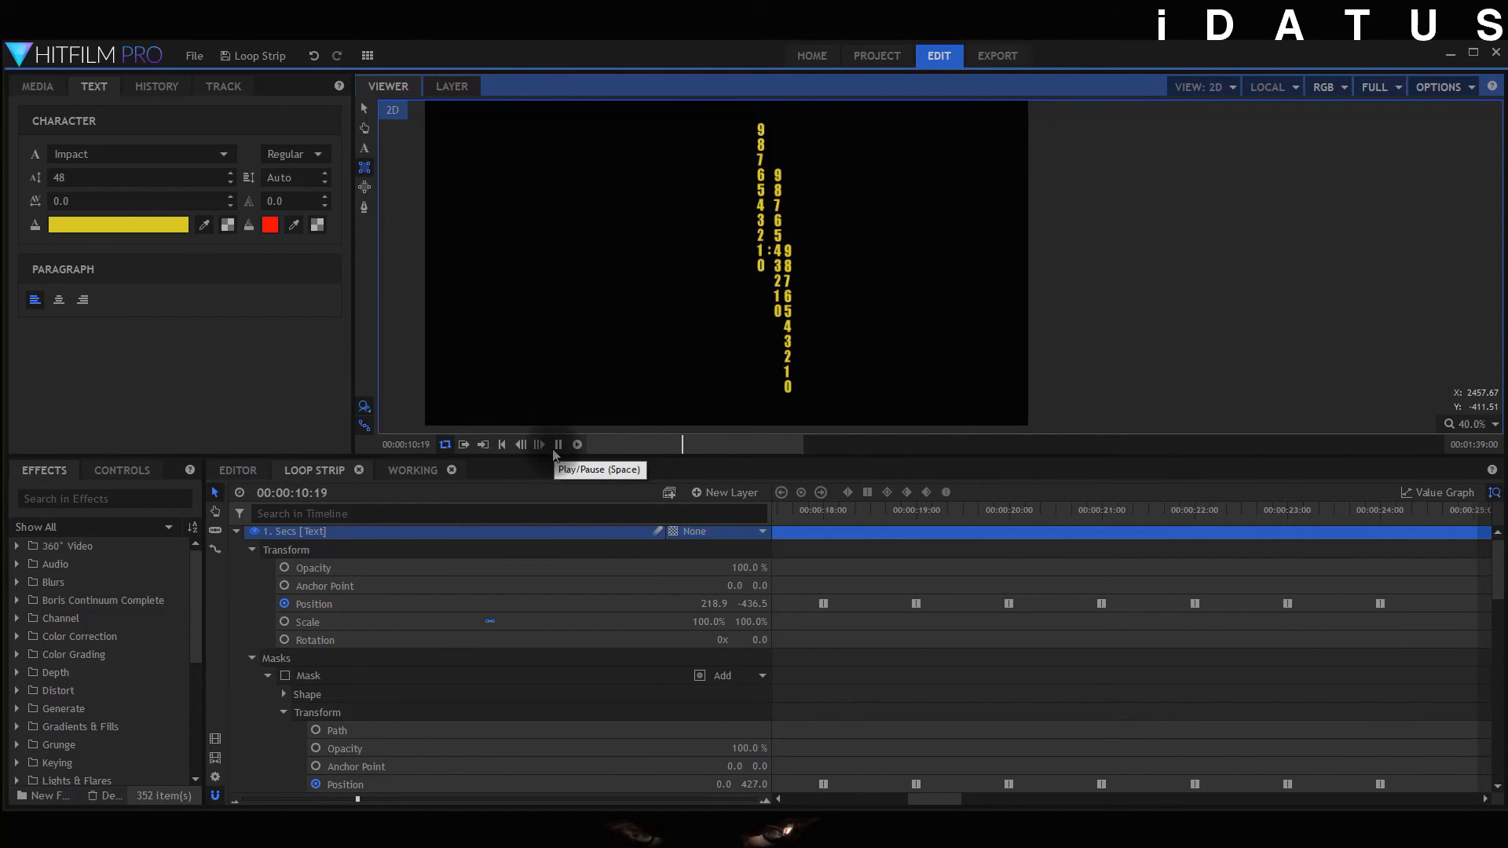
left_click(556, 445)
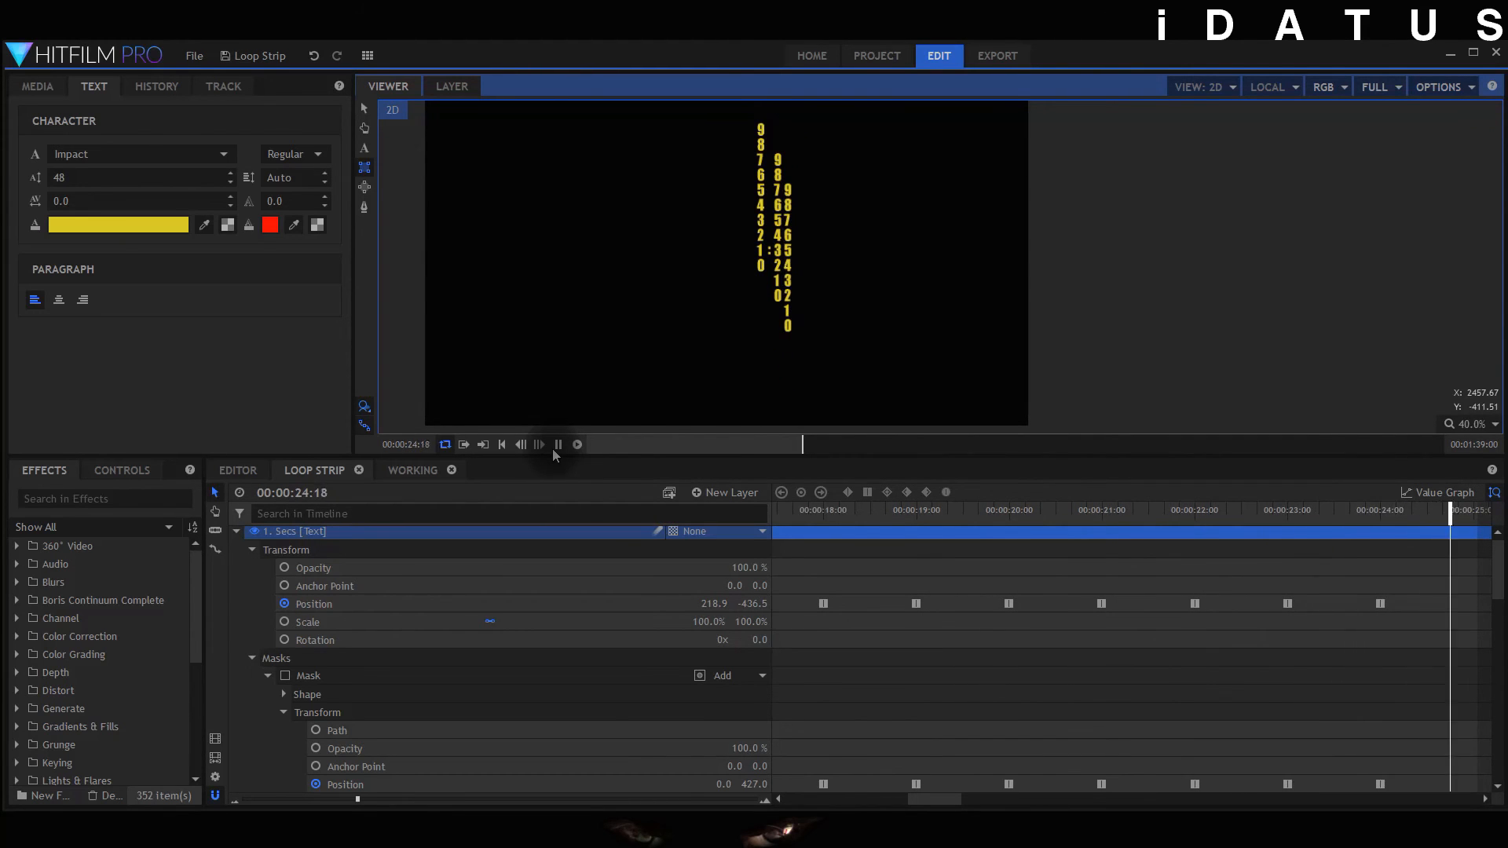
left_click(500, 445)
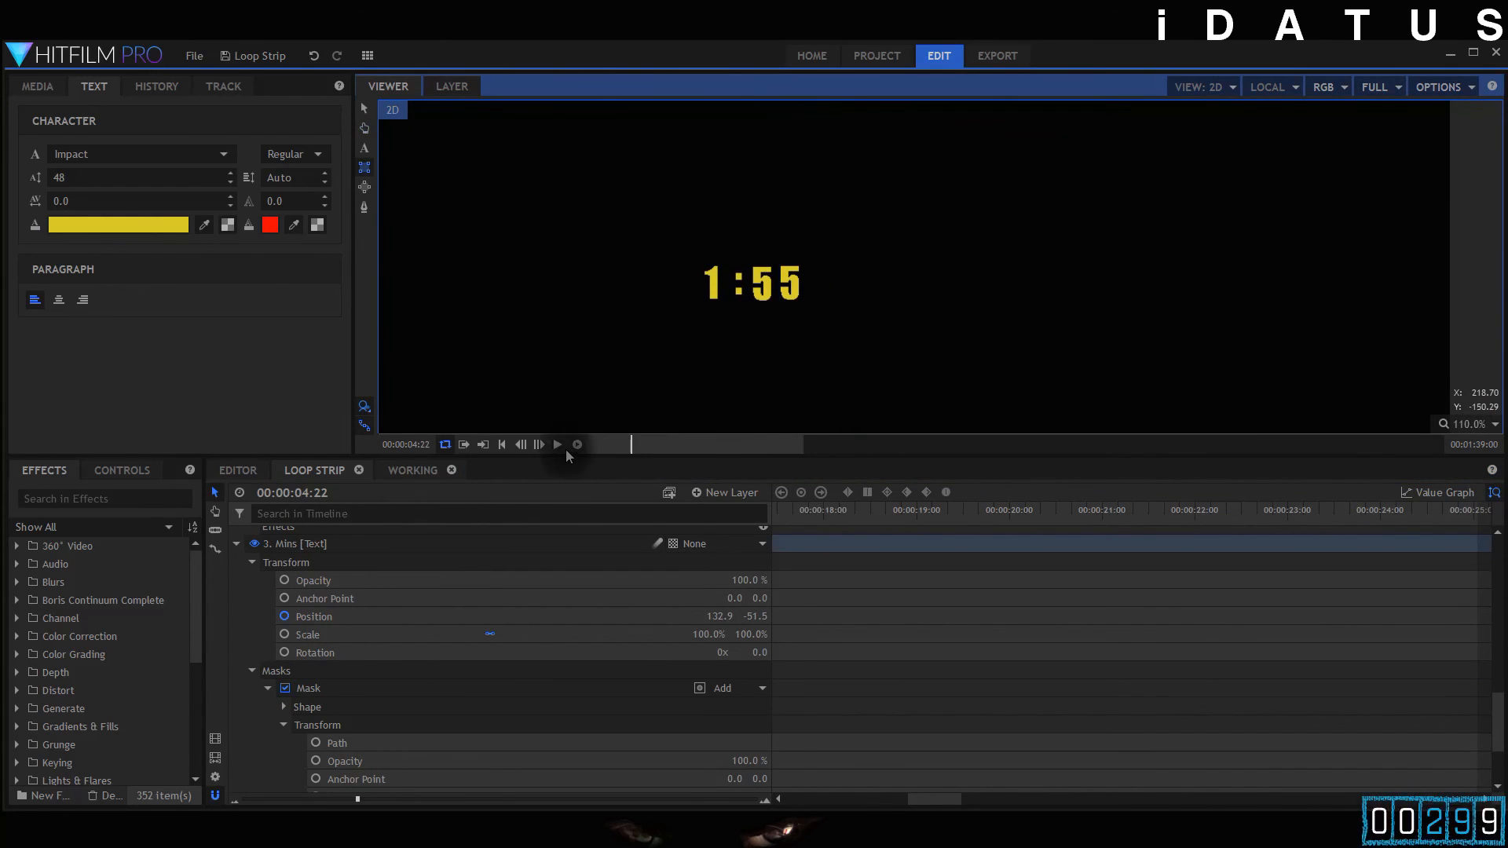
- Play the masked countdown from near the start, stepping down to 1:55
left_click(556, 444)
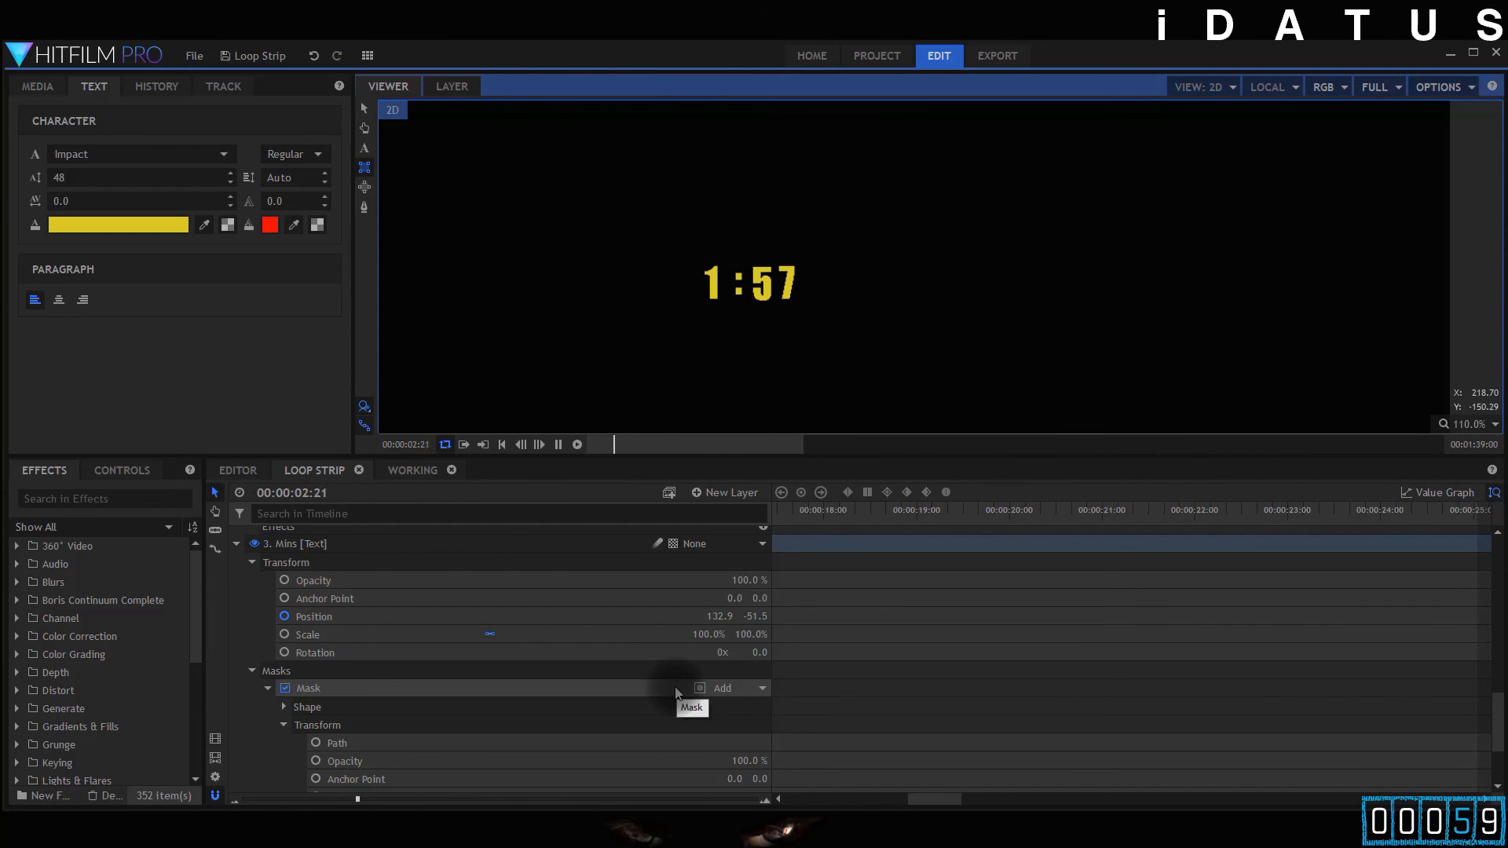
left_click(558, 444)
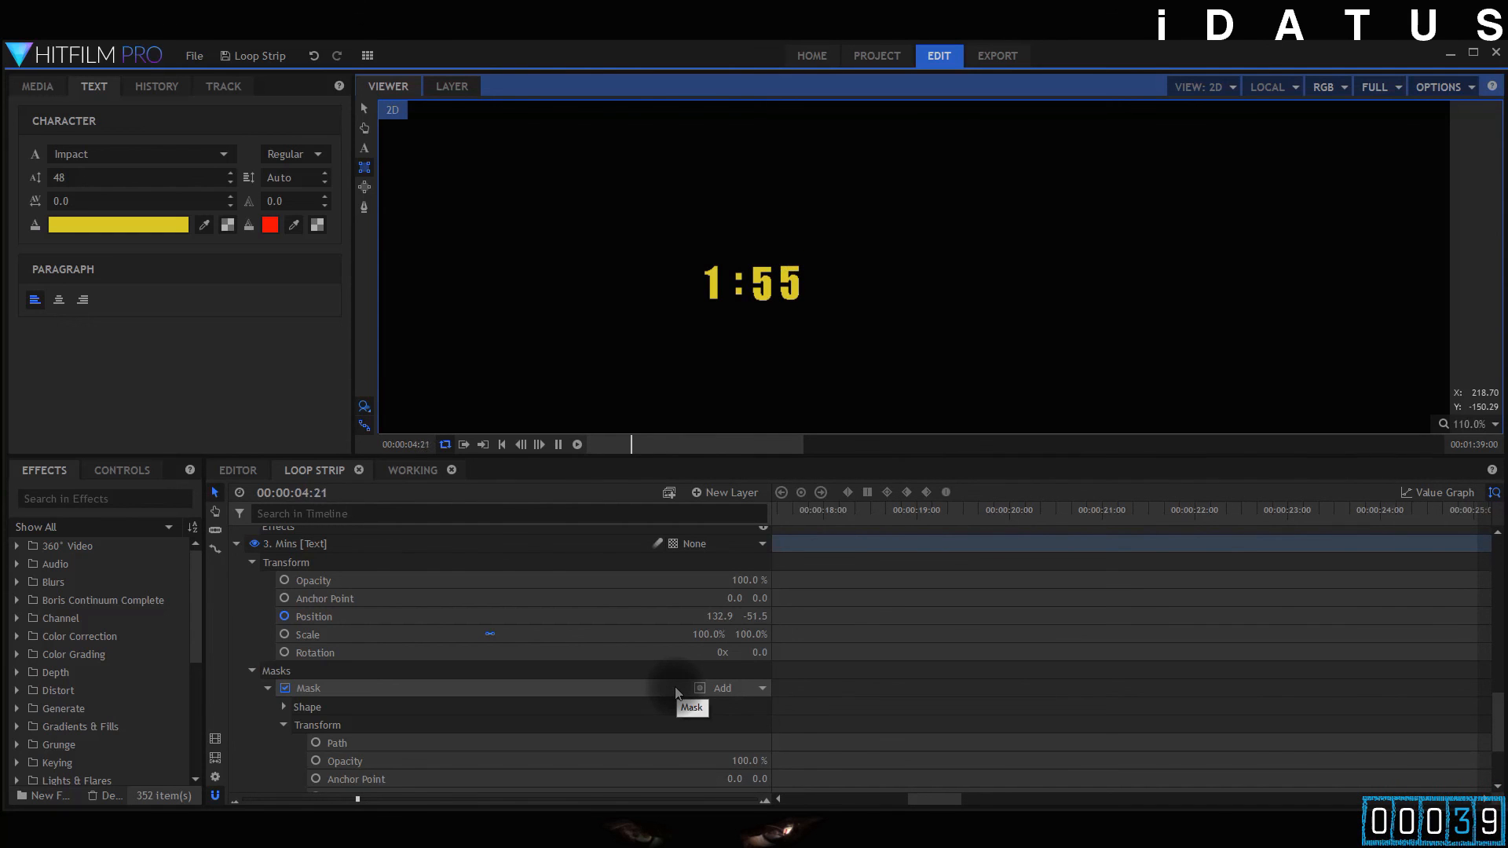